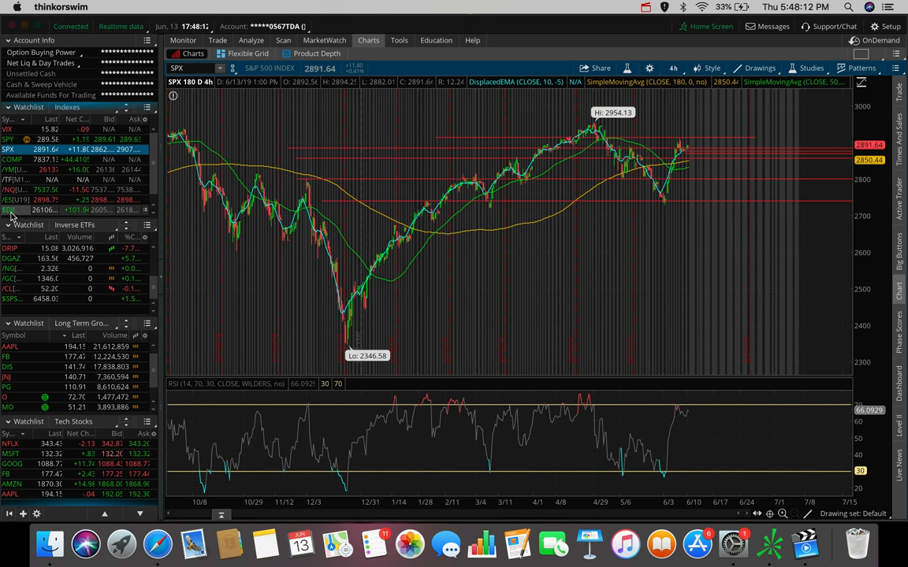
- Review the Dow Jones chart, then load the /NQ Nasdaq 100 futures 180D 4h chart
click(8, 209)
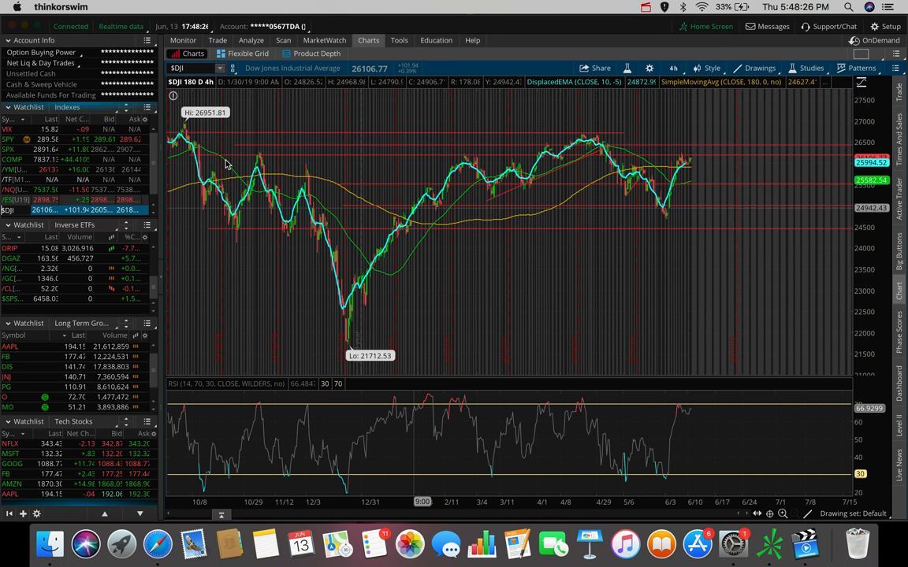
click(10, 189)
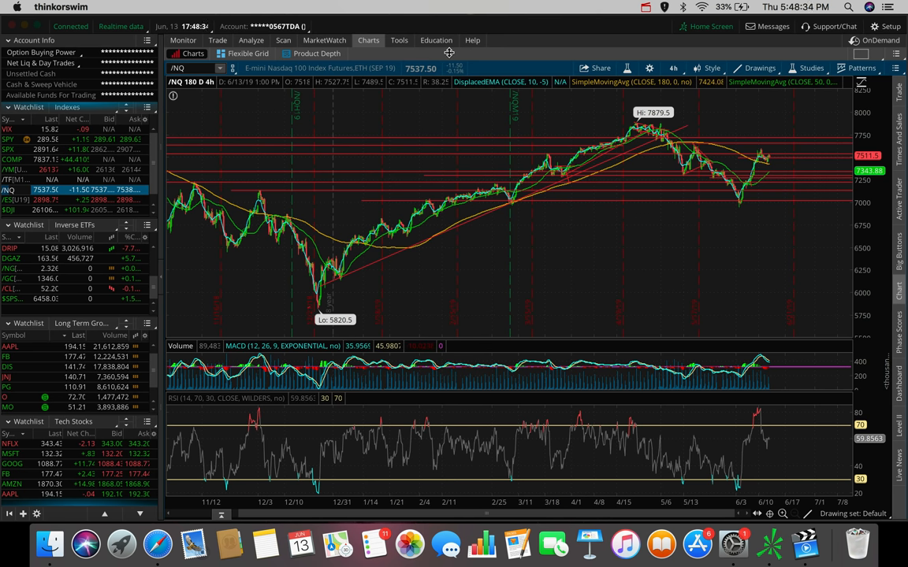
mouse_move(660, 65)
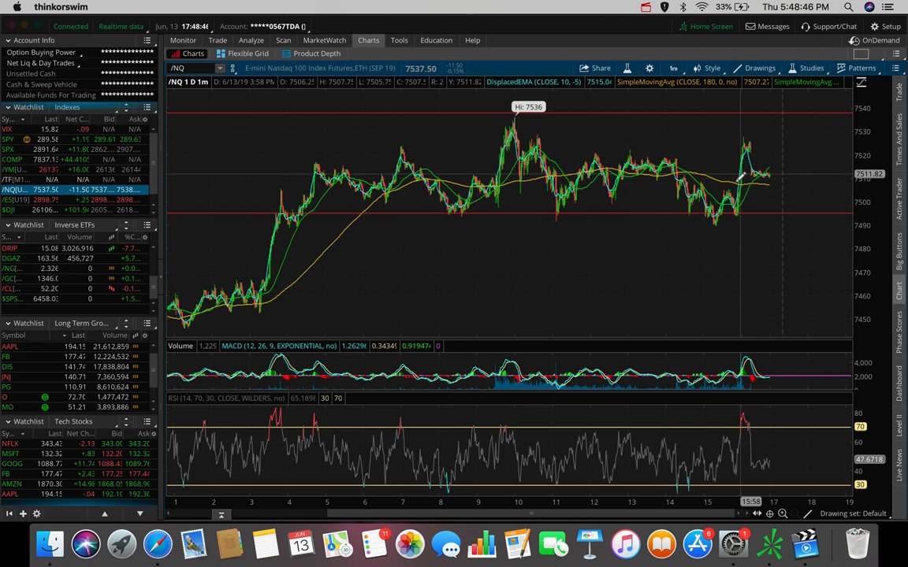
mouse_move(747, 142)
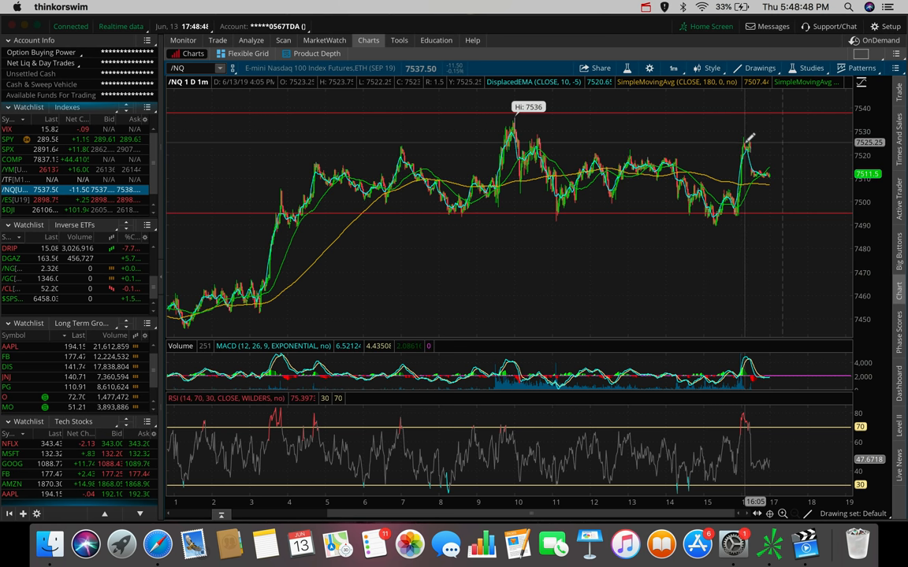
mouse_move(739, 208)
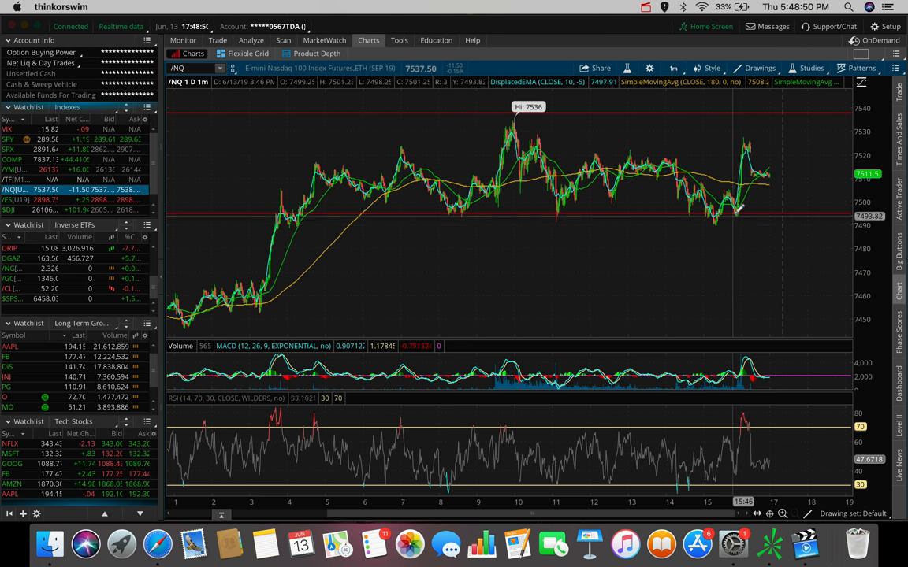
mouse_move(741, 165)
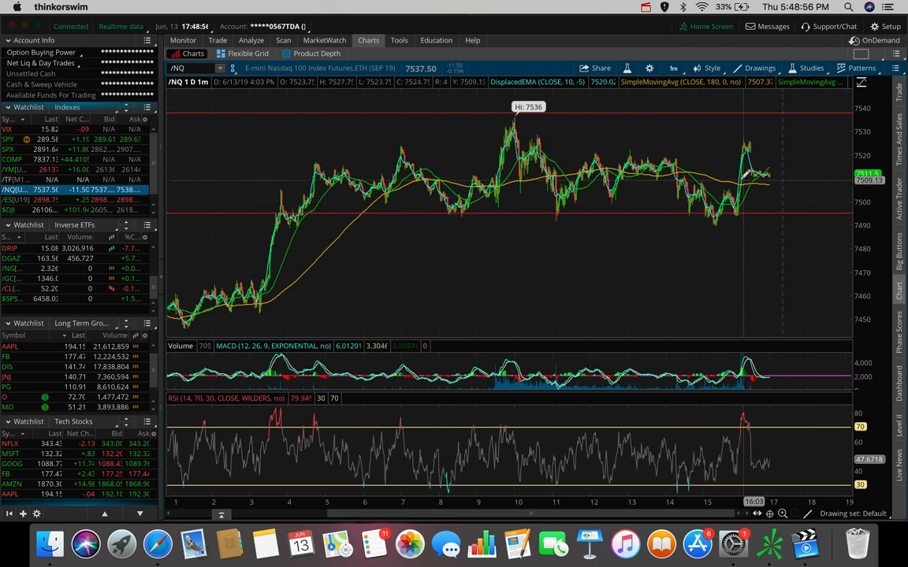
mouse_move(744, 158)
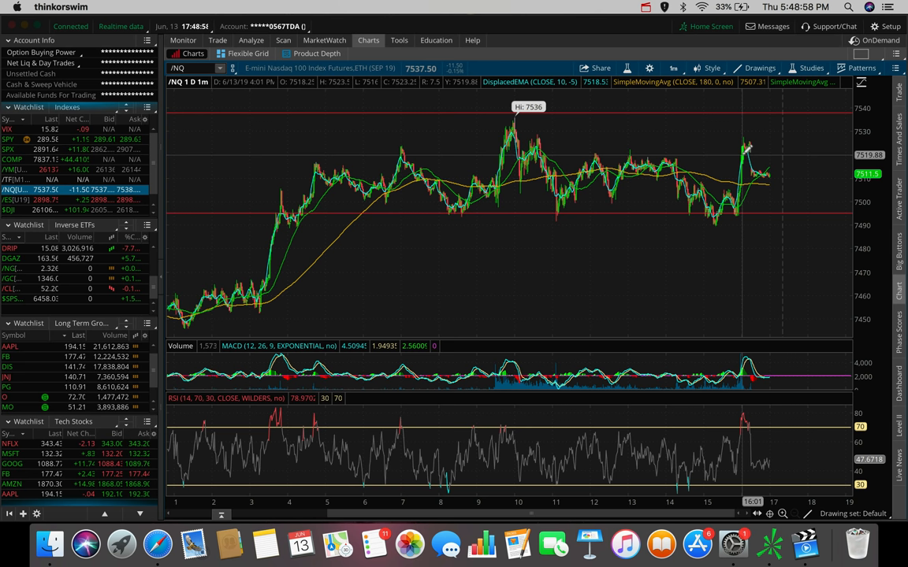
mouse_move(743, 157)
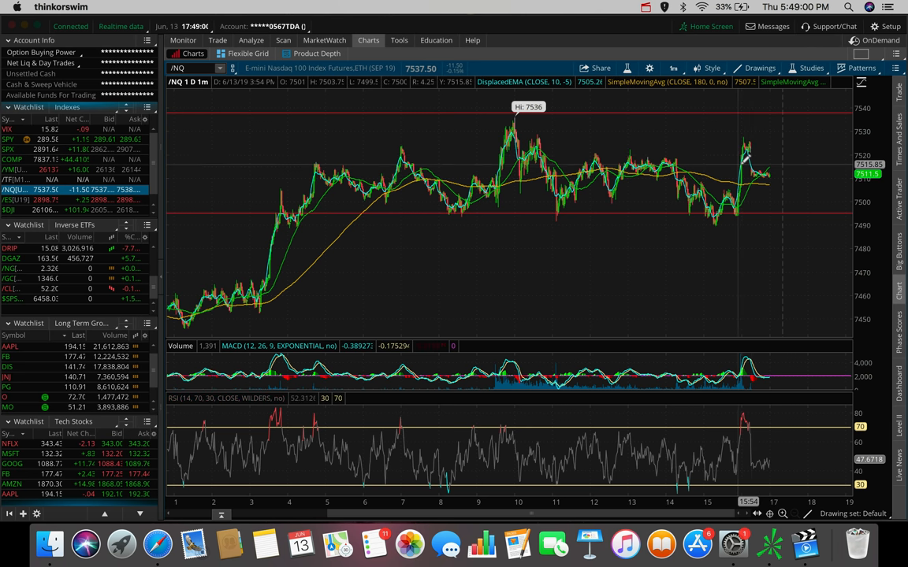
mouse_move(748, 162)
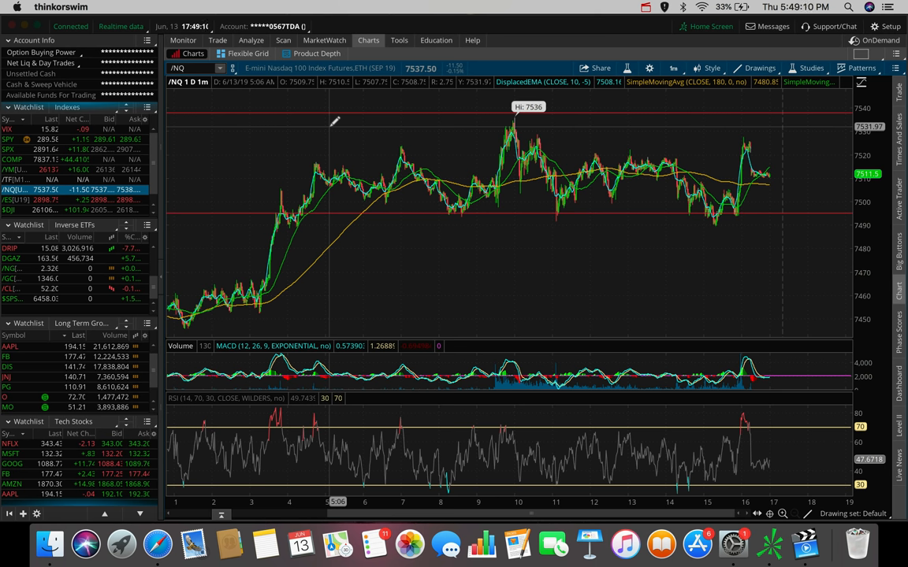
mouse_move(780, 123)
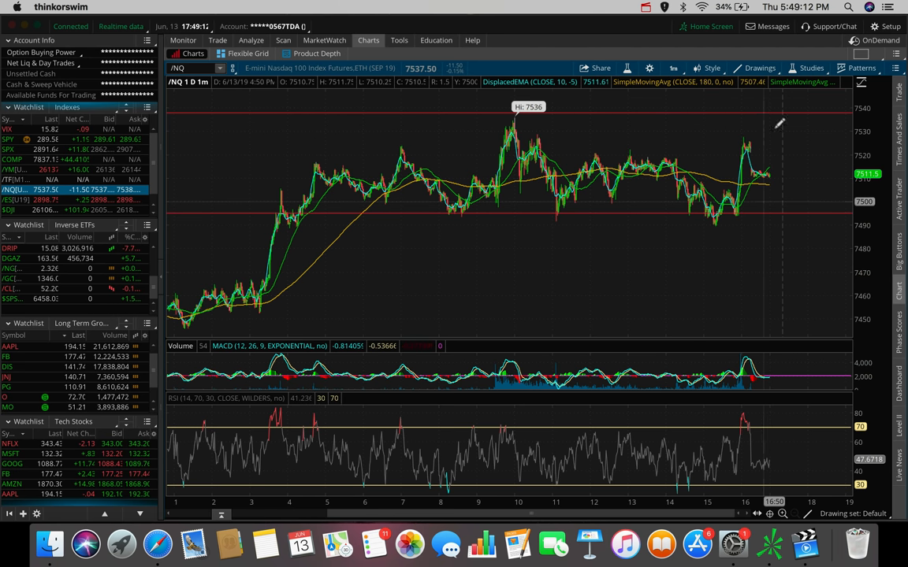
mouse_move(303, 183)
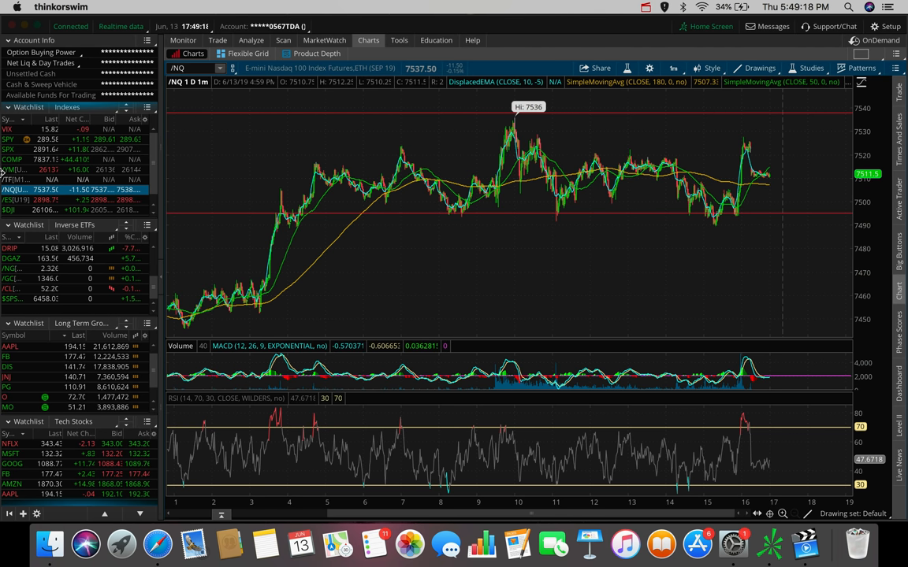
- Load SPX and set the chart to 180 days of 4-hour bars
click(8, 148)
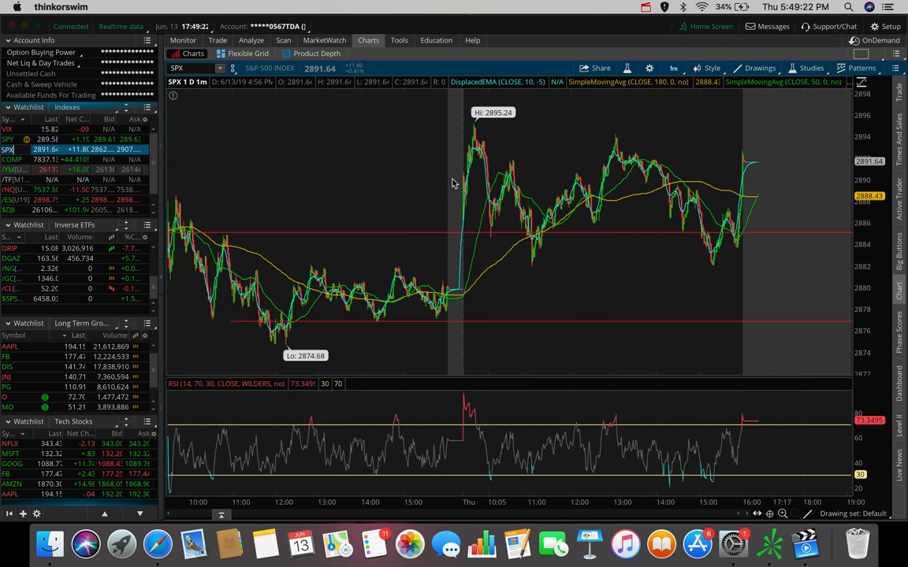
mouse_move(659, 141)
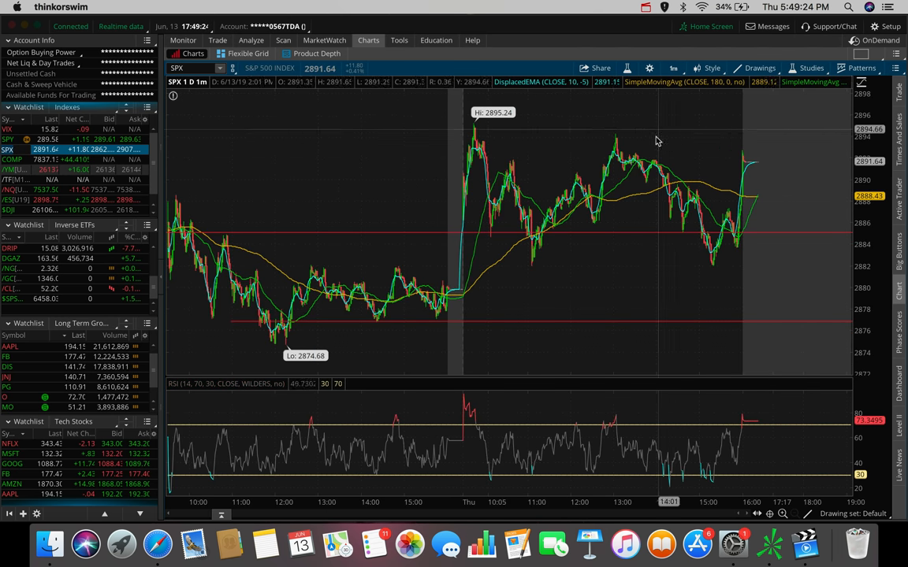
click(673, 68)
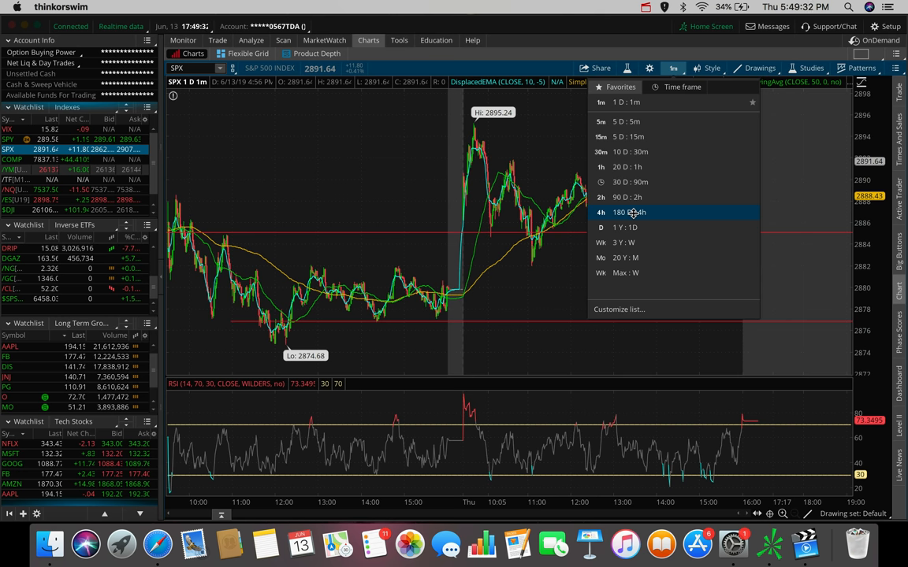
click(629, 211)
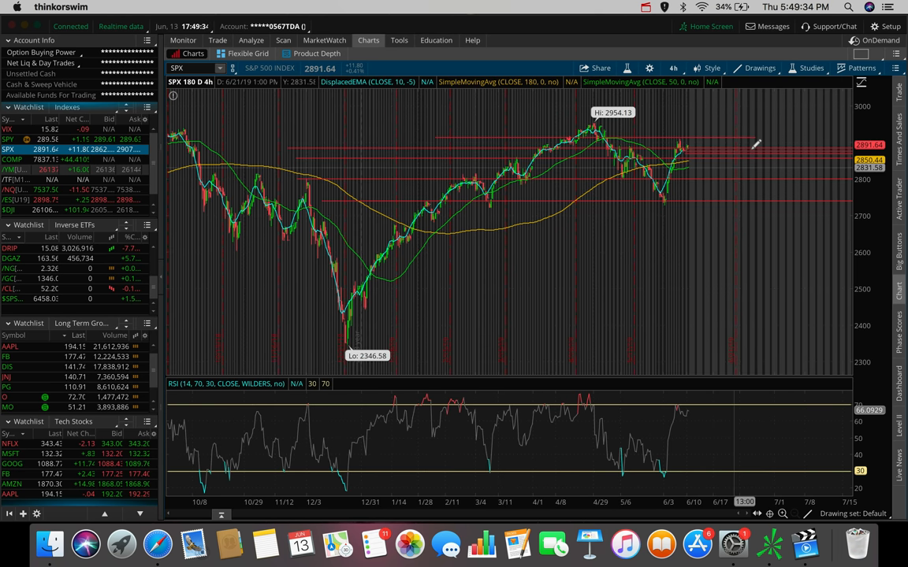
mouse_move(757, 134)
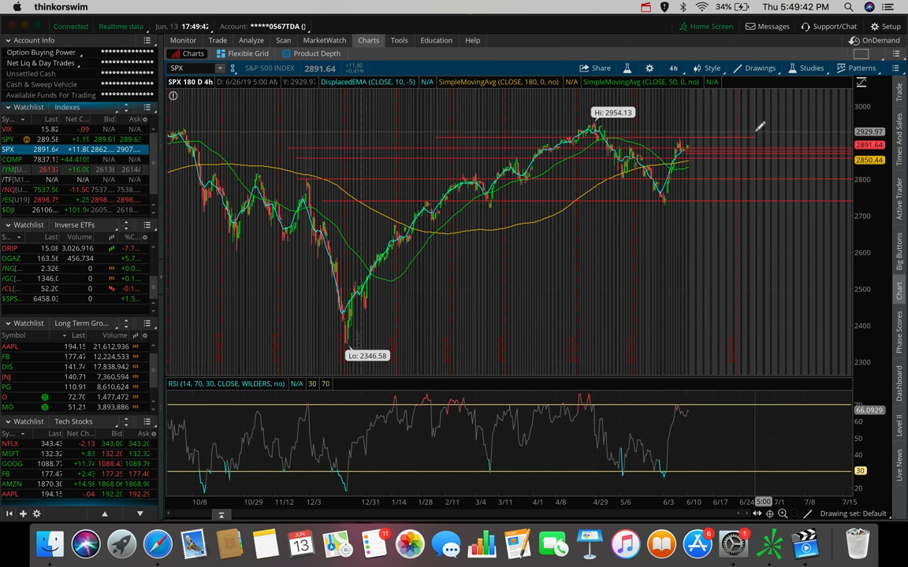
mouse_move(747, 126)
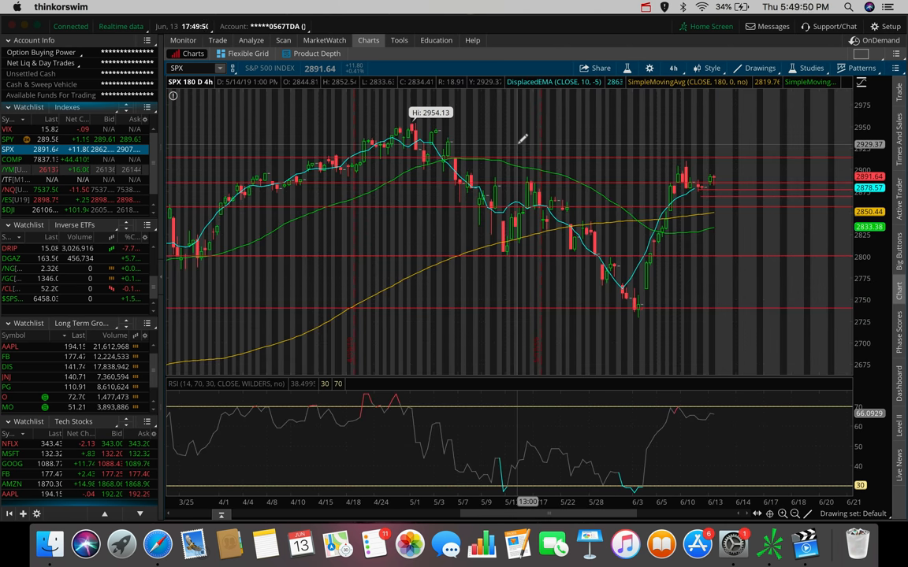
mouse_move(718, 219)
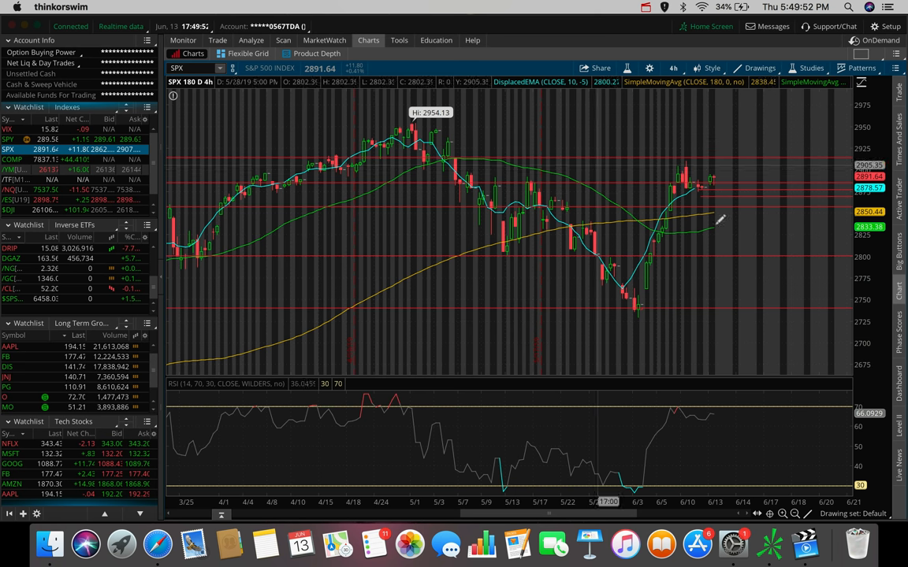
mouse_move(725, 171)
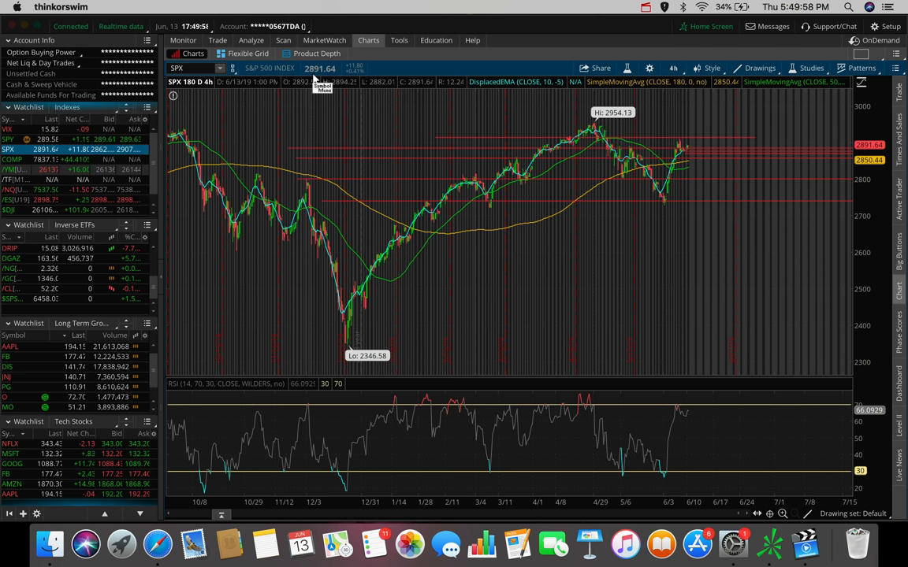
mouse_move(685, 135)
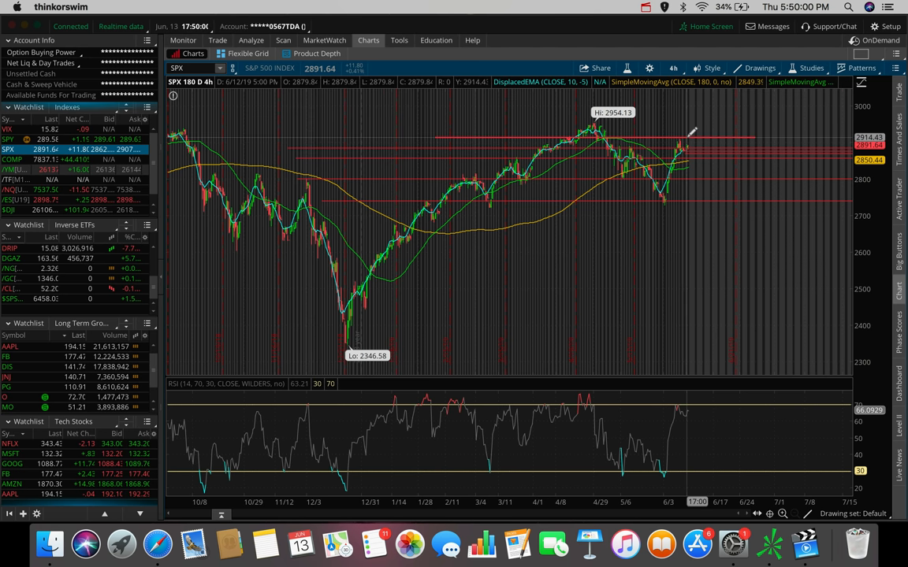
mouse_move(690, 129)
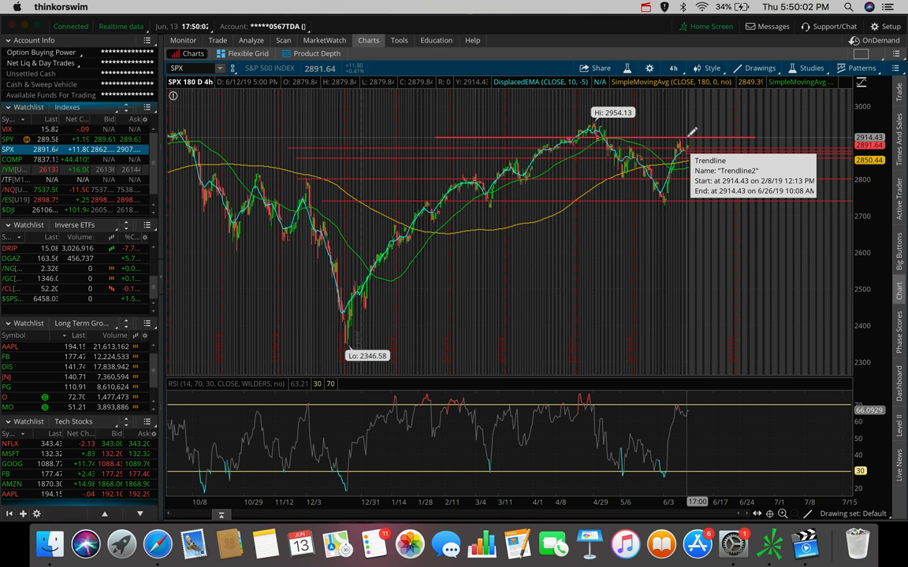
click(673, 68)
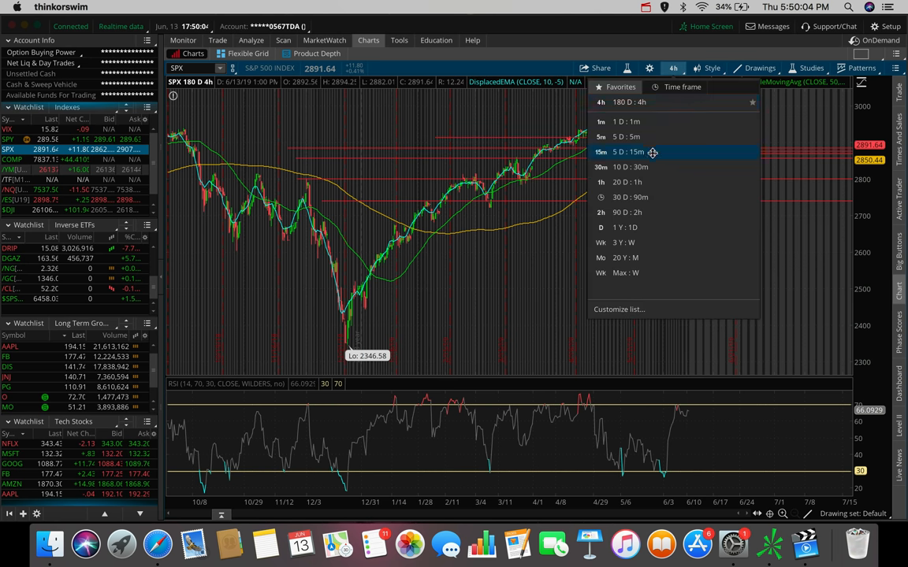
click(630, 167)
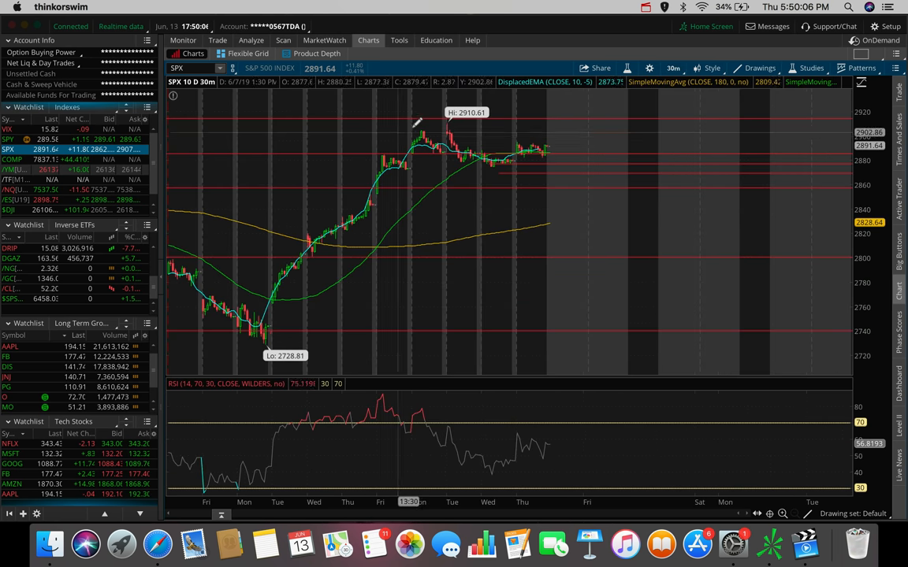
mouse_move(432, 125)
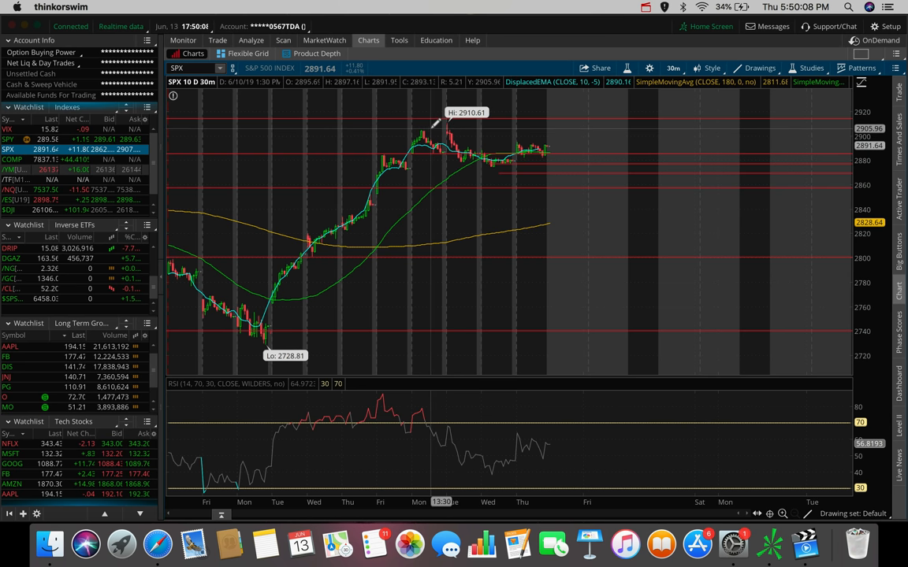
mouse_move(476, 149)
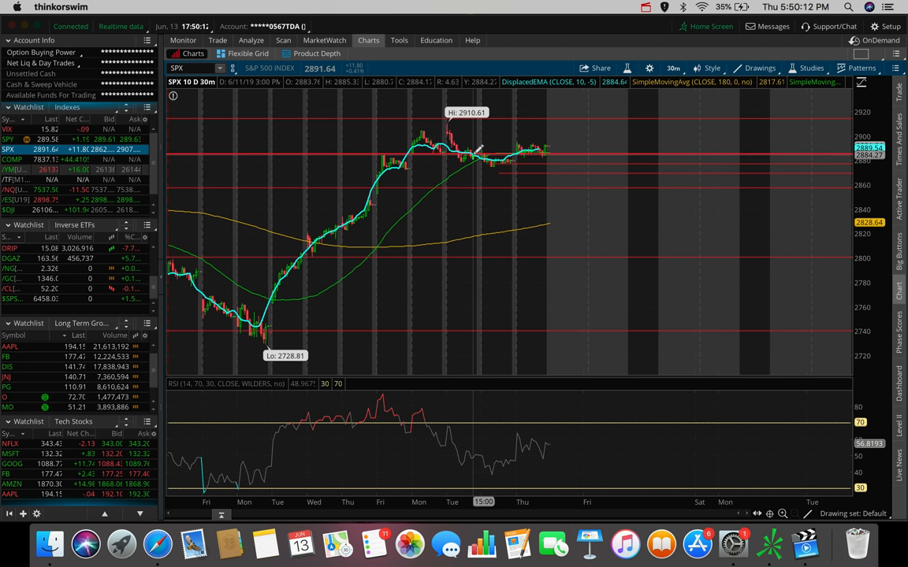
mouse_move(491, 161)
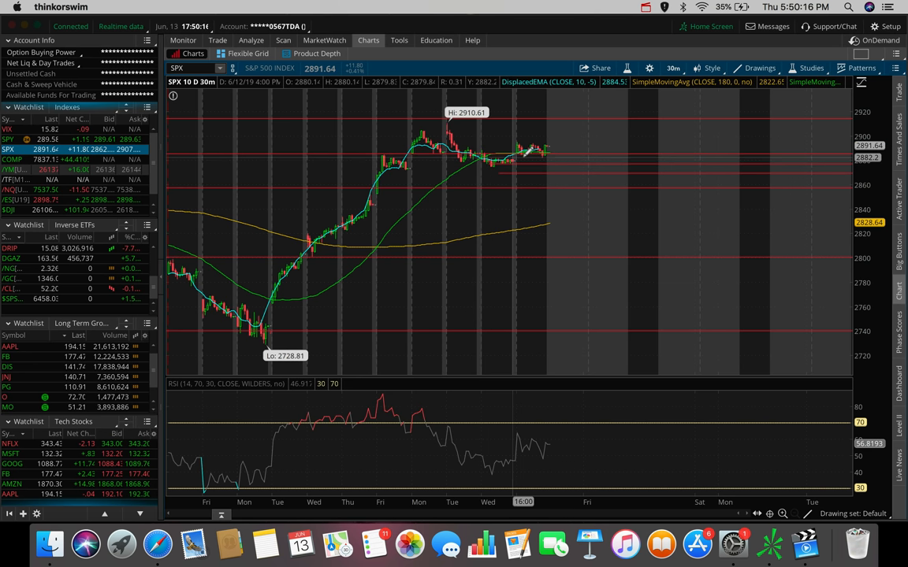
mouse_move(520, 142)
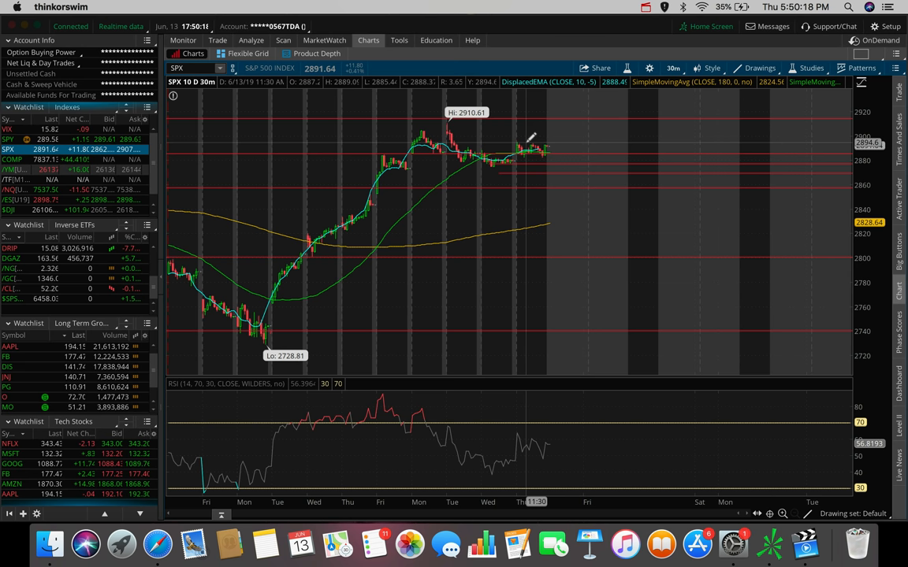
mouse_move(524, 145)
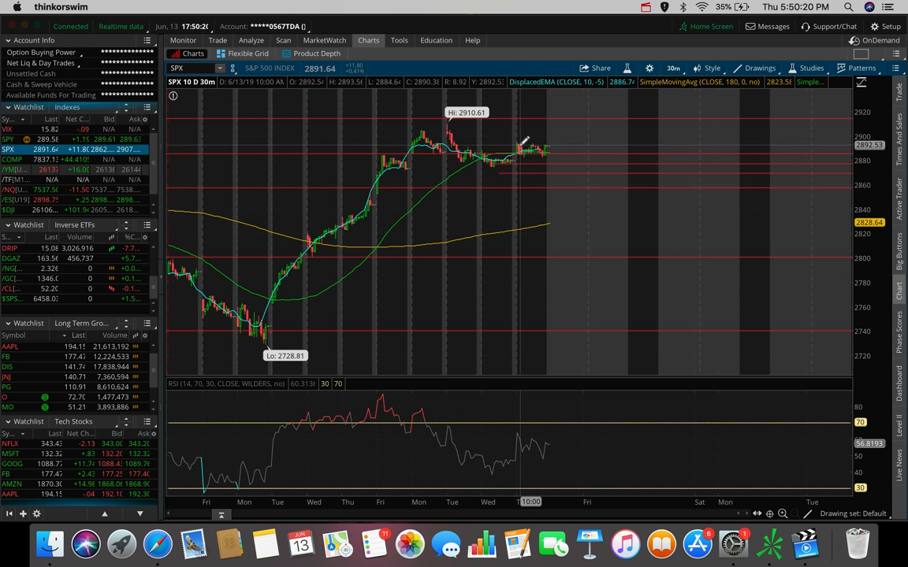
mouse_move(520, 148)
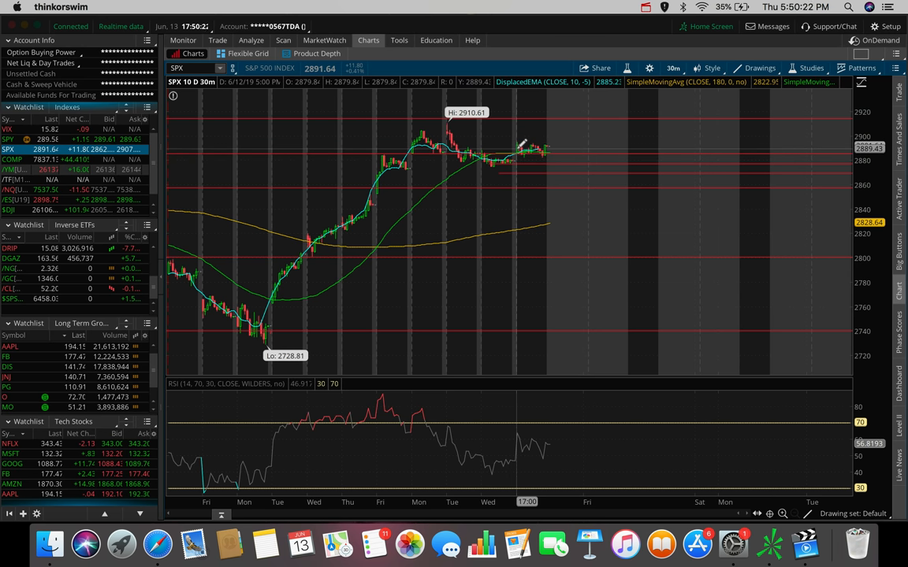
mouse_move(544, 147)
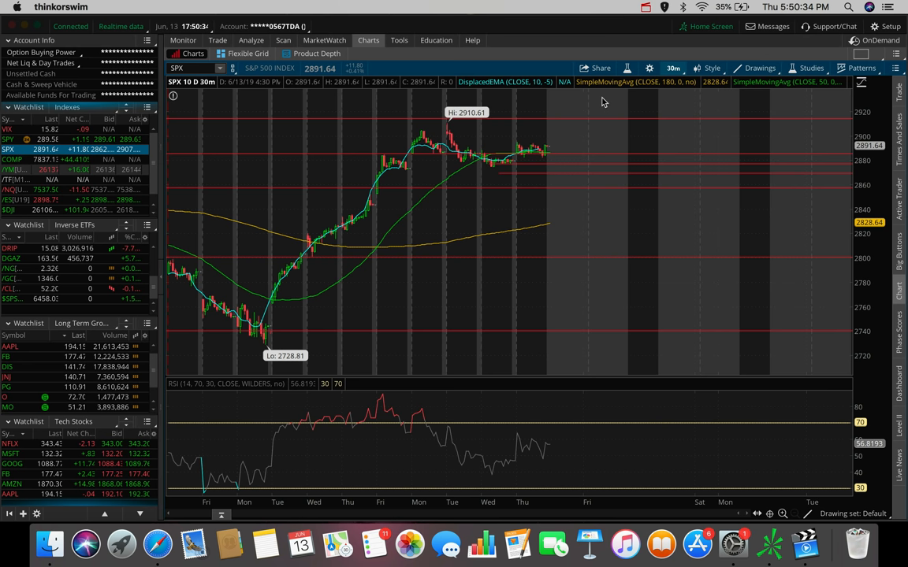
mouse_move(519, 174)
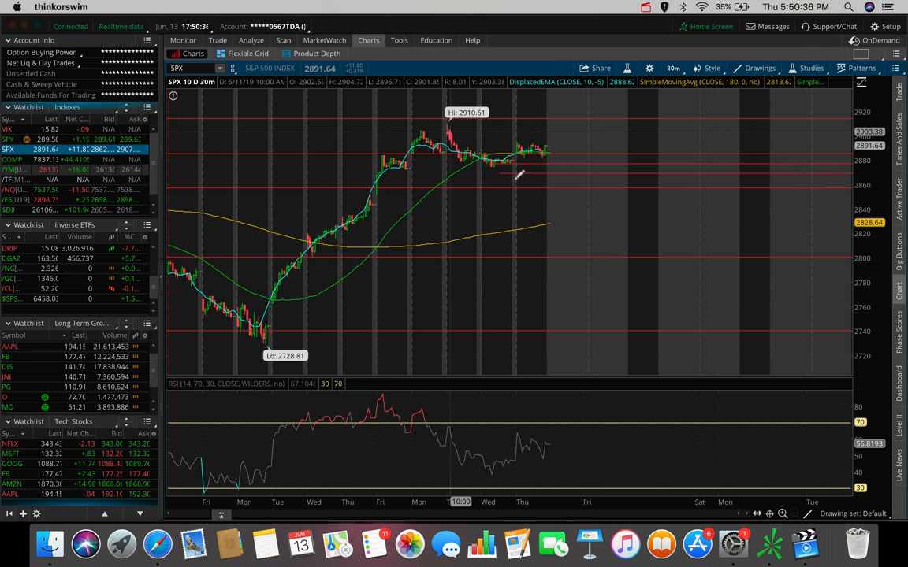
mouse_move(505, 123)
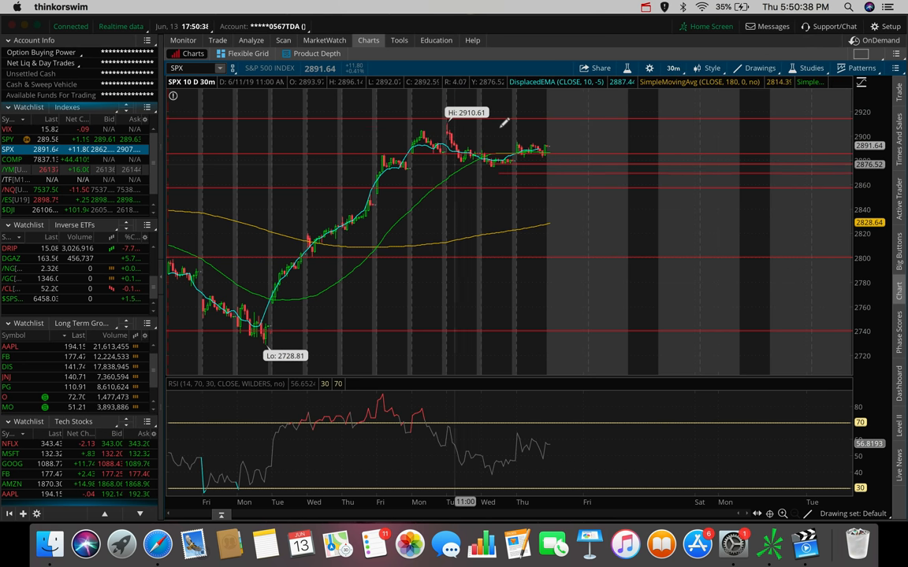
mouse_move(465, 141)
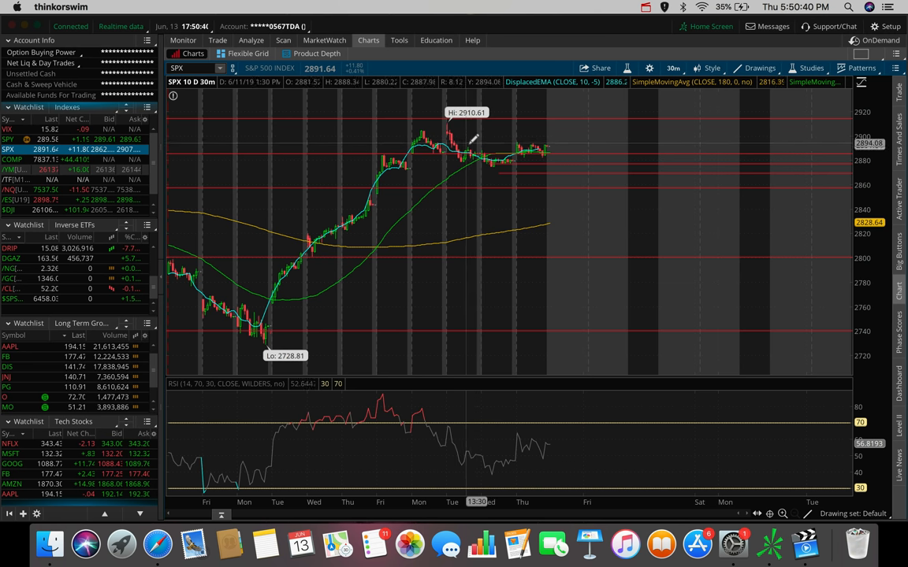
mouse_move(472, 142)
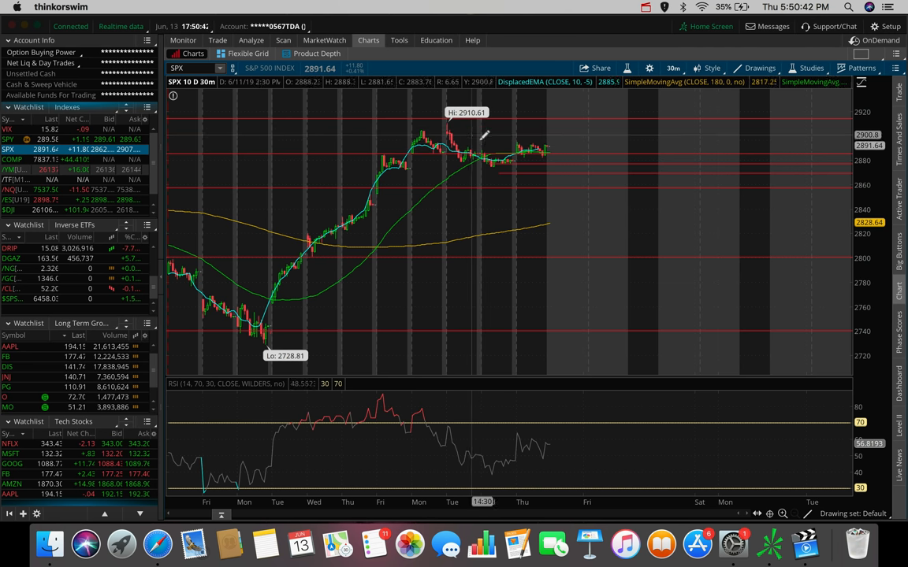
mouse_move(473, 150)
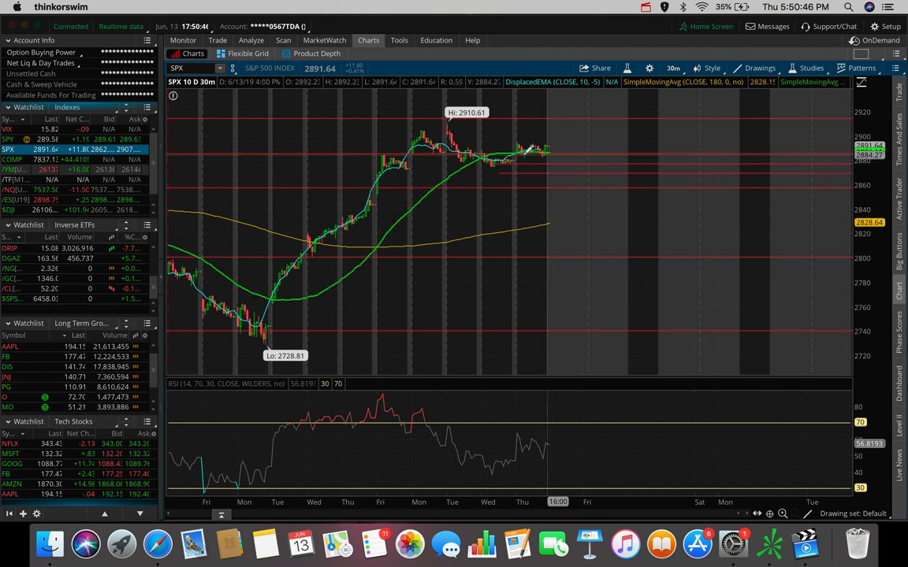
mouse_move(528, 149)
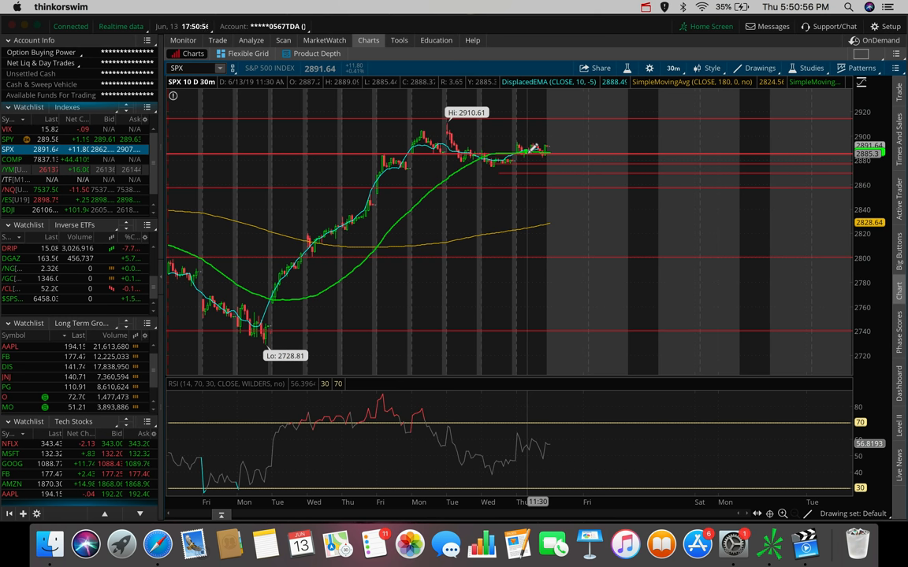
mouse_move(555, 146)
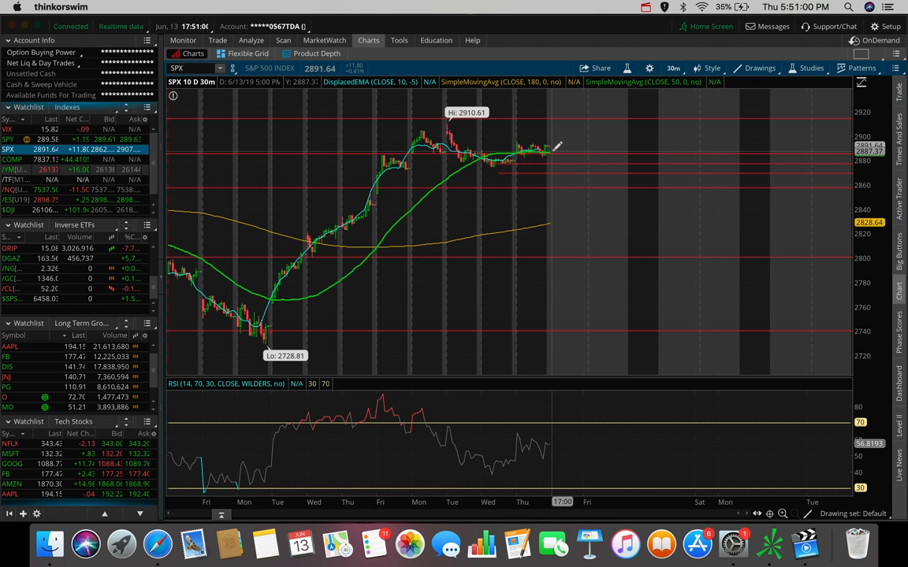
mouse_move(552, 145)
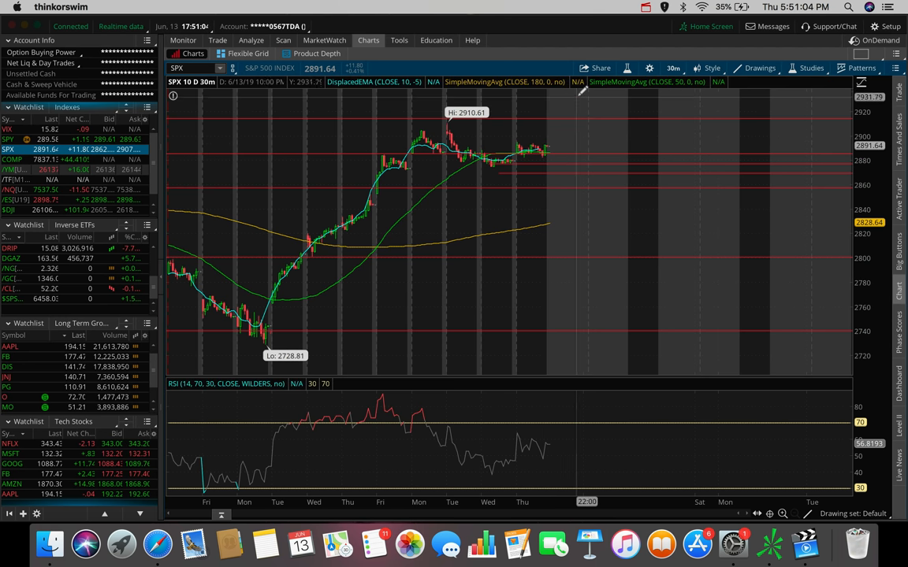
mouse_move(570, 114)
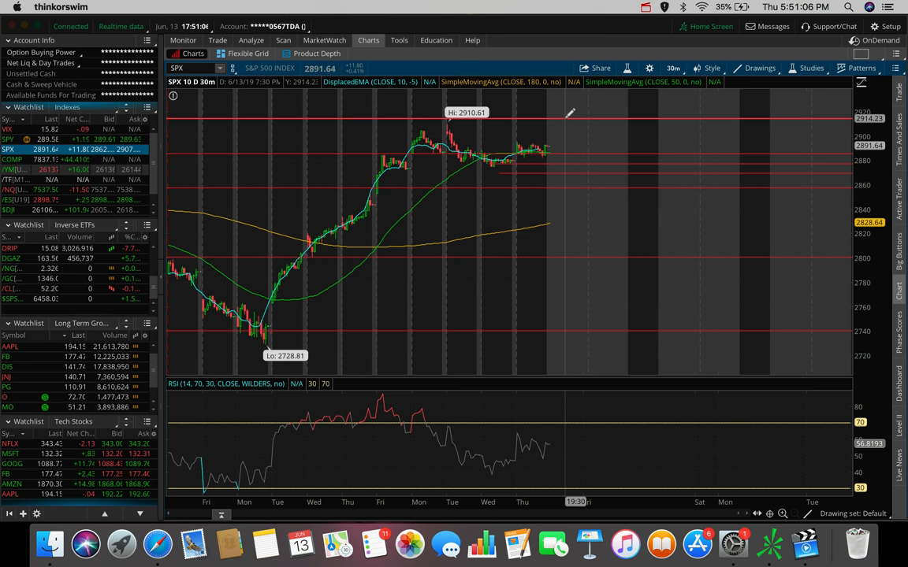
mouse_move(560, 119)
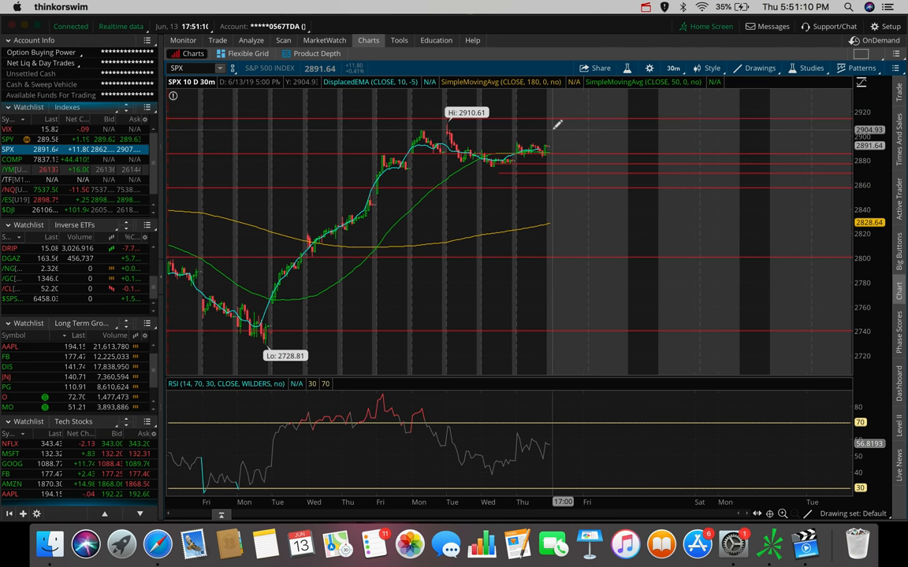
mouse_move(454, 130)
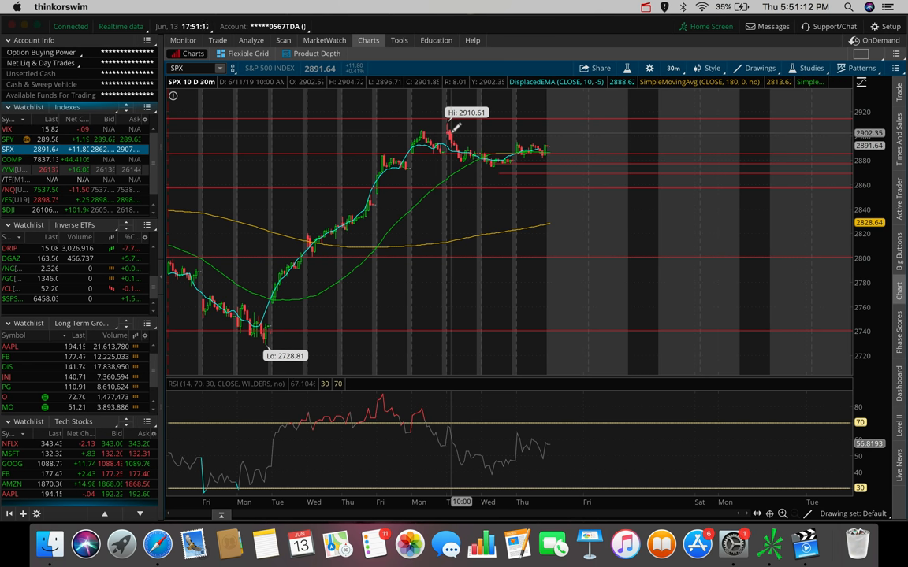
mouse_move(555, 134)
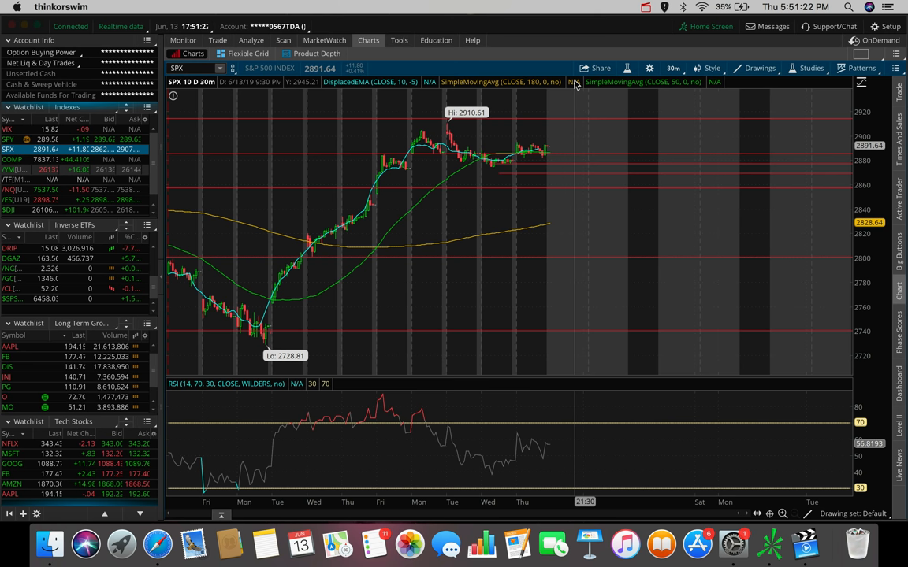
mouse_move(554, 142)
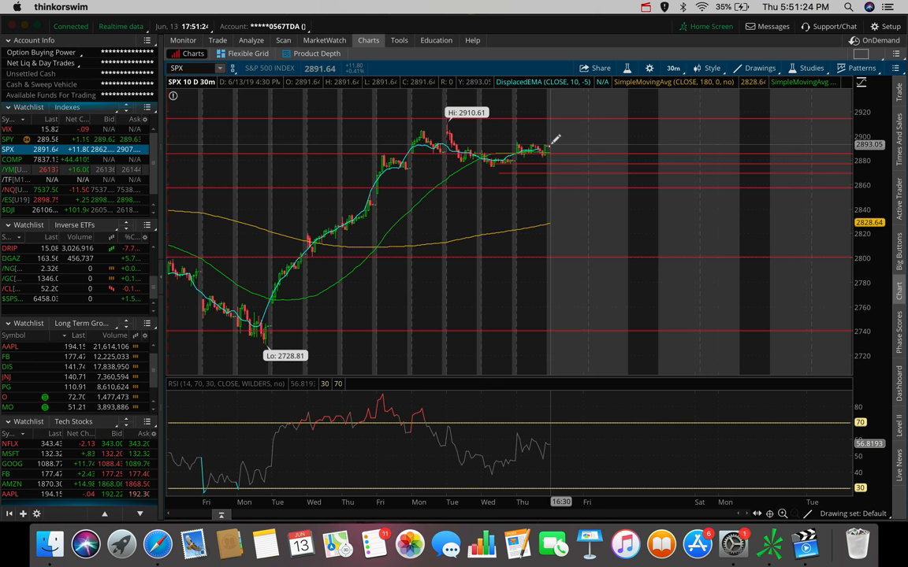
mouse_move(552, 134)
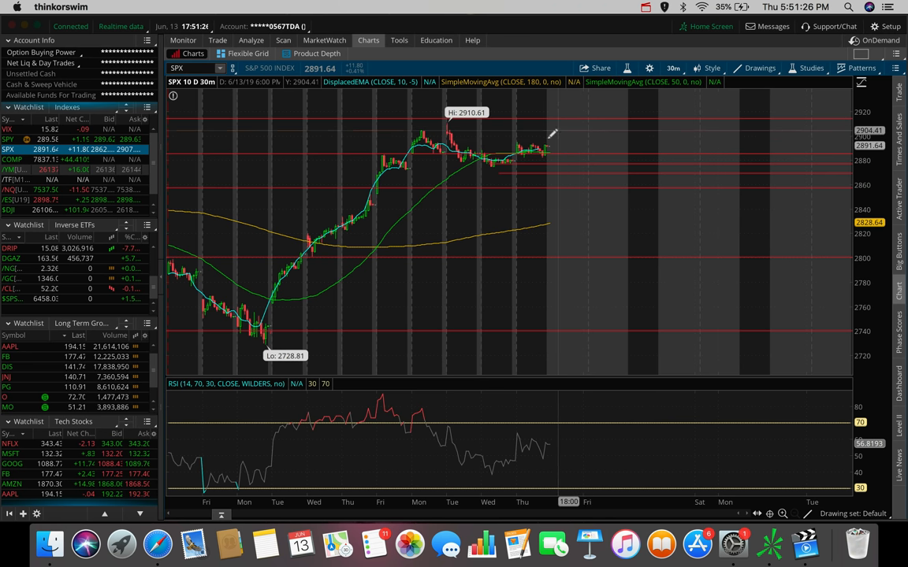
mouse_move(566, 119)
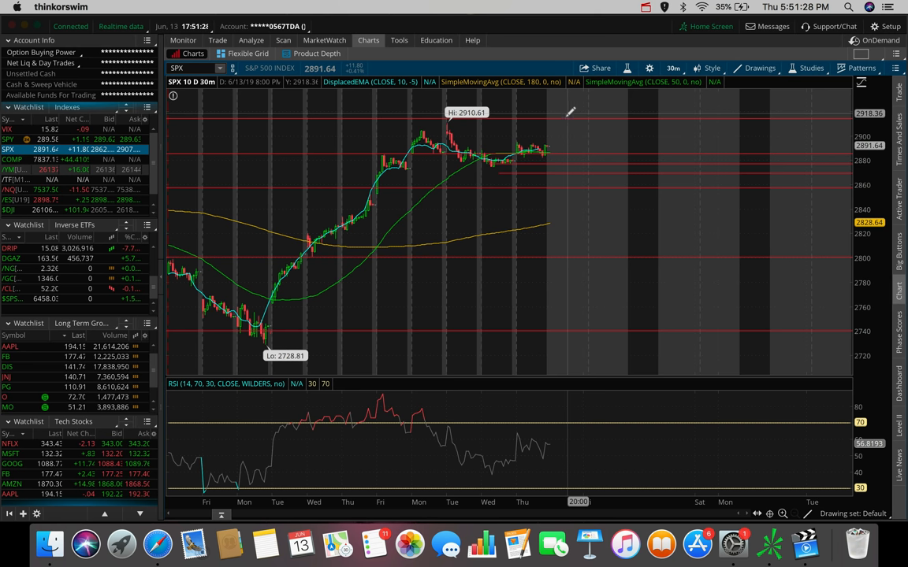
mouse_move(549, 145)
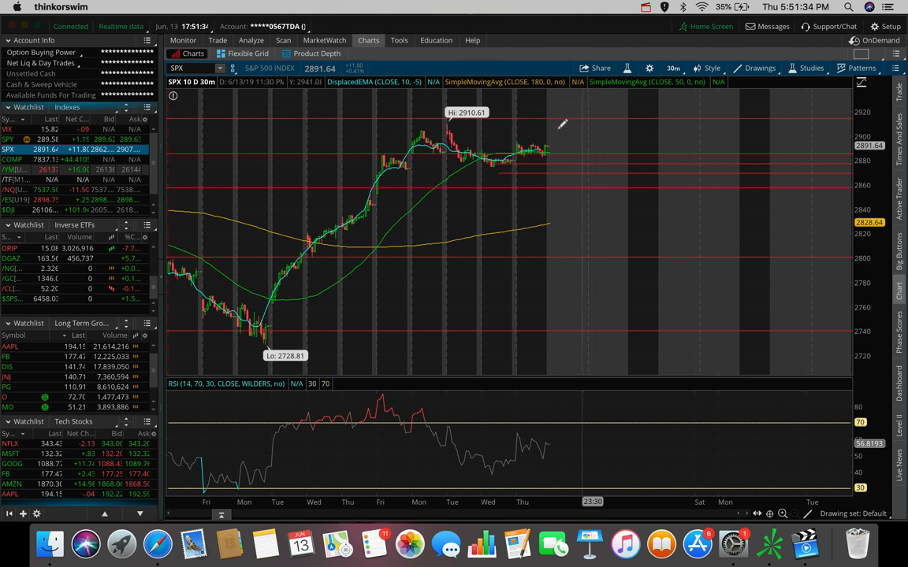
mouse_move(561, 142)
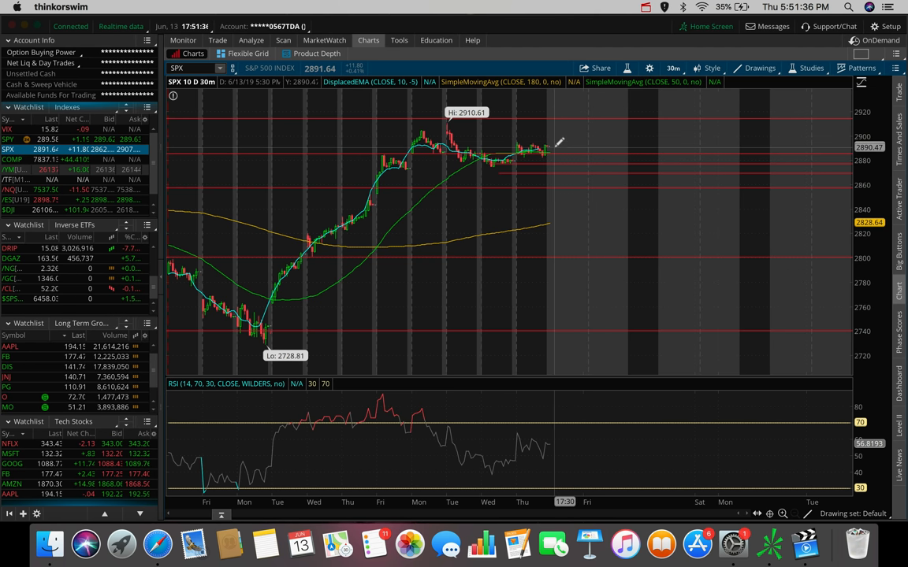
mouse_move(561, 170)
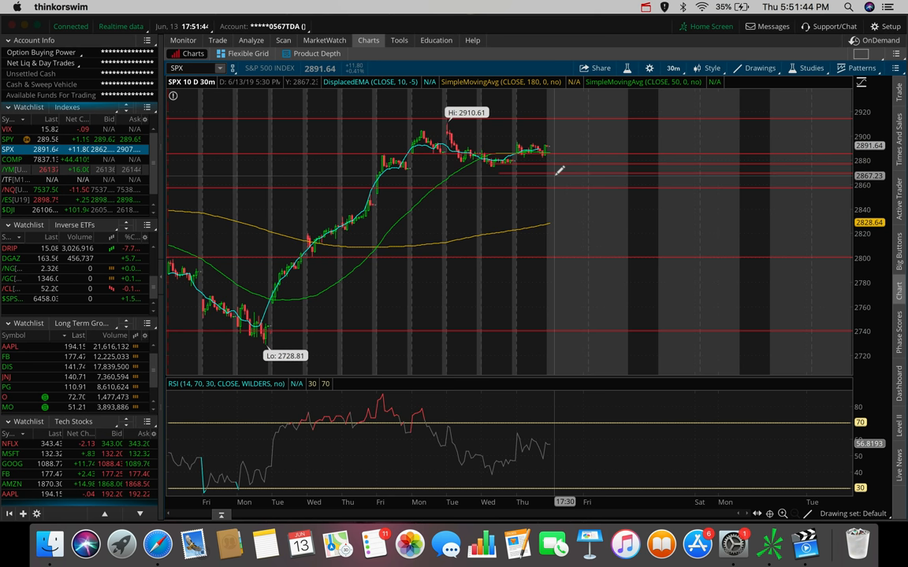
mouse_move(558, 175)
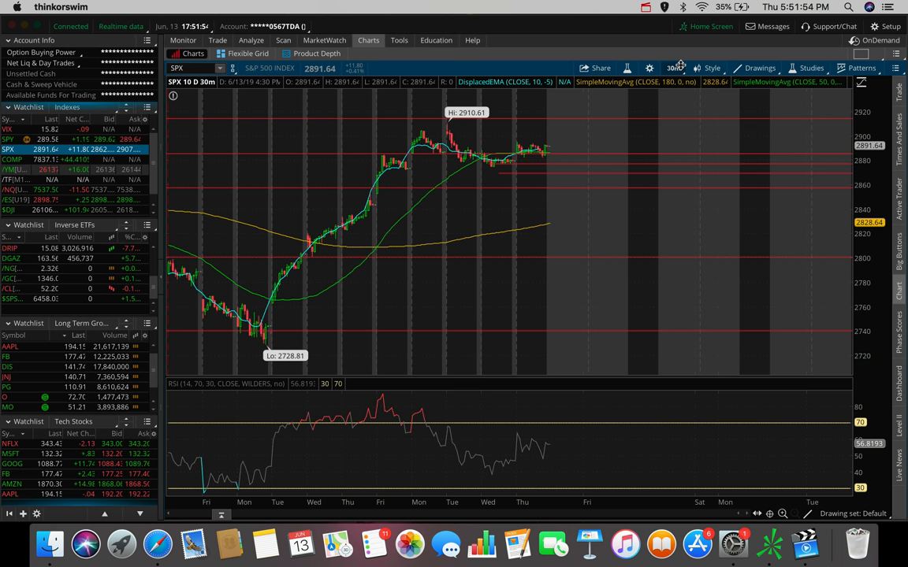
- Move the S&P 500 chart through 20D 1h to 180 days of 4-hour candles
click(675, 68)
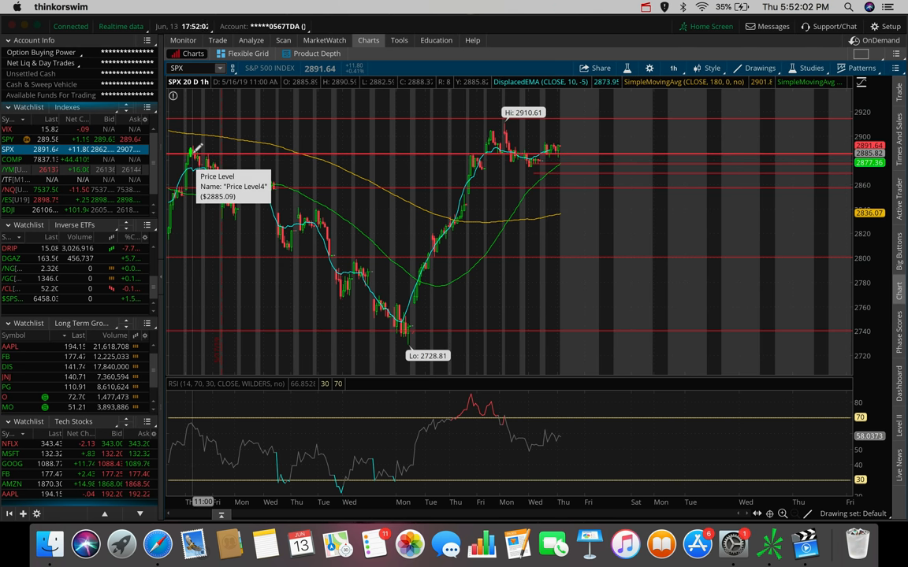
click(675, 68)
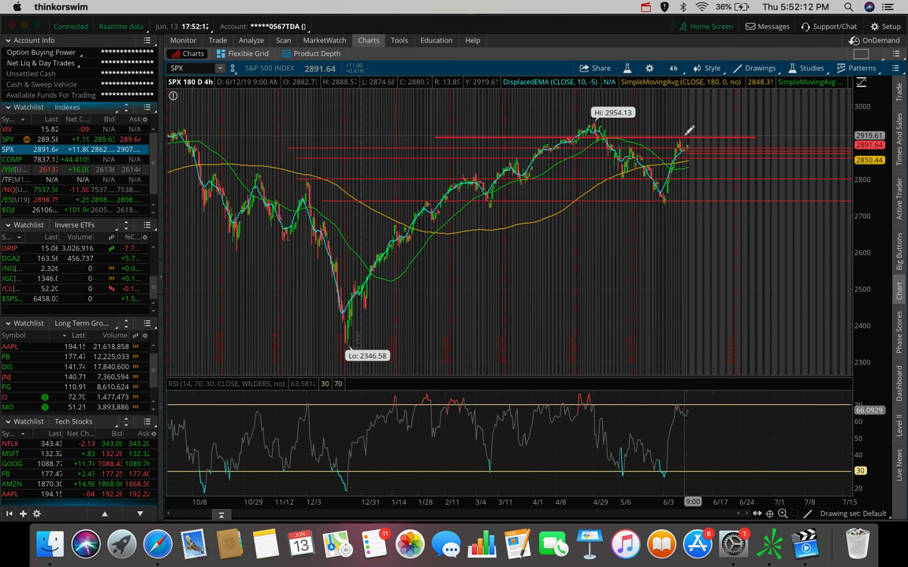
mouse_move(687, 129)
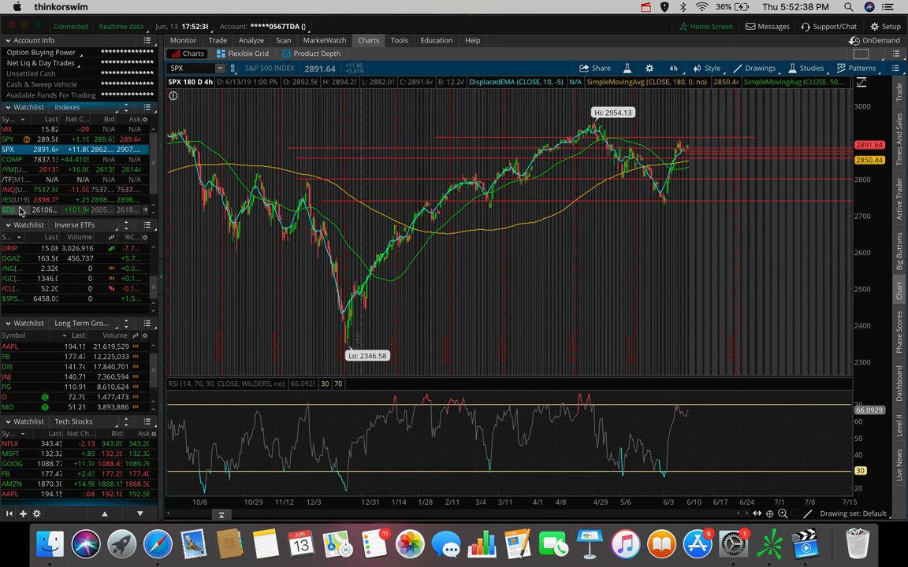
- Load the Dow Jones Industrial Average chart and bring up its time frame choices
click(9, 209)
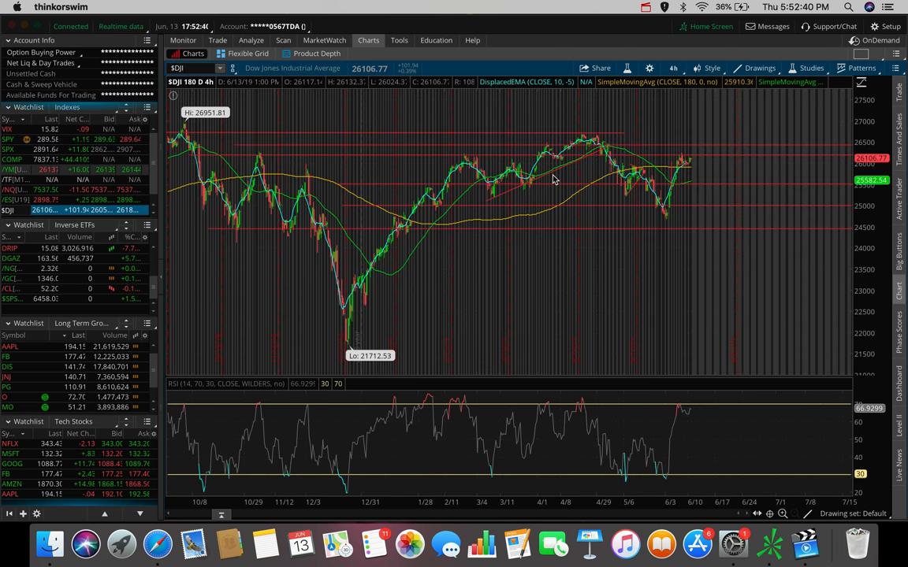
mouse_move(678, 171)
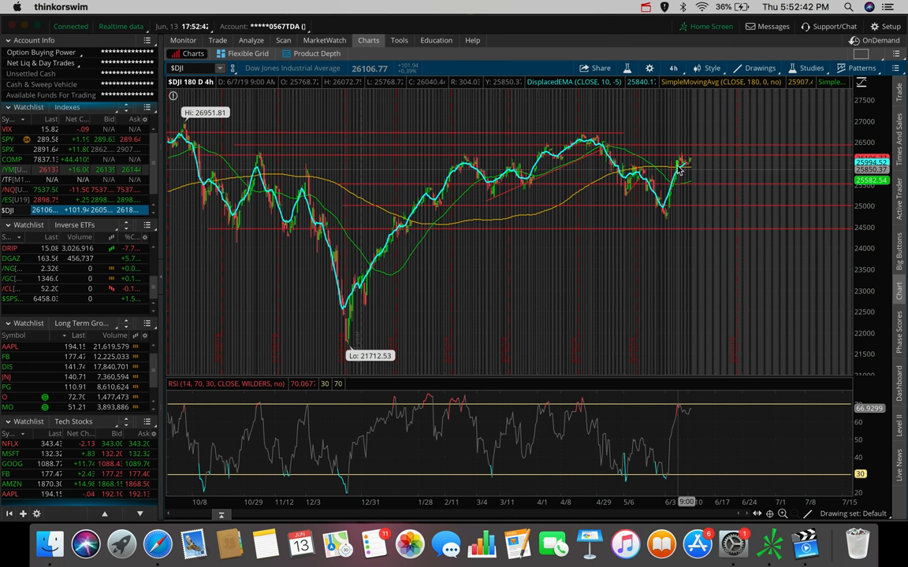
mouse_move(692, 167)
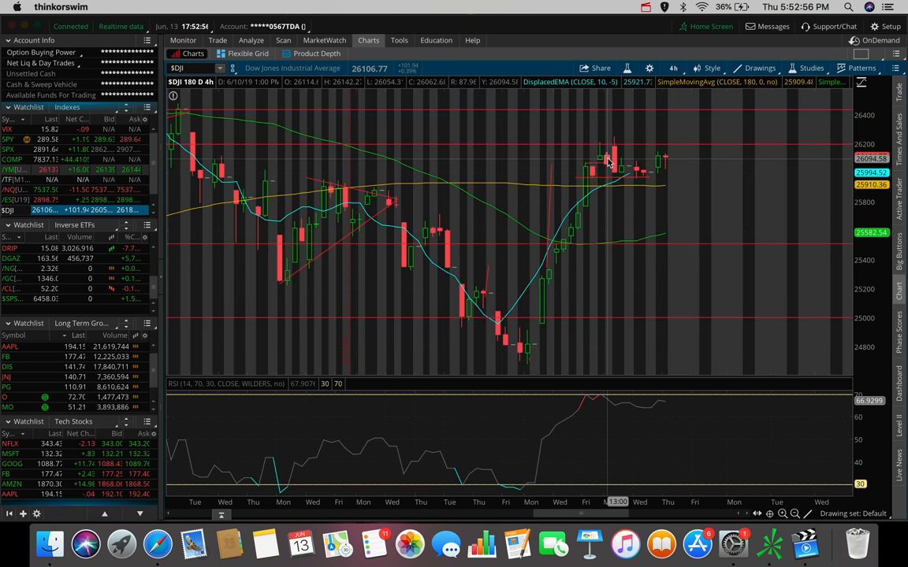
mouse_move(615, 145)
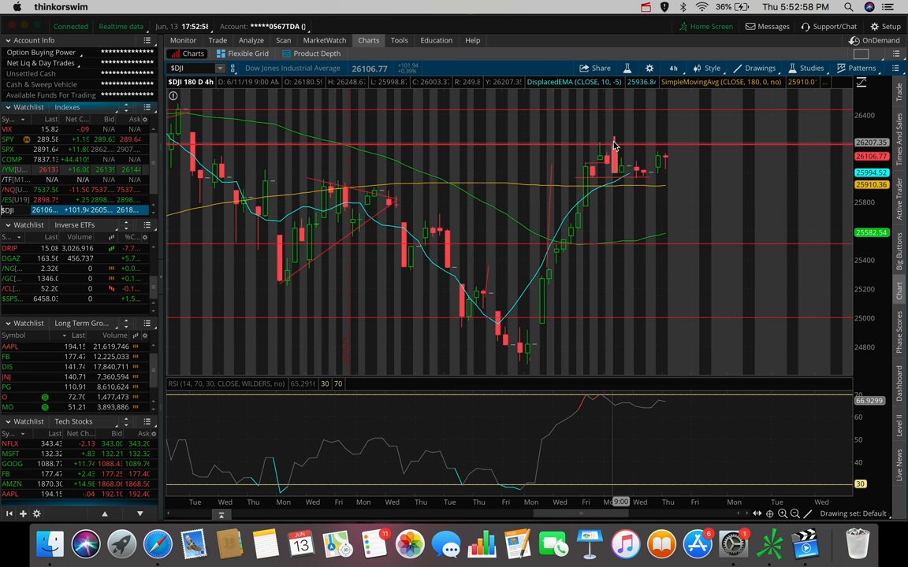
click(673, 67)
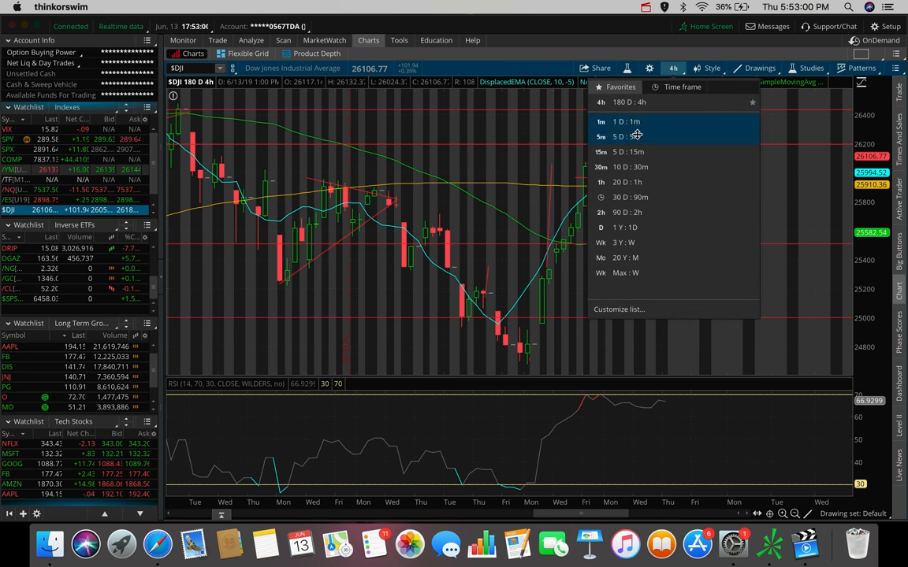
- Show the Dow Jones chart as five days of 5-minute candles
click(622, 136)
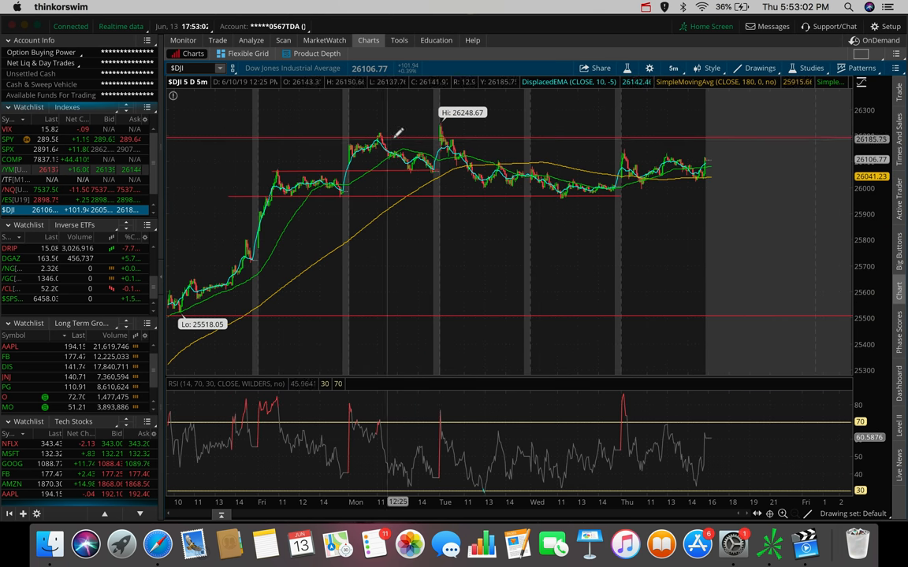
mouse_move(637, 148)
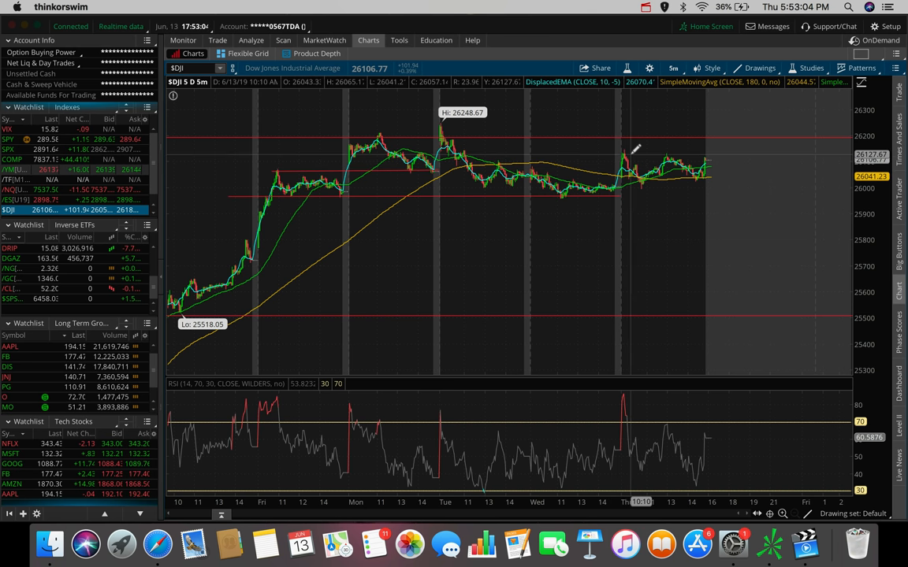
mouse_move(630, 150)
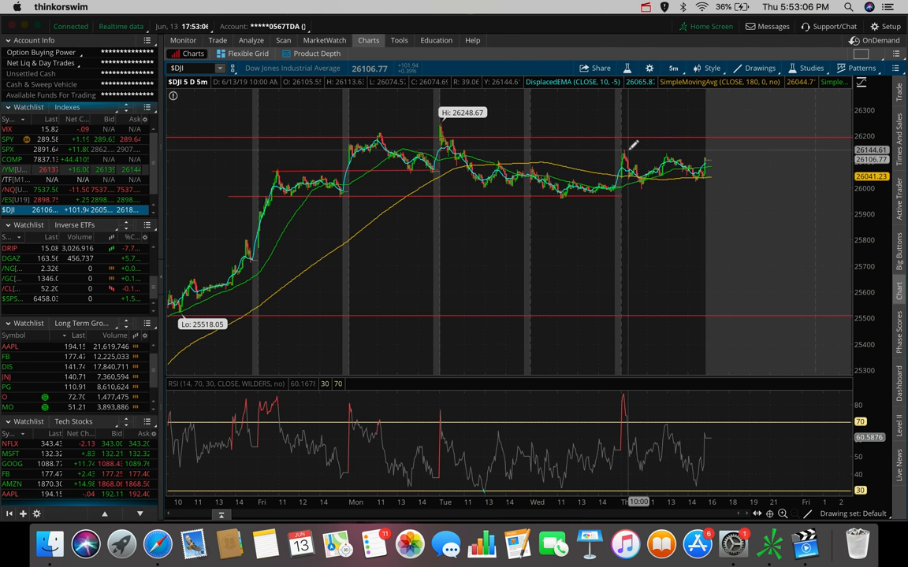
mouse_move(628, 145)
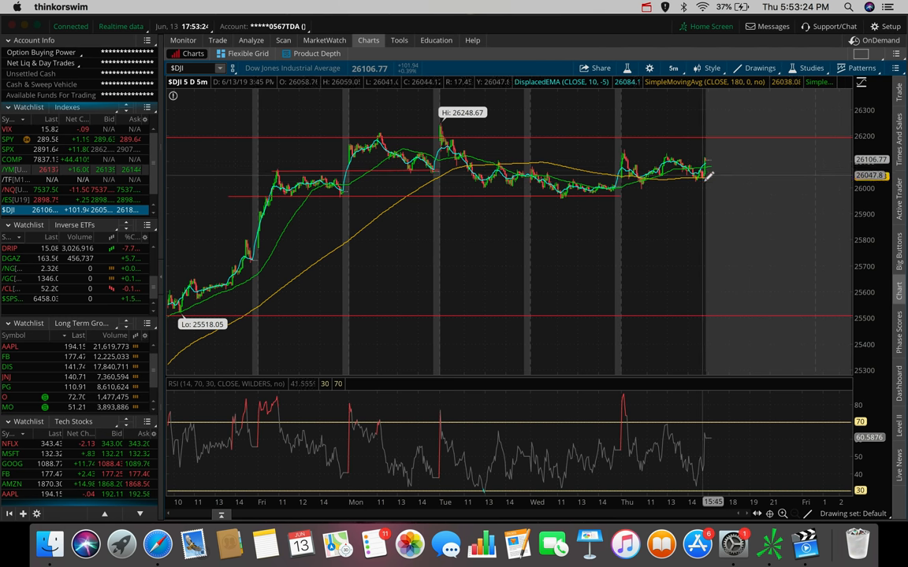
mouse_move(559, 142)
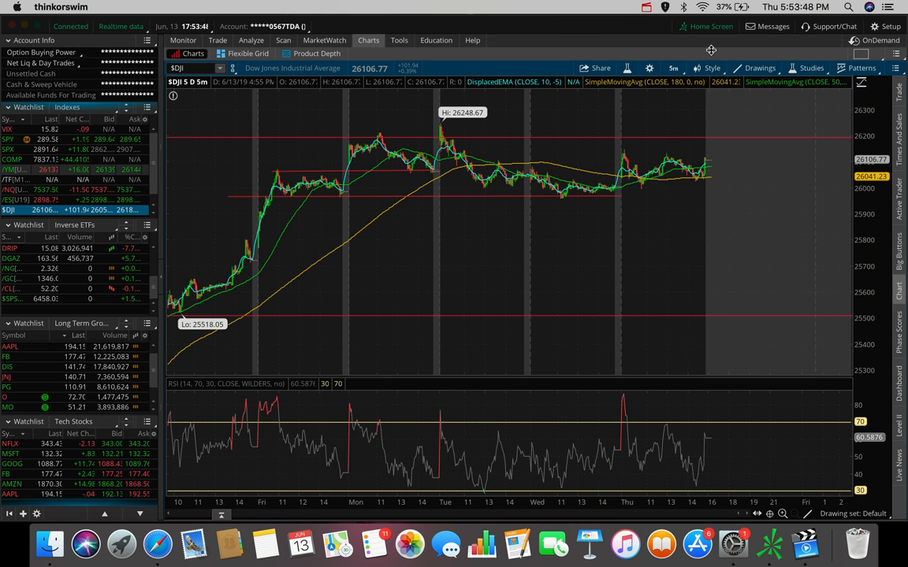
mouse_move(713, 193)
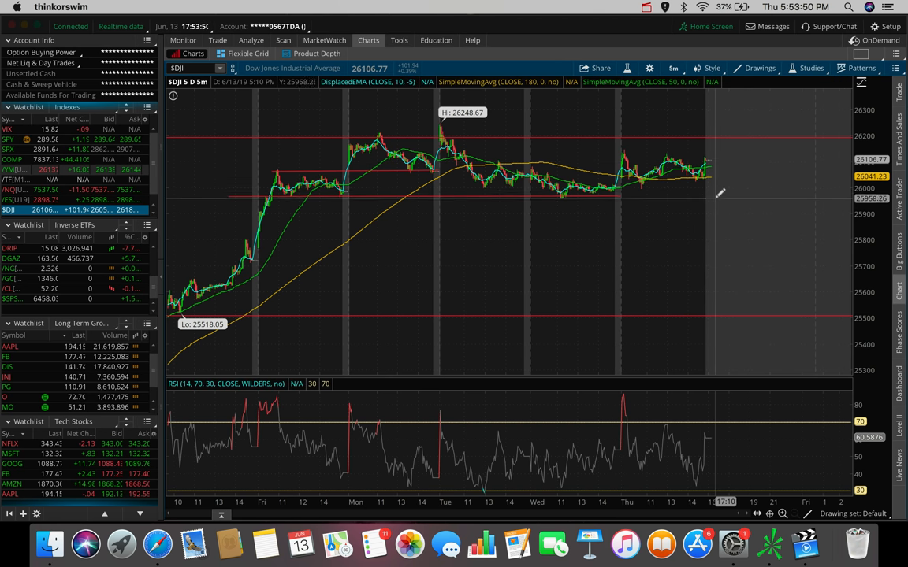
mouse_move(717, 196)
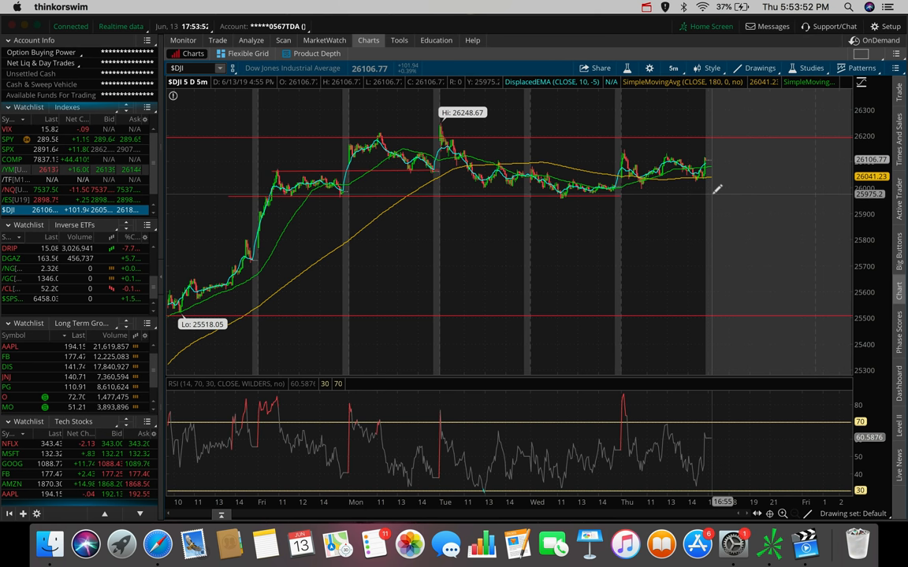
mouse_move(716, 302)
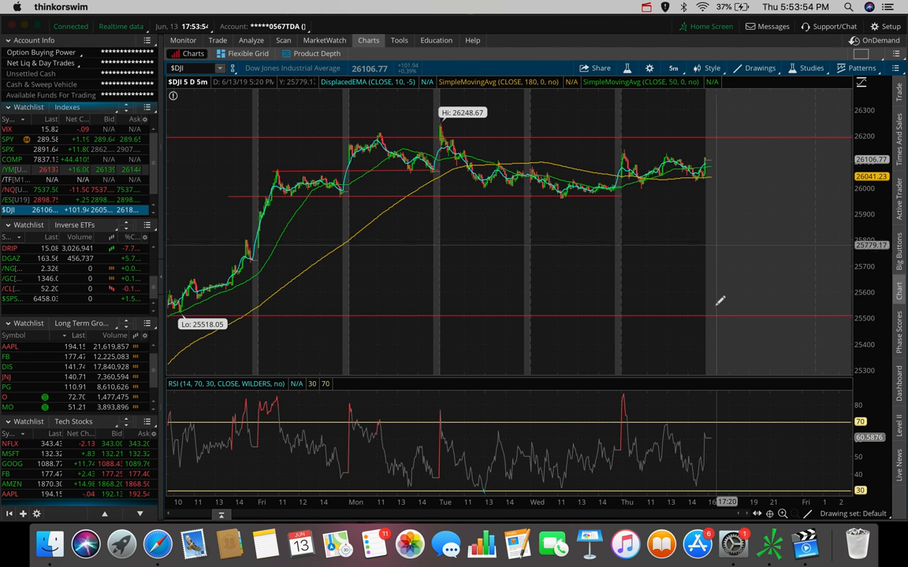
mouse_move(717, 301)
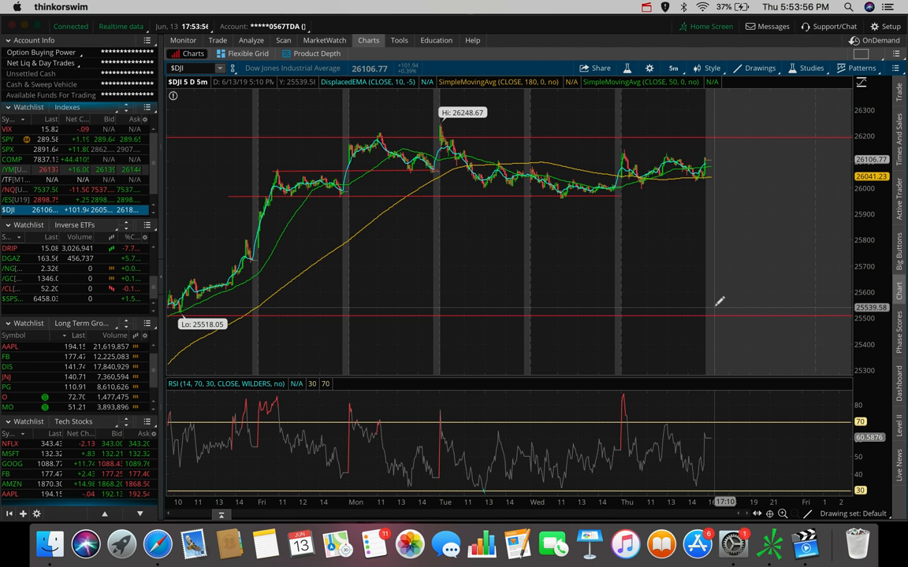
mouse_move(725, 186)
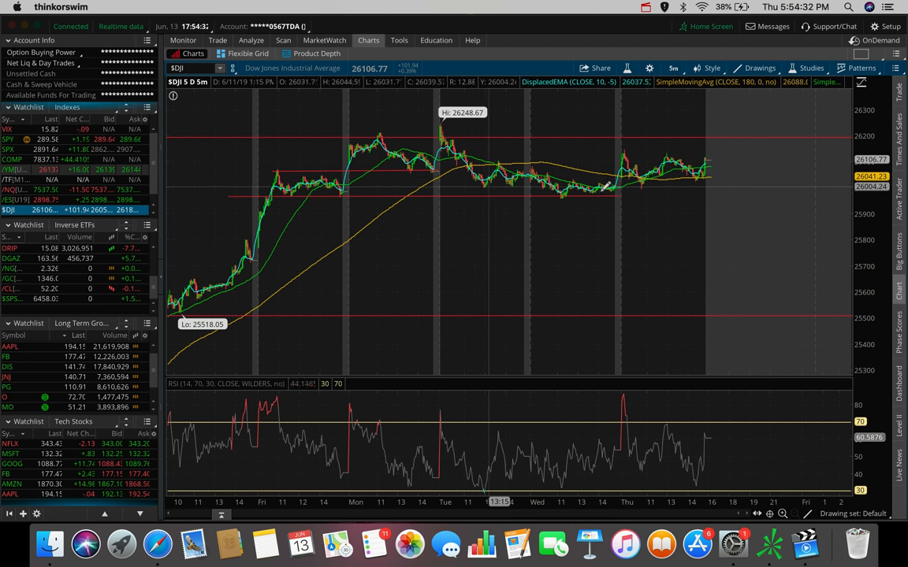
mouse_move(623, 189)
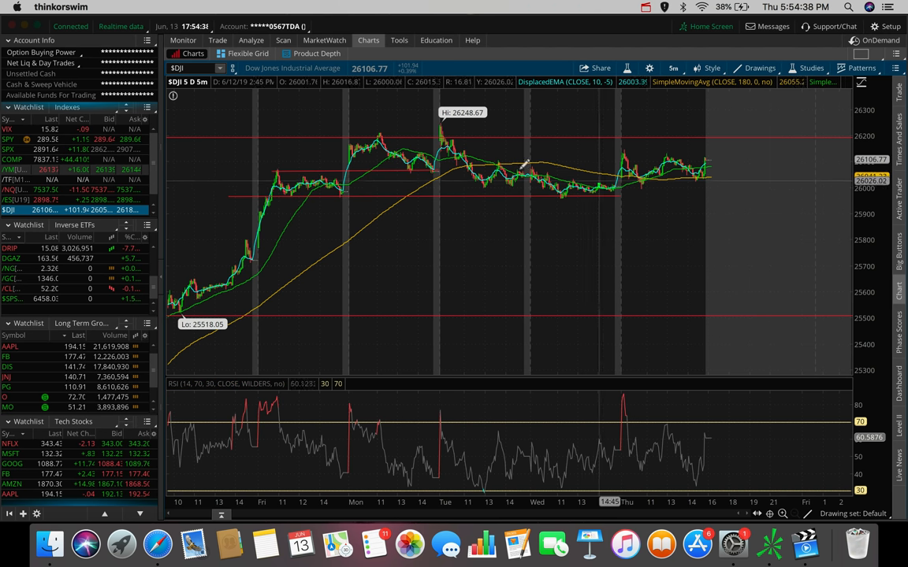
mouse_move(665, 181)
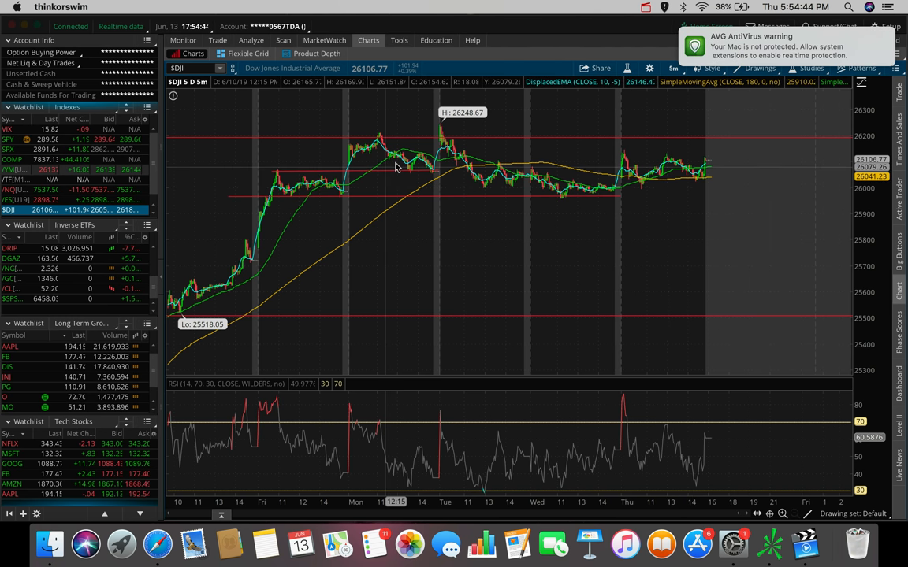
mouse_move(640, 192)
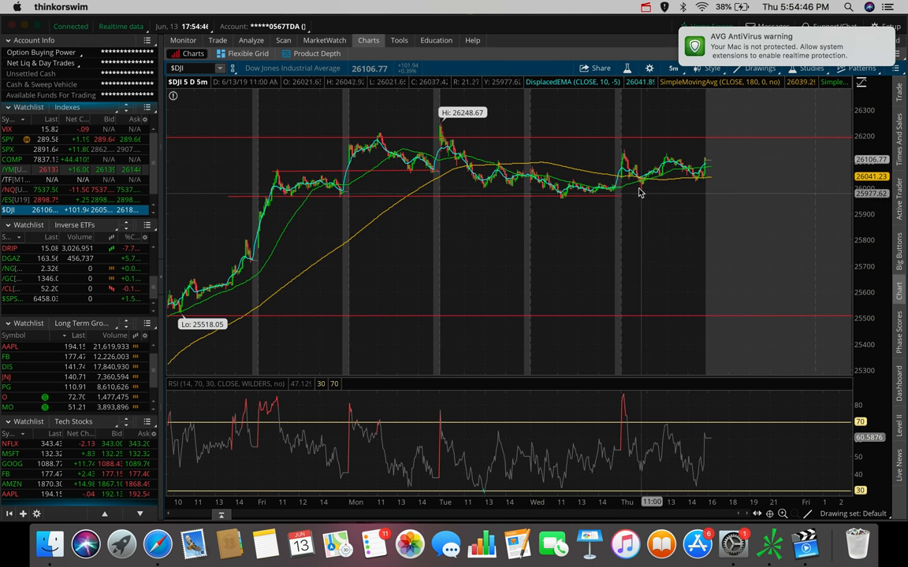
mouse_move(797, 170)
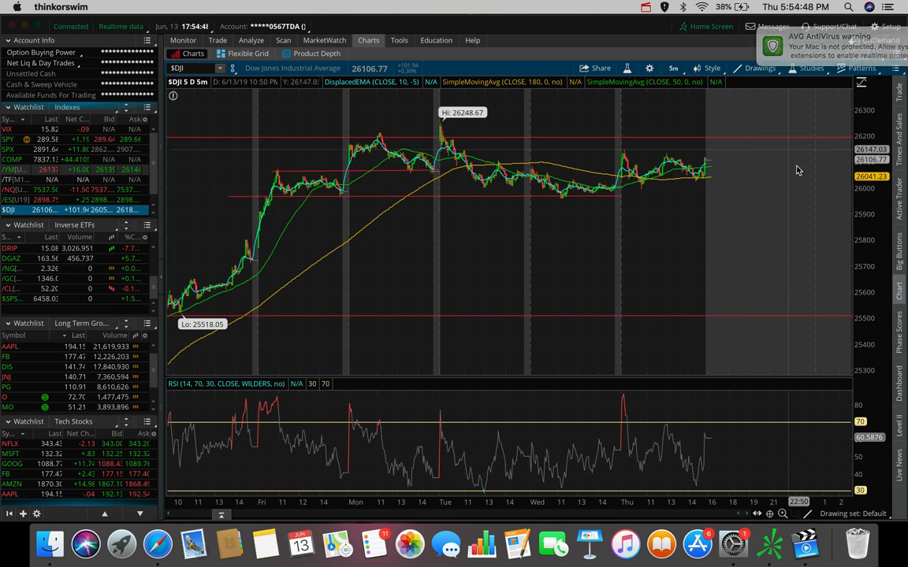
mouse_move(708, 173)
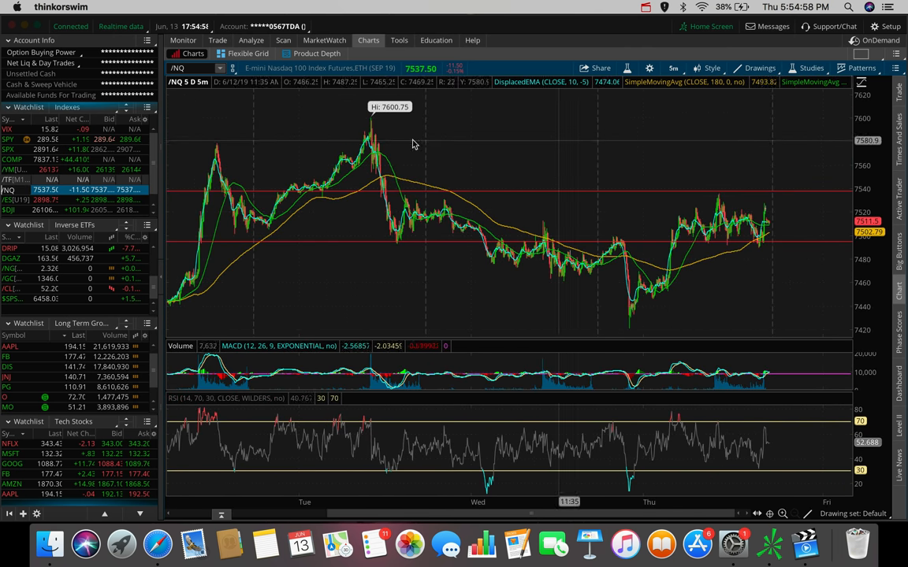
mouse_move(609, 322)
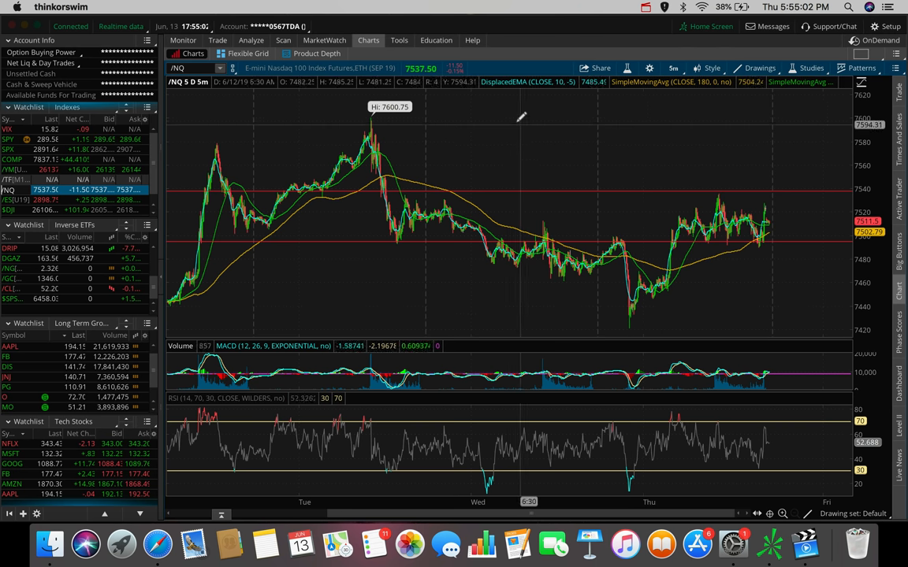
mouse_move(671, 68)
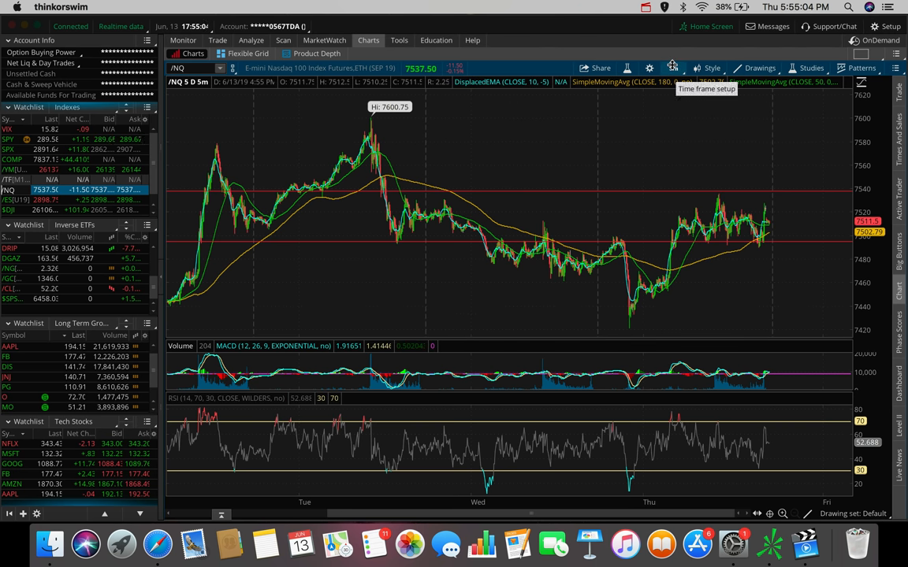
- Extend the /NQ futures chart to a longer range spanning November through June
click(673, 67)
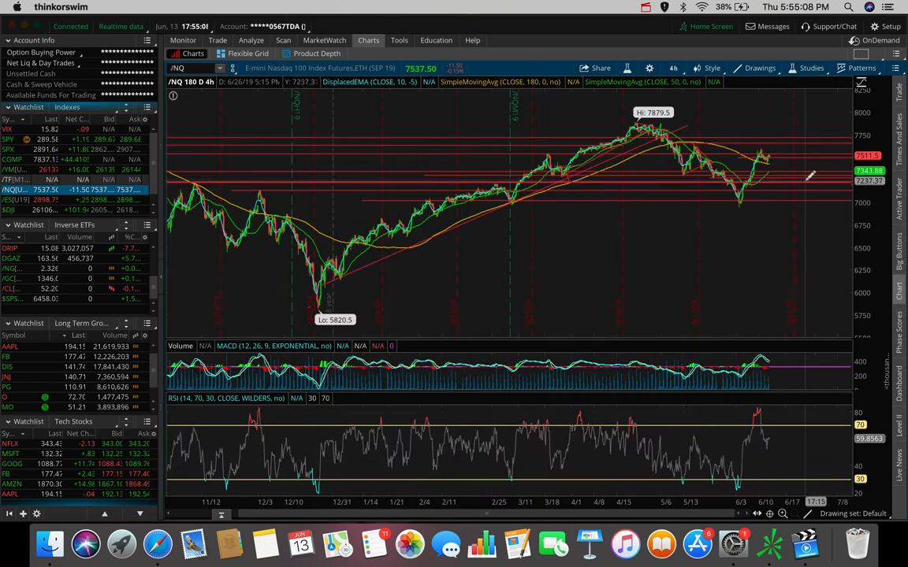
mouse_move(773, 148)
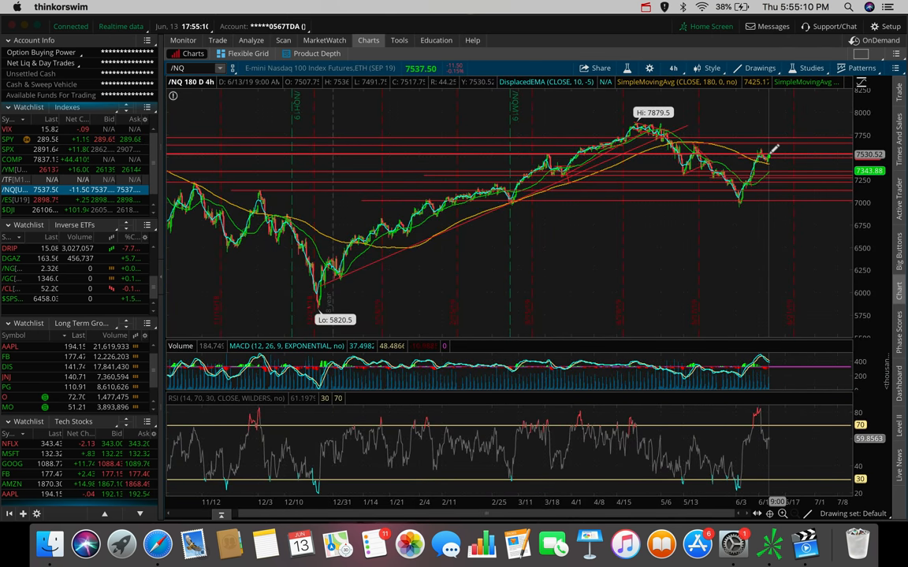
mouse_move(760, 150)
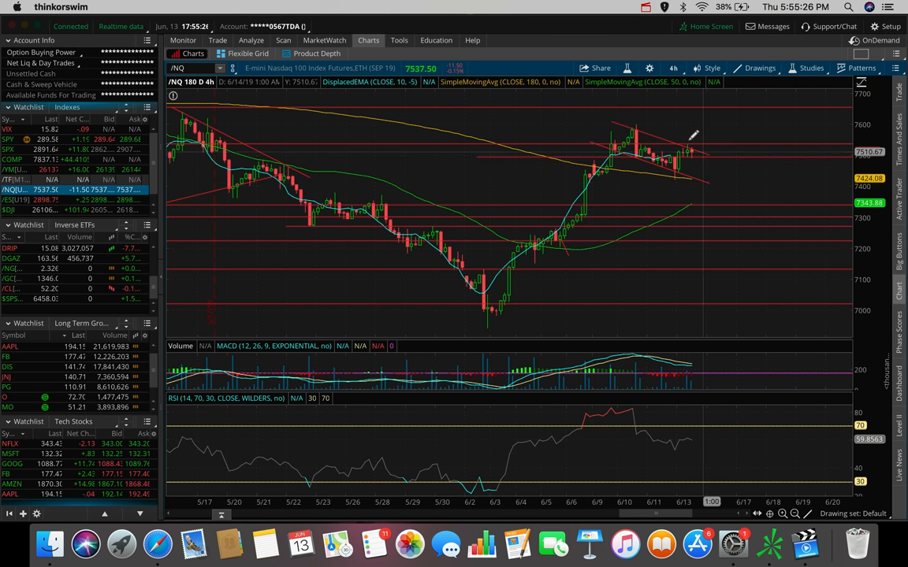
mouse_move(681, 156)
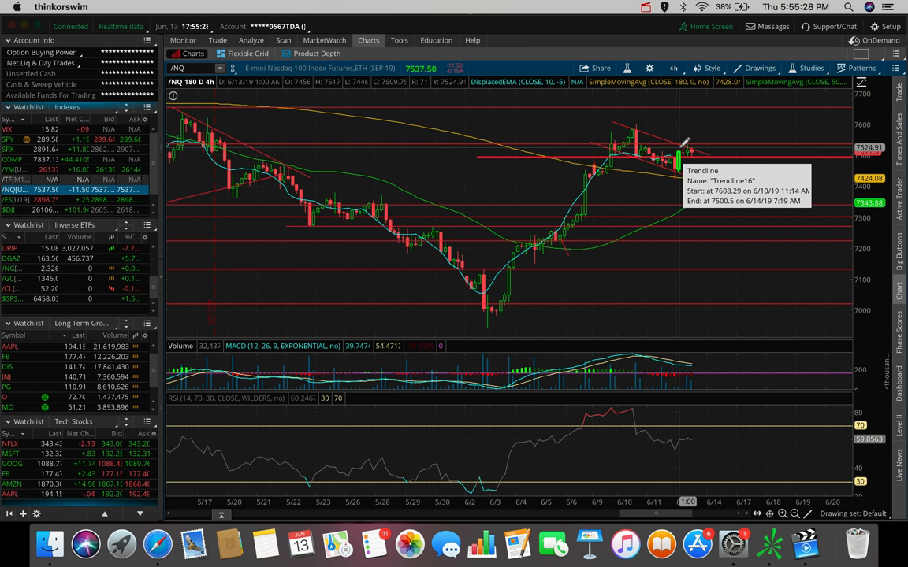
mouse_move(765, 148)
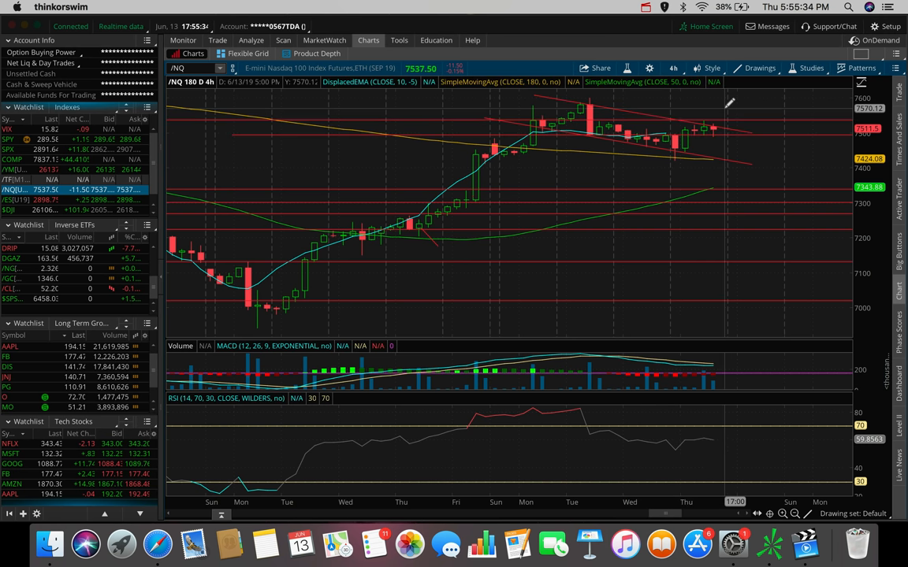
mouse_move(712, 126)
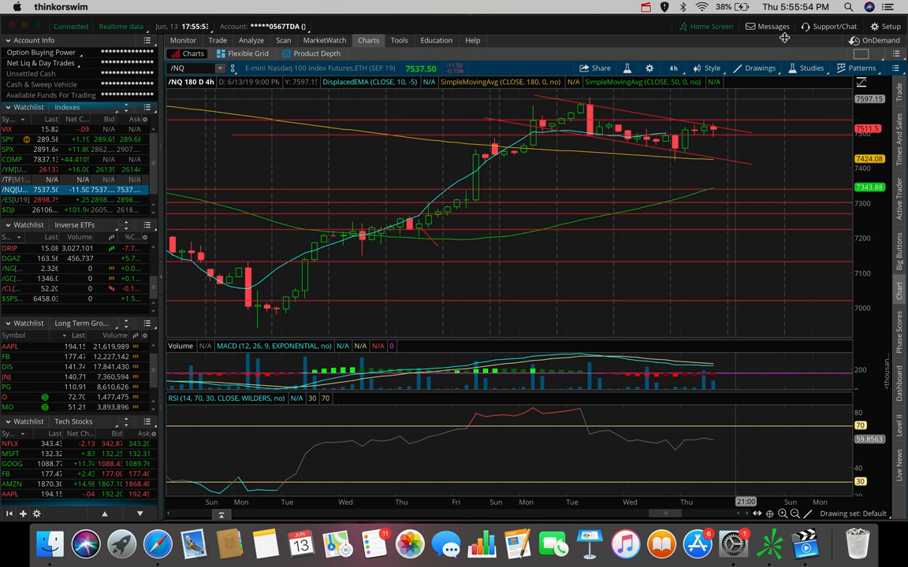
mouse_move(544, 229)
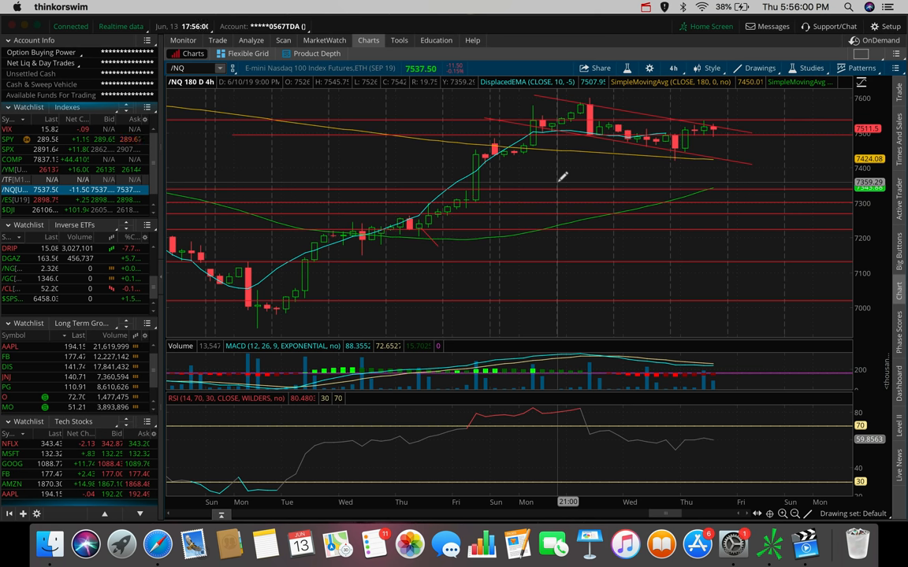
mouse_move(678, 145)
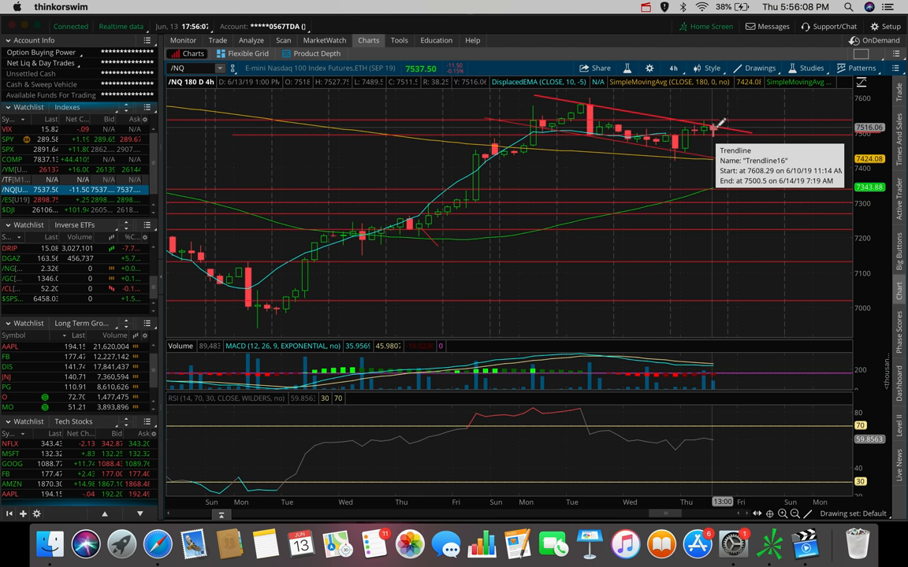
mouse_move(701, 123)
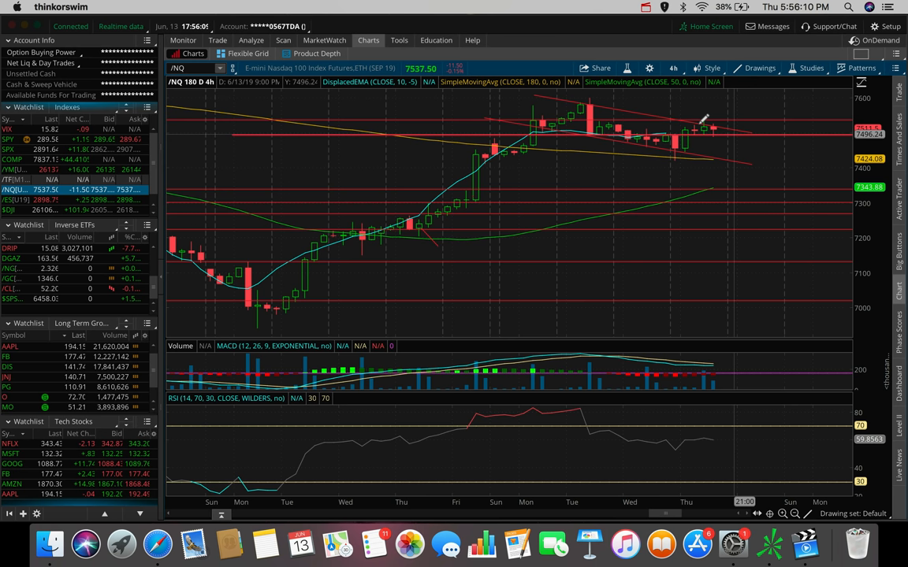
mouse_move(712, 129)
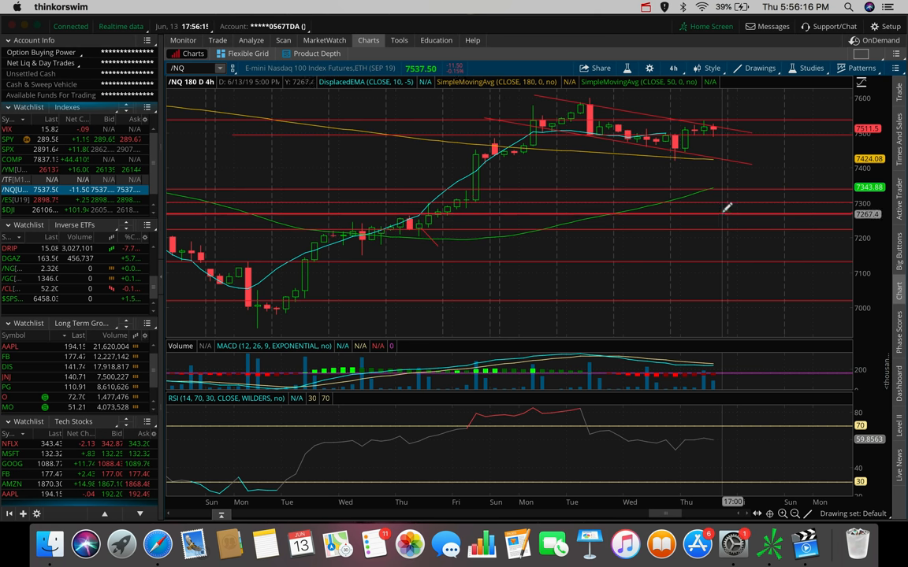
mouse_move(715, 246)
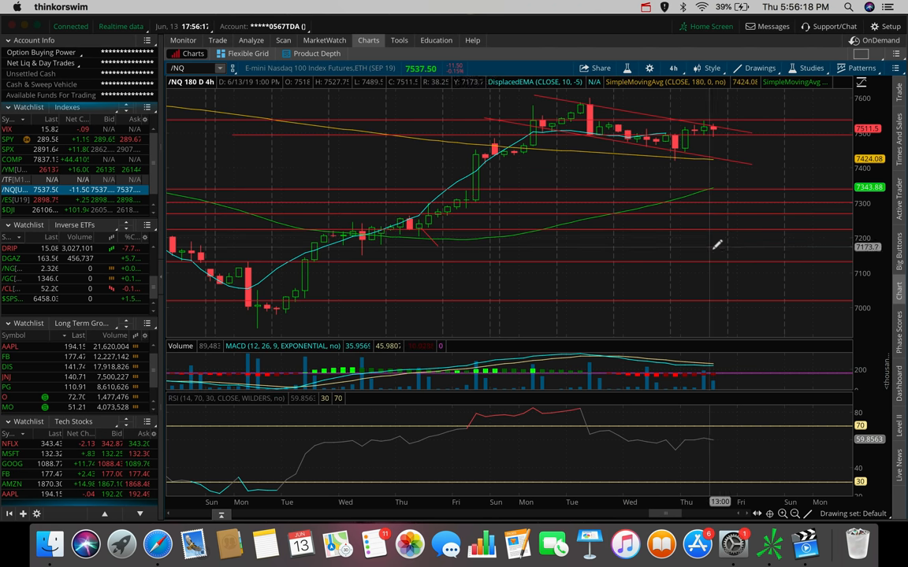
mouse_move(763, 162)
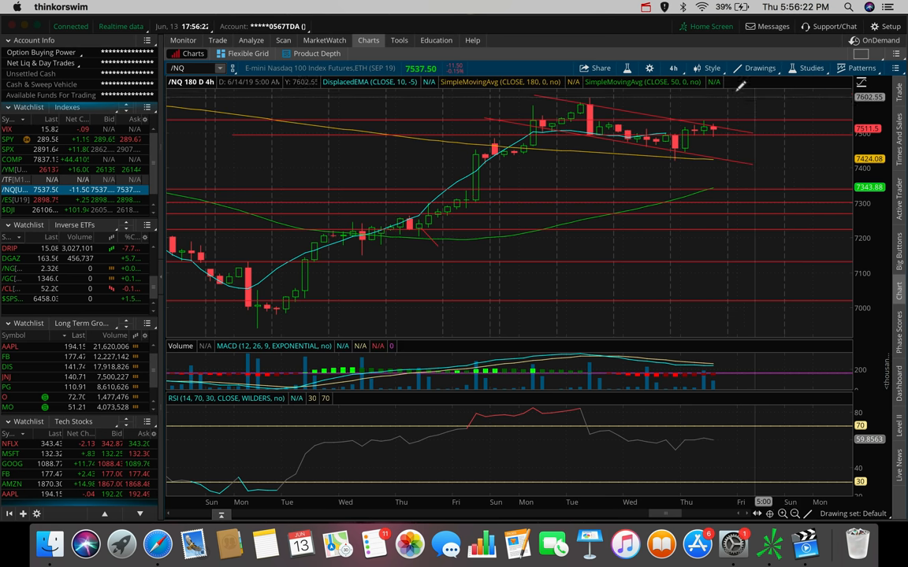
click(673, 67)
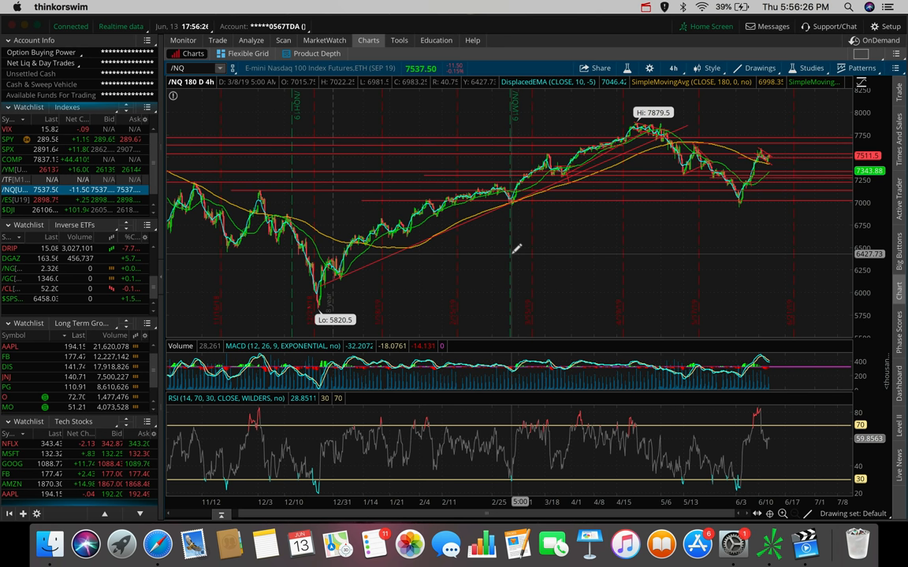
mouse_move(788, 145)
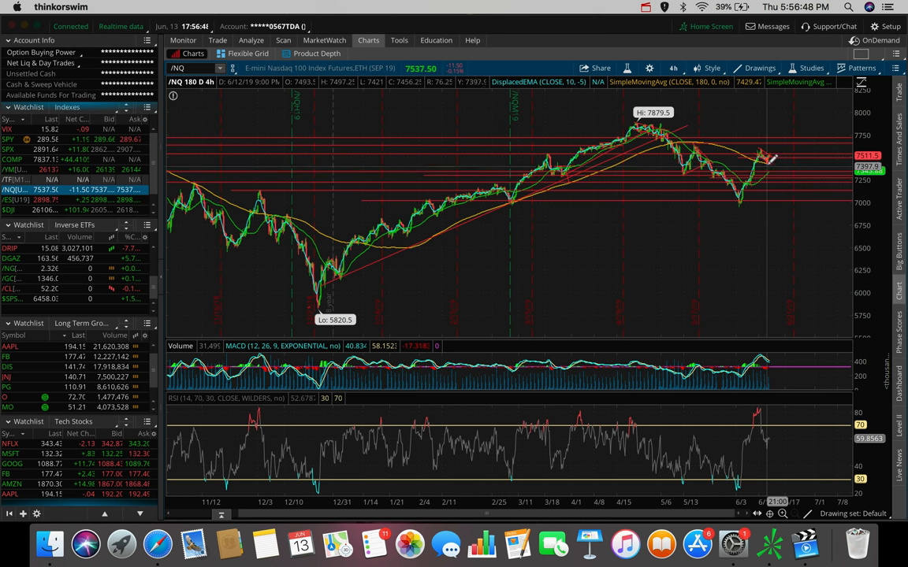
mouse_move(772, 161)
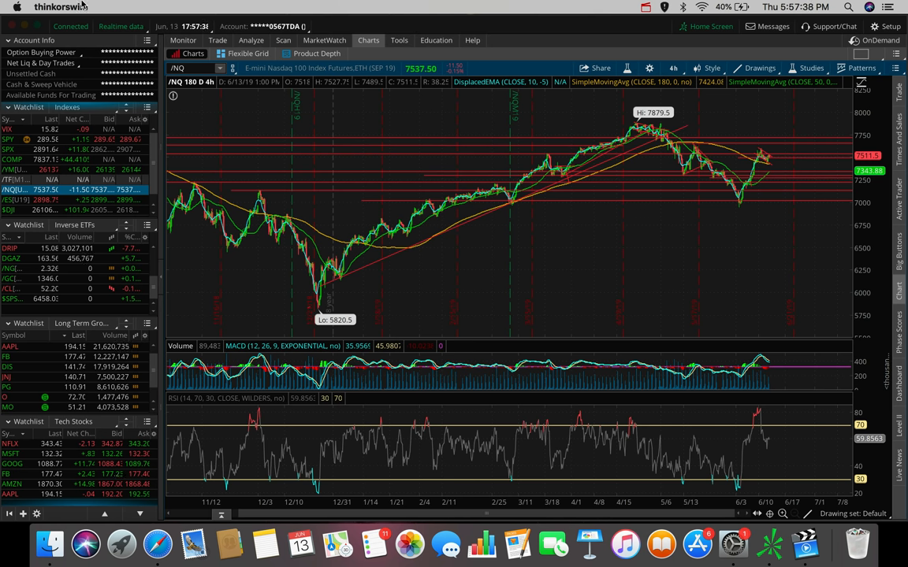
click(10, 288)
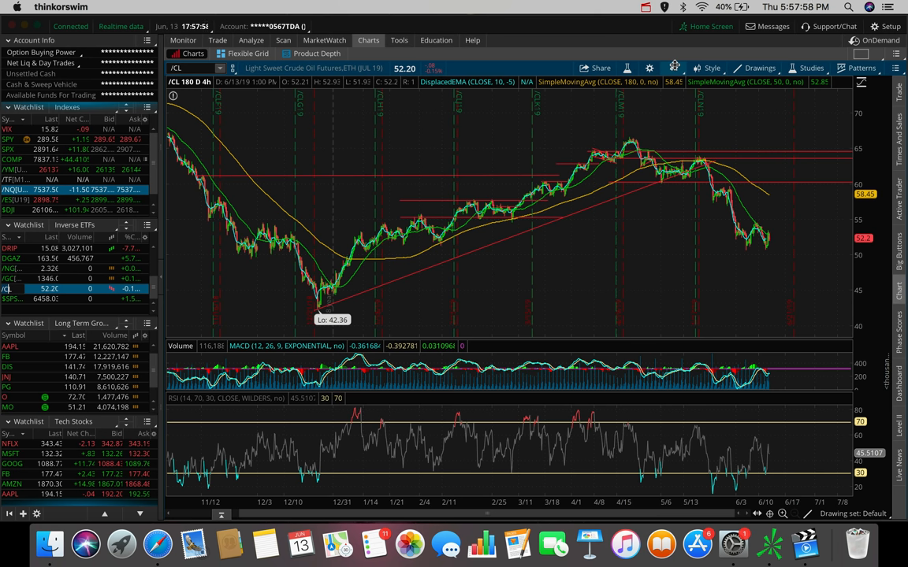
mouse_move(785, 176)
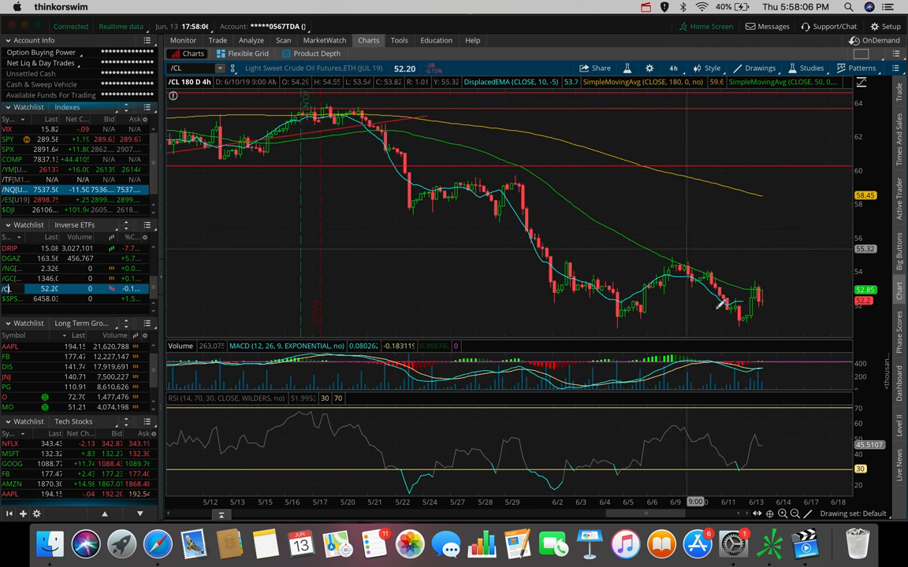
mouse_move(744, 323)
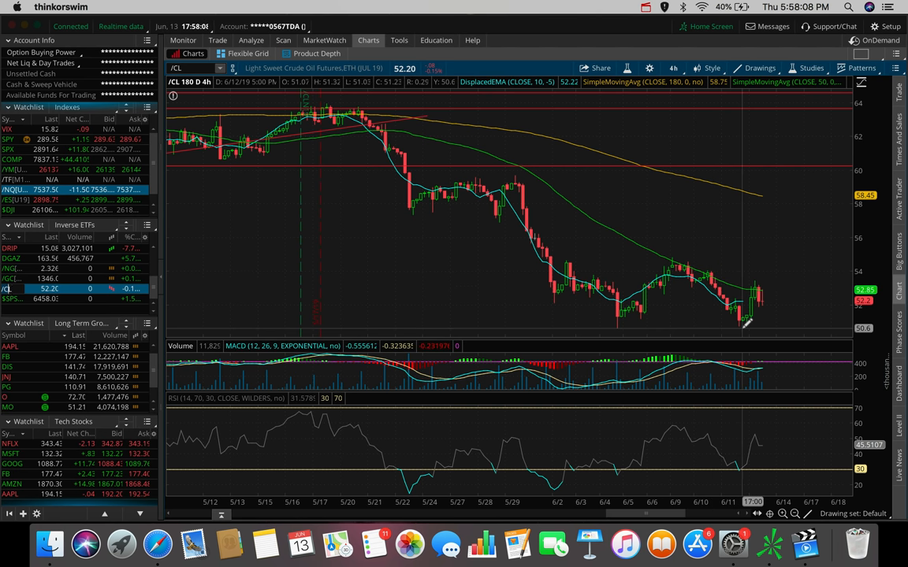
mouse_move(710, 276)
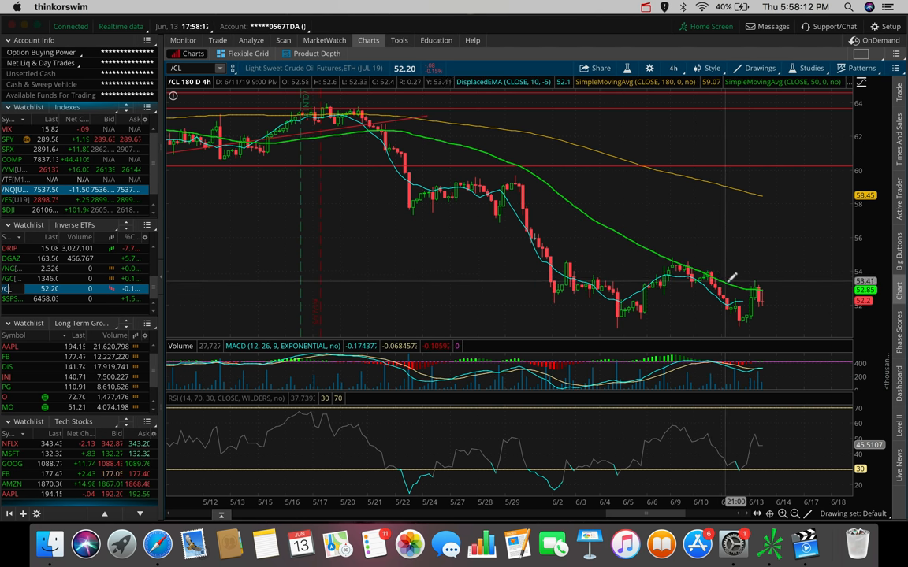
mouse_move(725, 291)
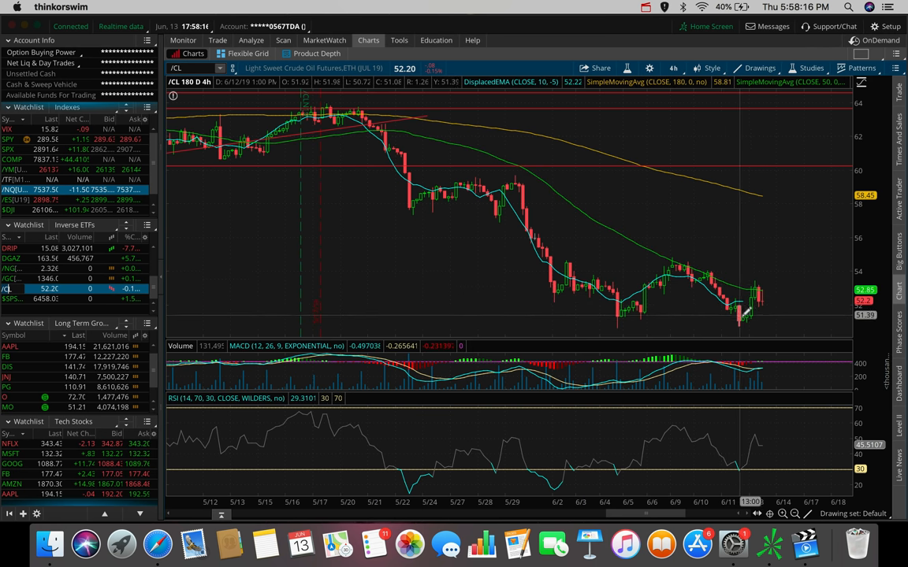
mouse_move(744, 318)
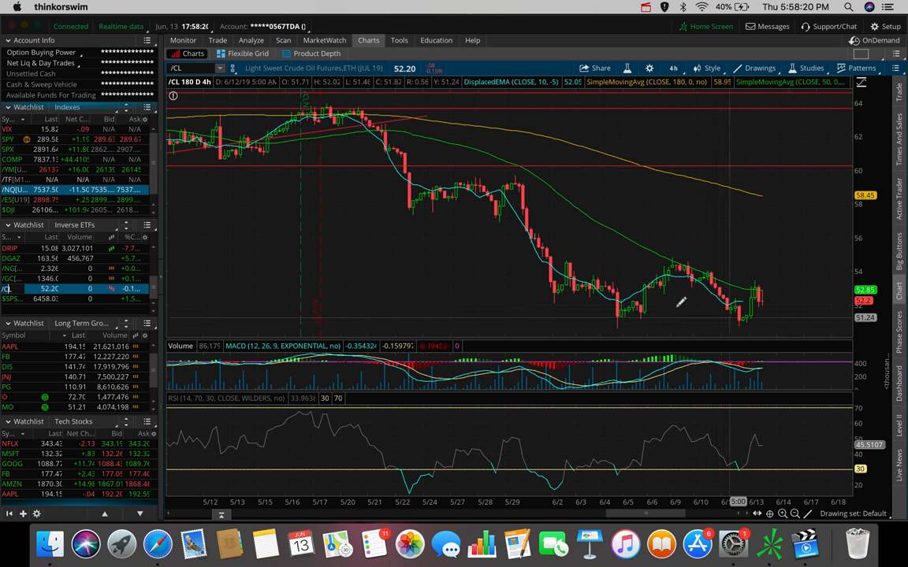
mouse_move(631, 315)
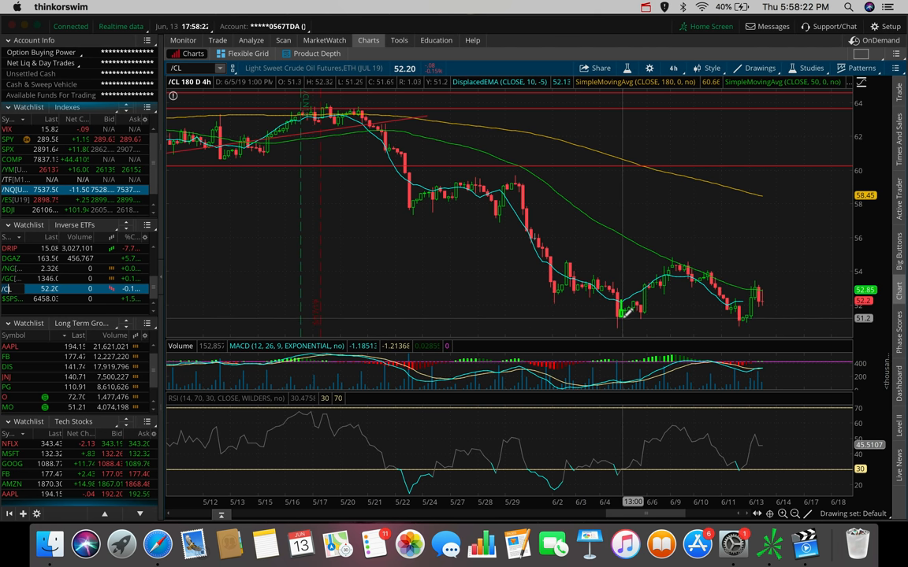
mouse_move(627, 312)
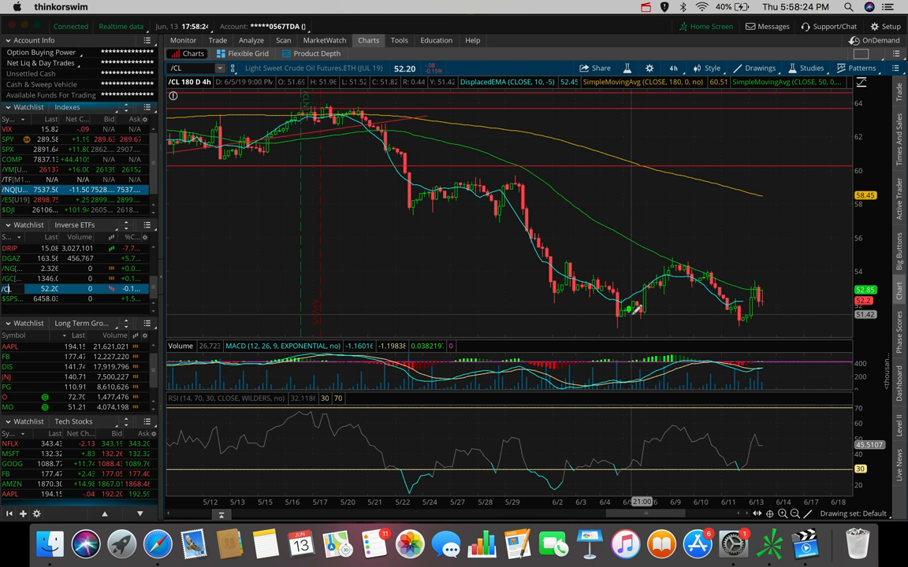
mouse_move(717, 280)
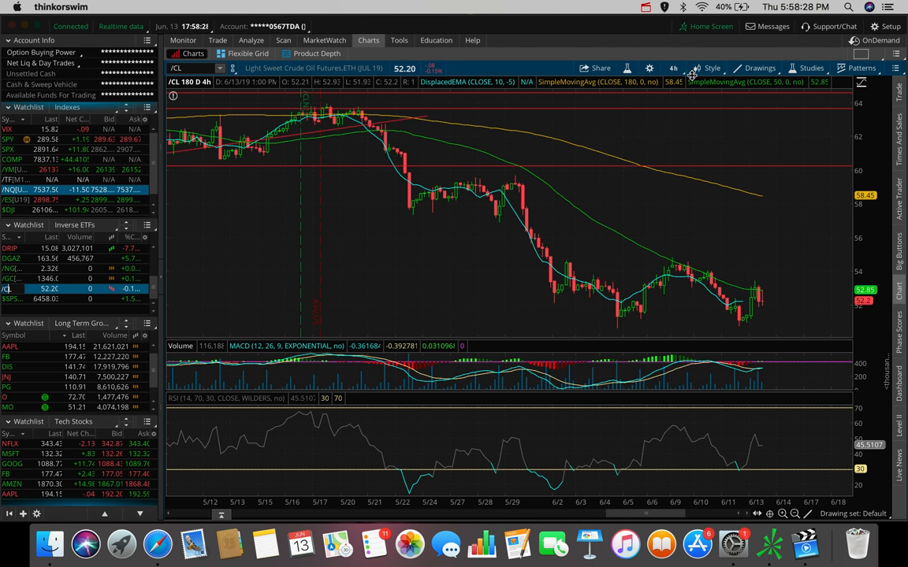
- Switch the /CL crude oil chart to one-minute intraday candles
click(673, 68)
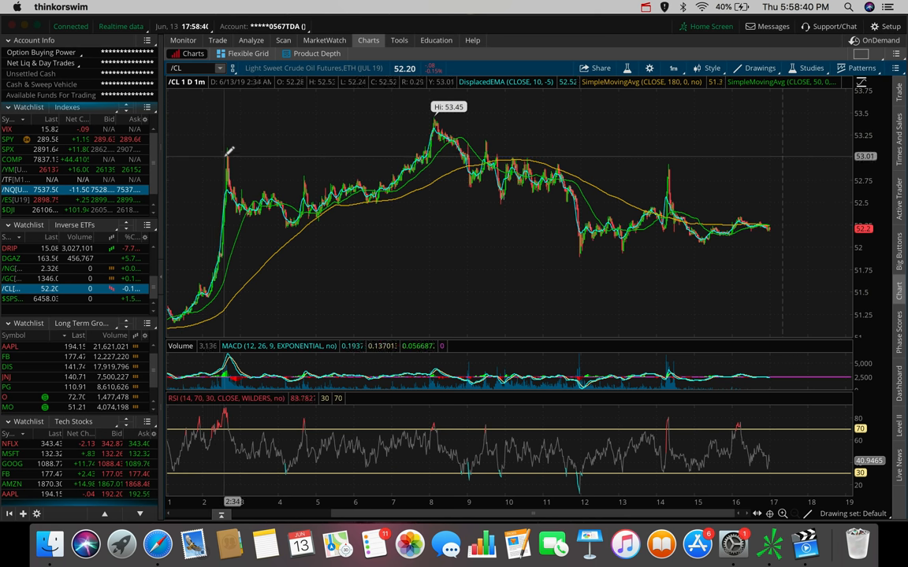
mouse_move(438, 120)
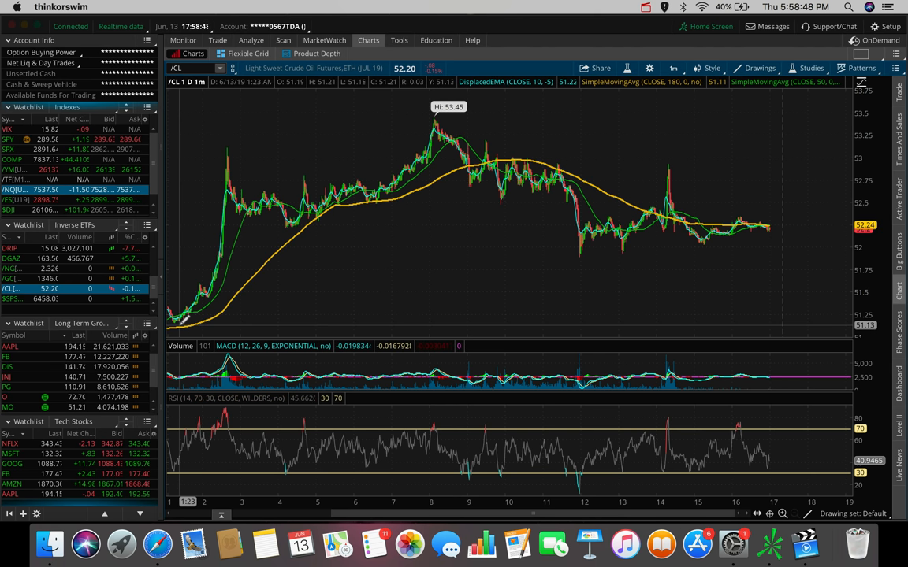
mouse_move(442, 113)
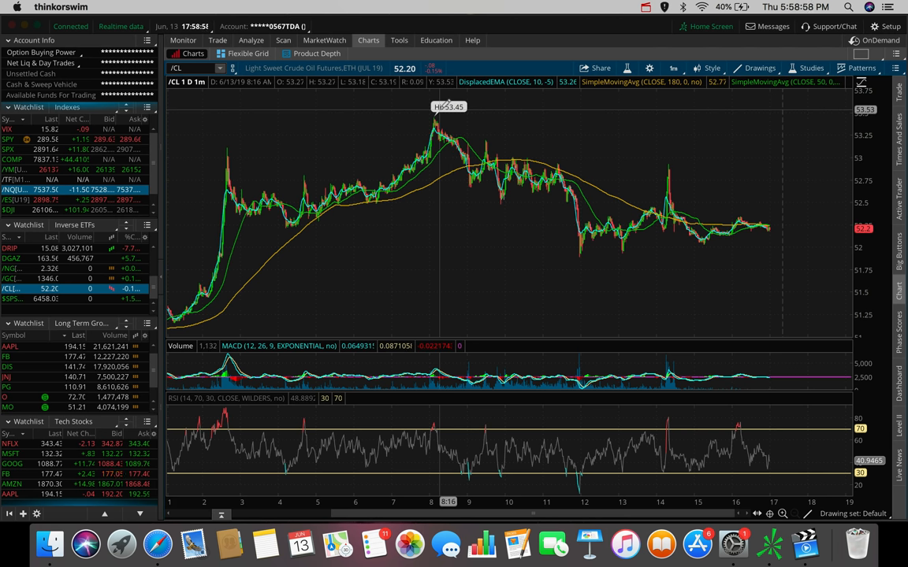
- Bring up the time frame choices over the one-day /CL chart
click(673, 68)
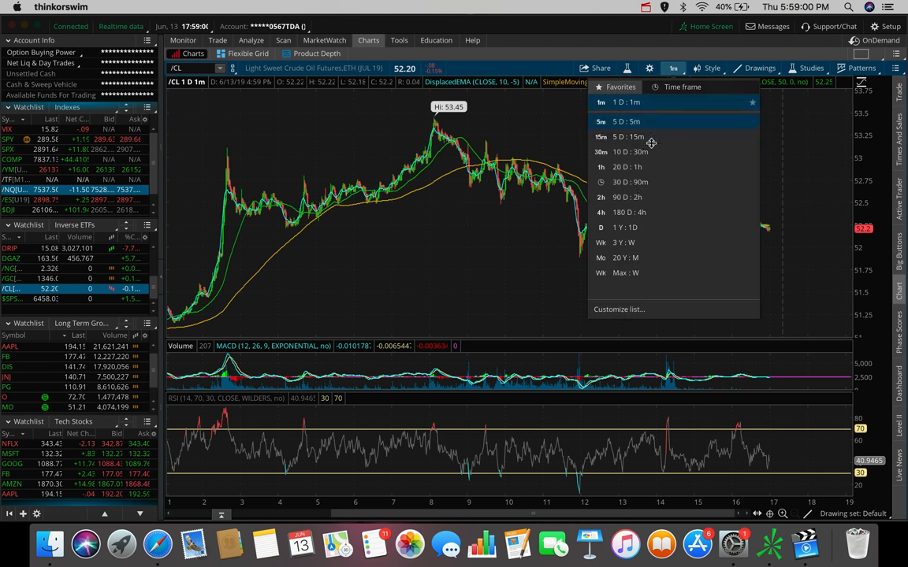
- Put the /CL chart on 180 days of 4-hour candles and reopen the time frame choices
click(617, 211)
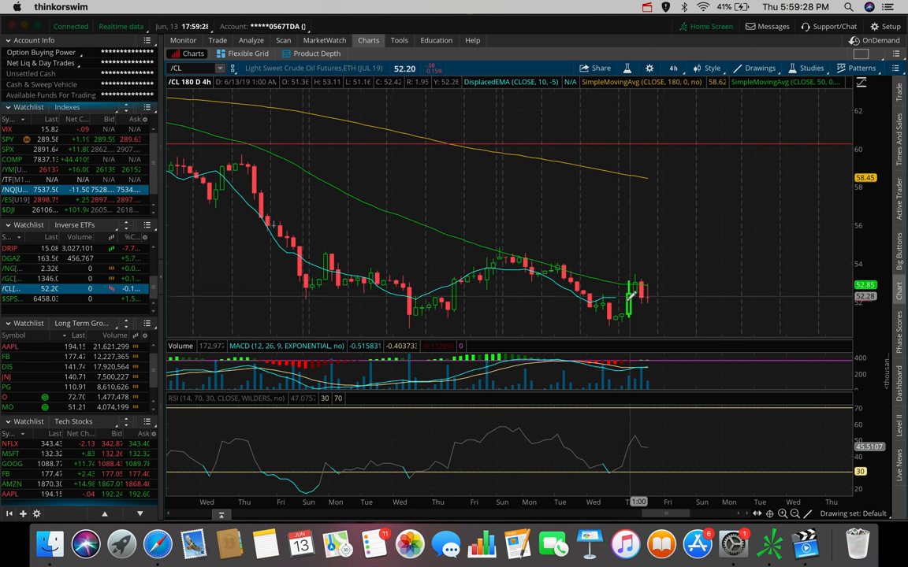
mouse_move(622, 318)
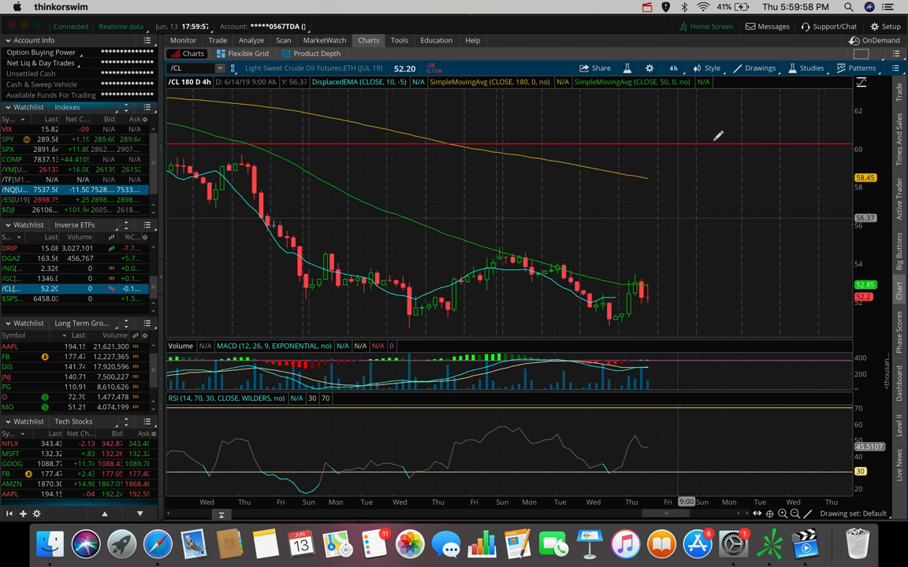
click(673, 67)
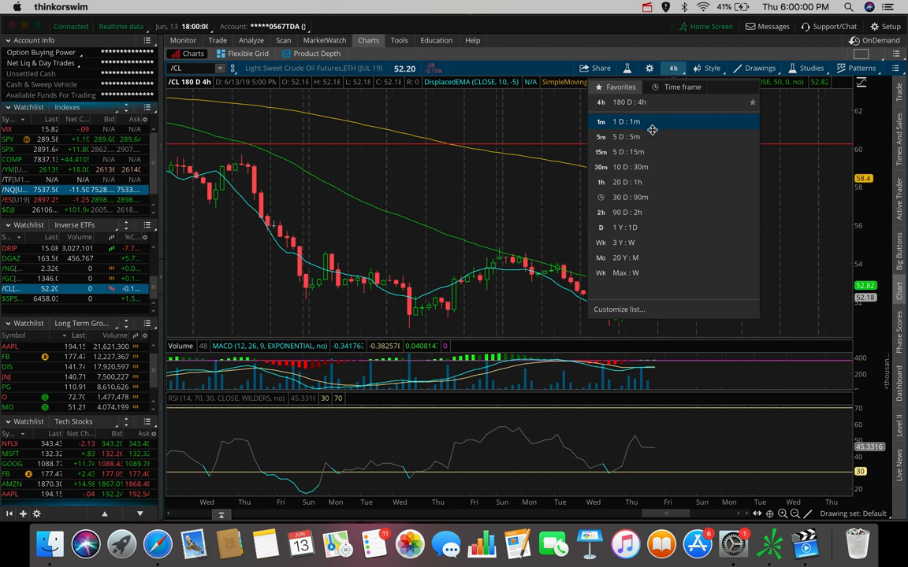
- View /CL as five days of 5-minute candles, then return to one day of 1-minute bars
click(623, 135)
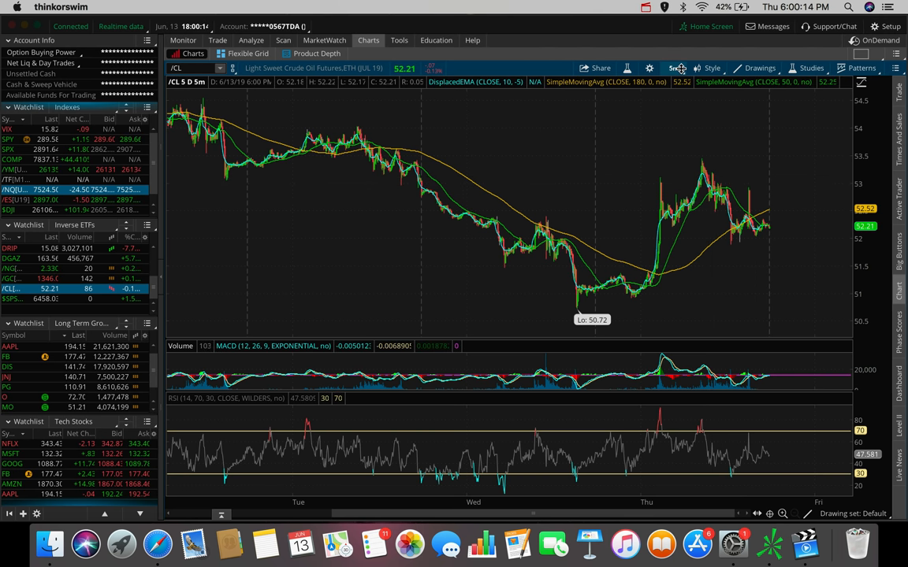
click(676, 67)
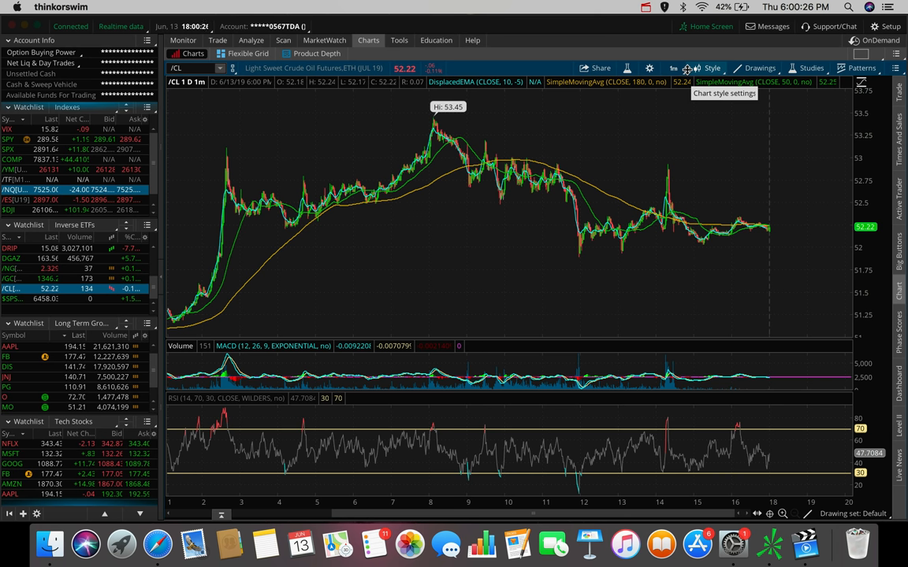
mouse_move(497, 151)
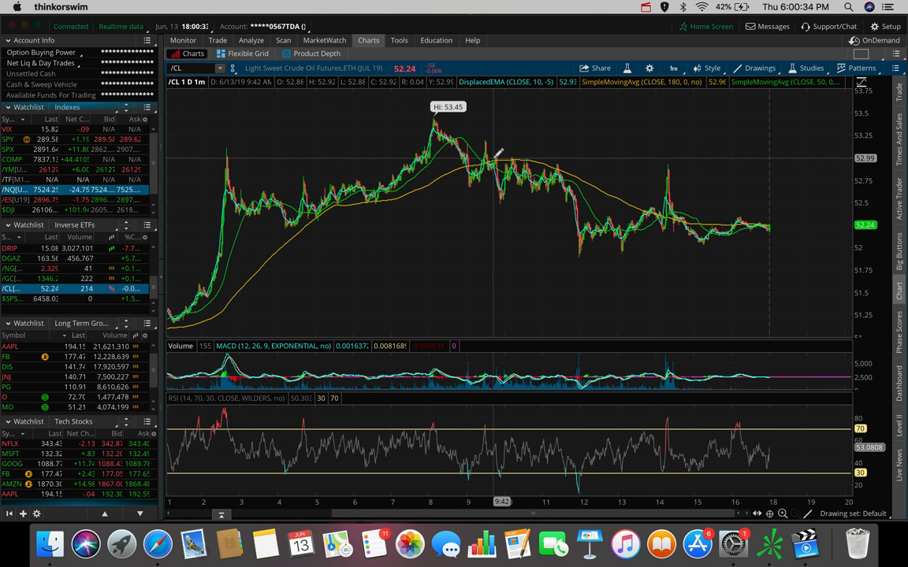
mouse_move(586, 219)
text(DWT)
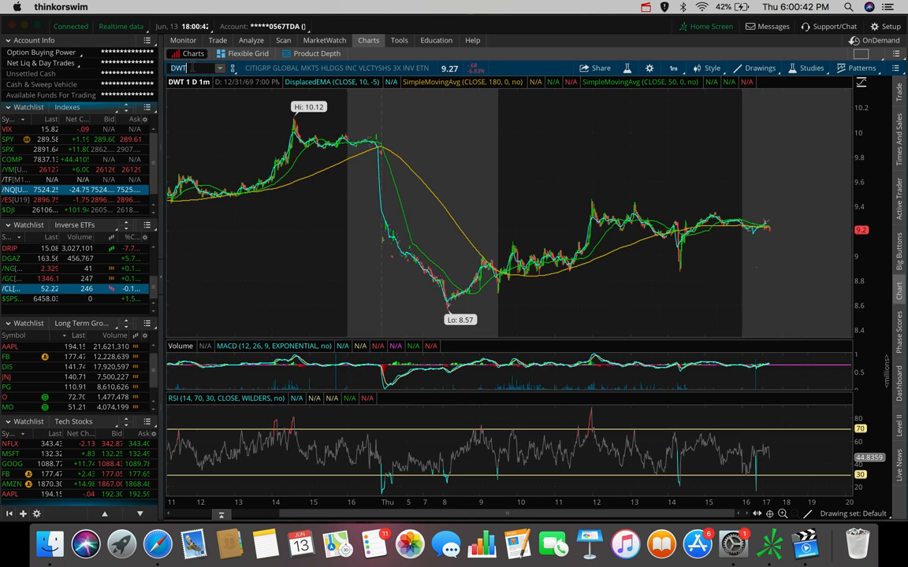
mouse_move(422, 161)
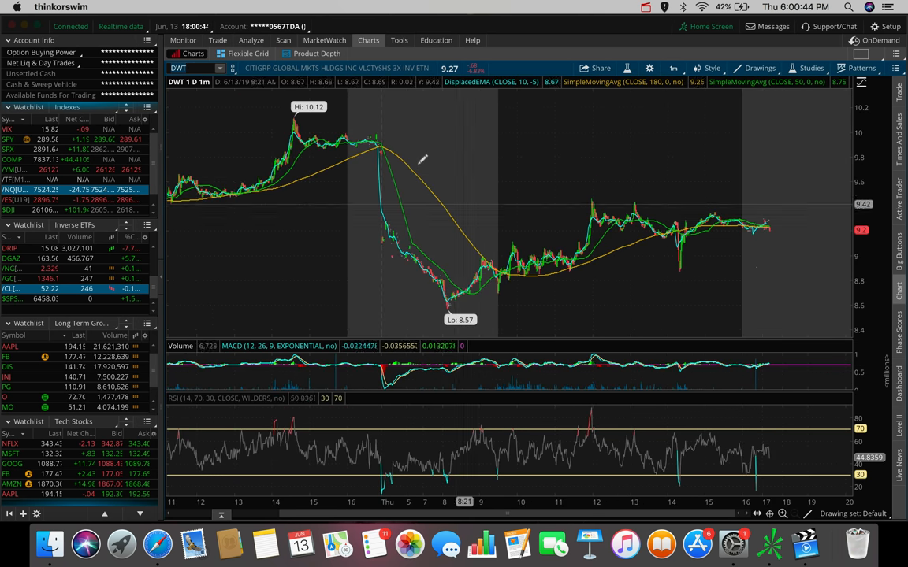
mouse_move(323, 156)
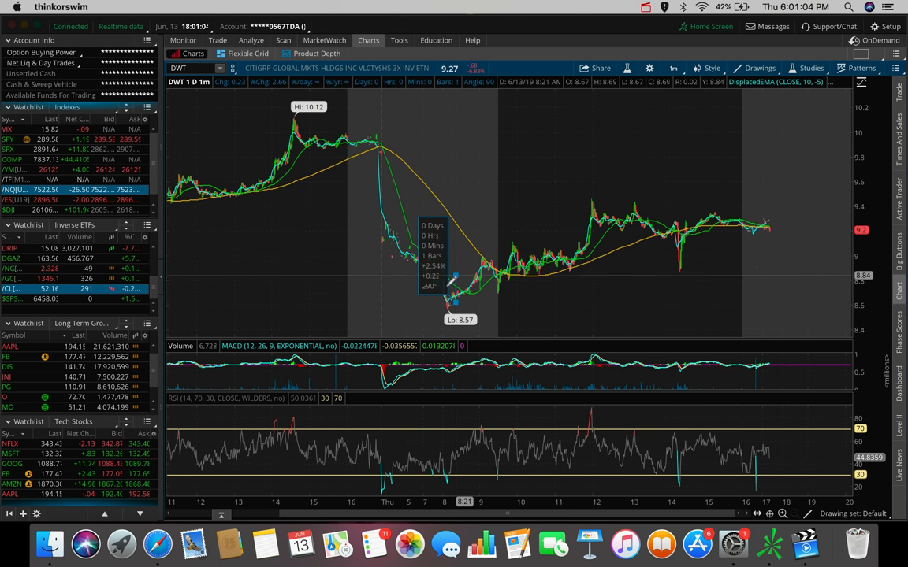
mouse_move(463, 199)
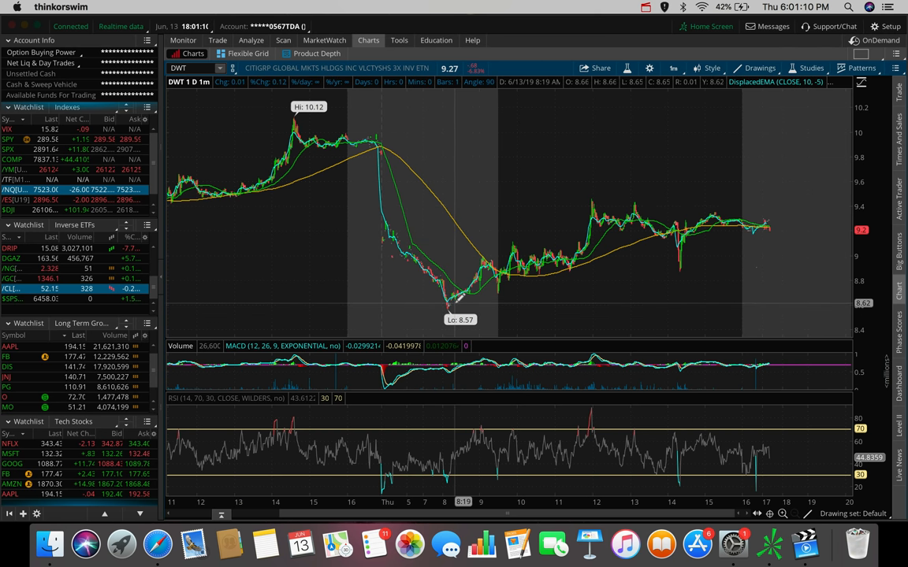
mouse_move(444, 157)
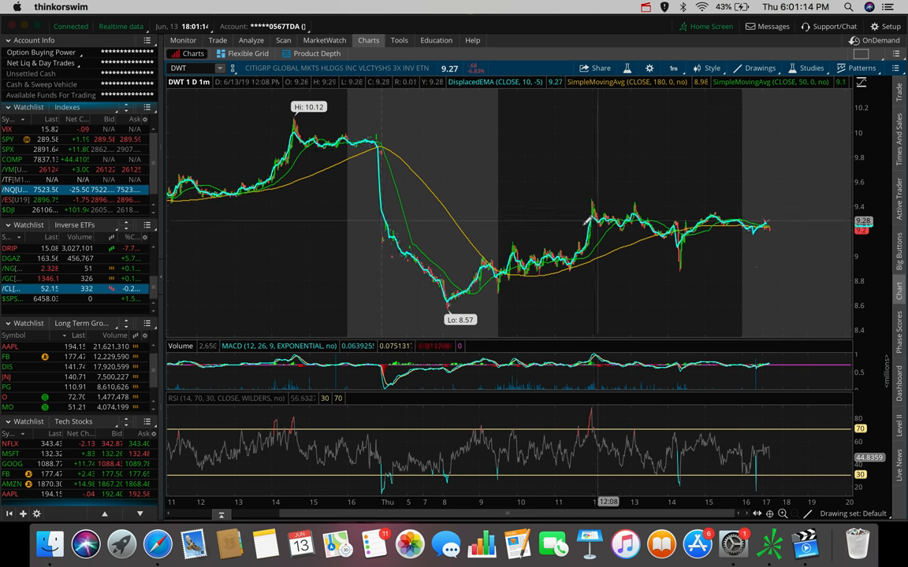
mouse_move(489, 253)
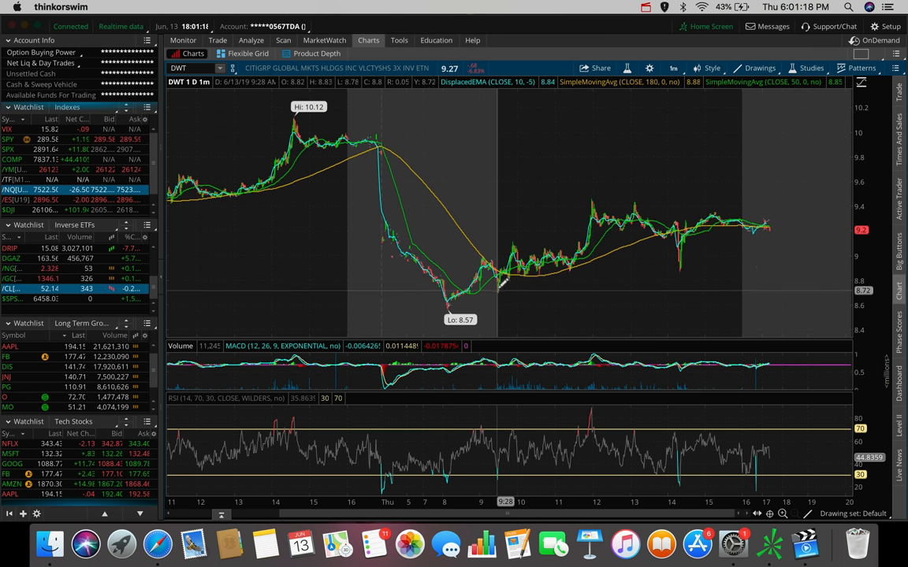
mouse_move(517, 239)
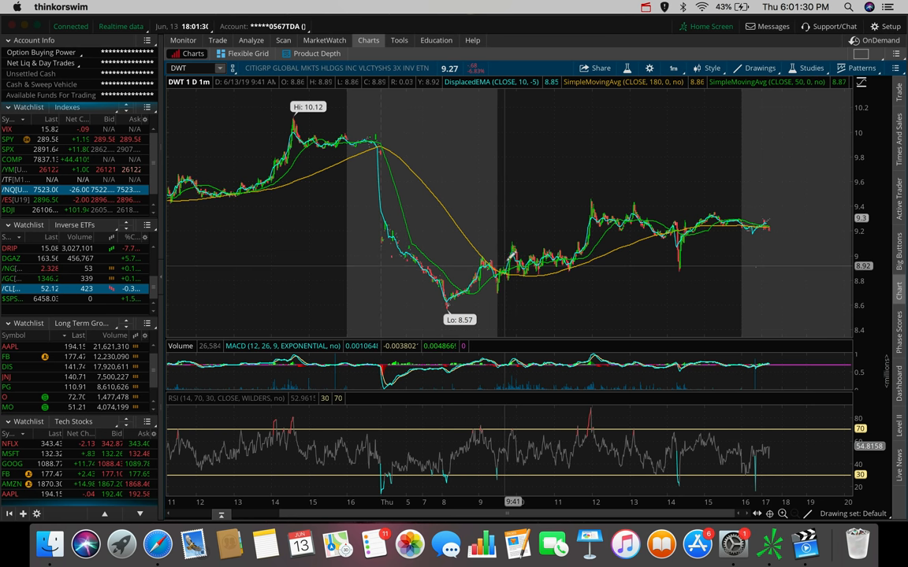
mouse_move(517, 252)
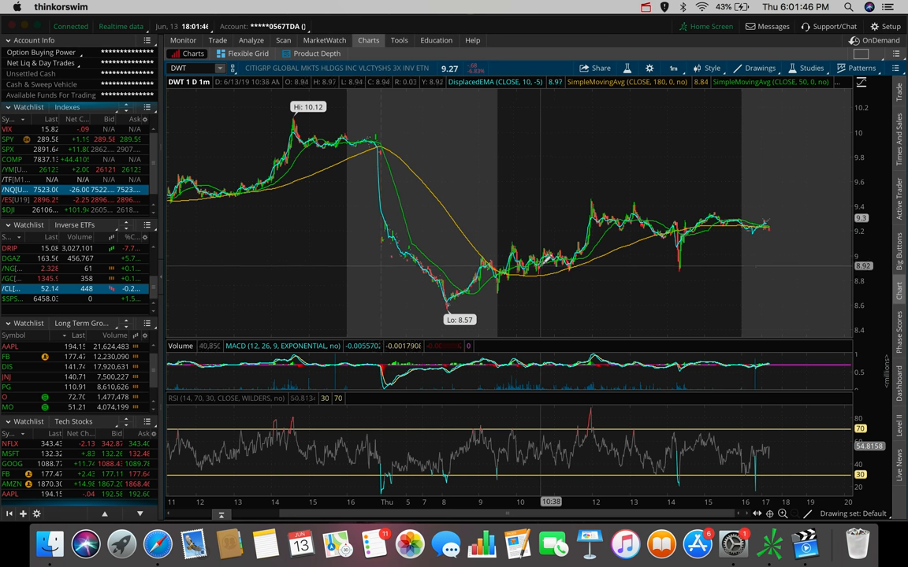
mouse_move(549, 252)
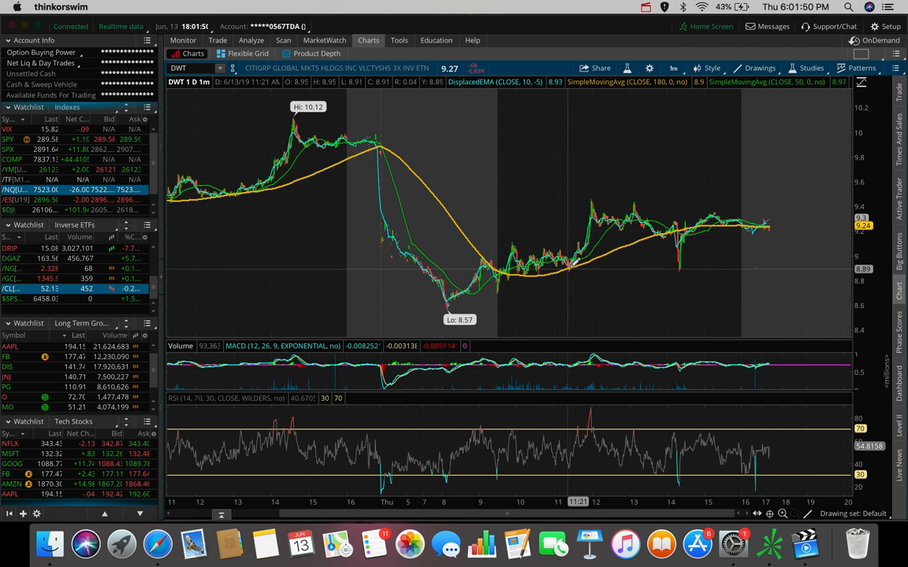
mouse_move(586, 237)
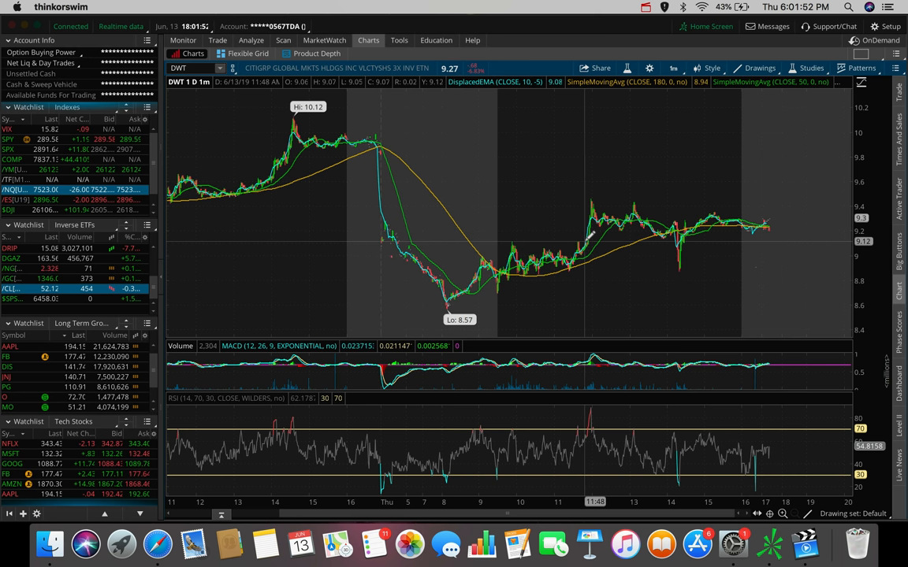
mouse_move(517, 239)
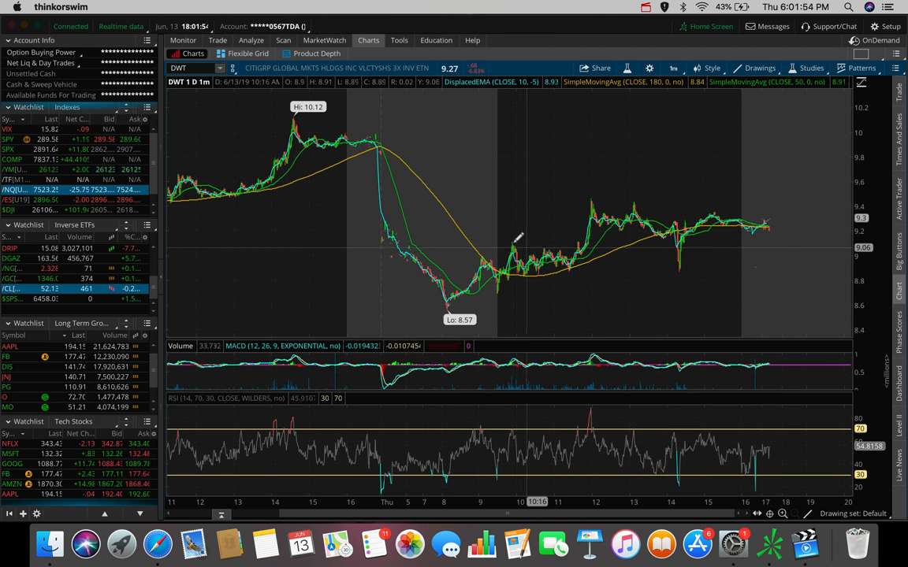
mouse_move(517, 244)
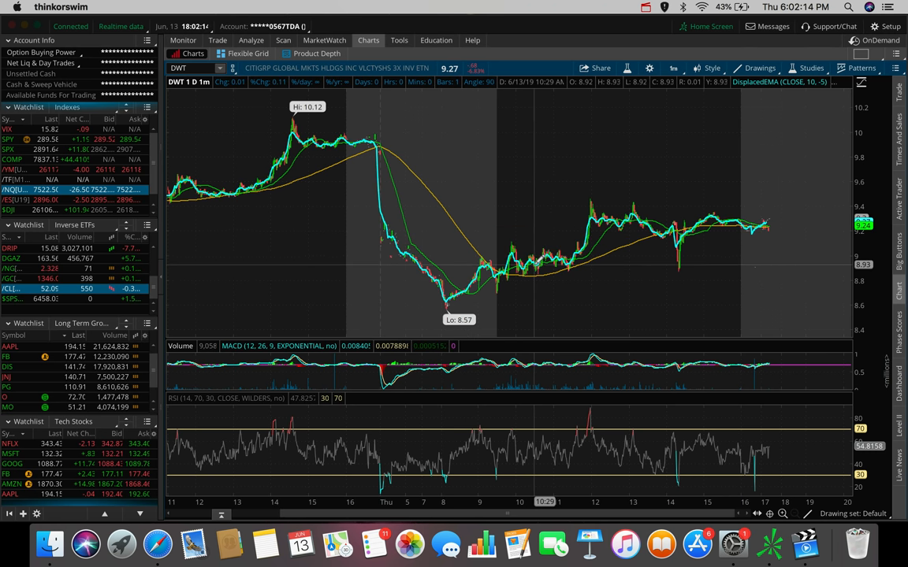
mouse_move(534, 255)
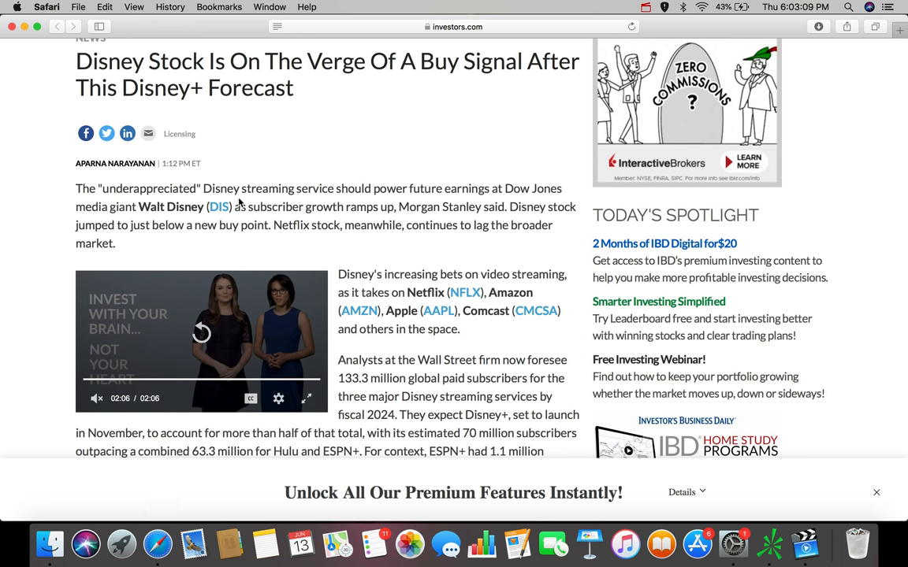
- Scroll through the Investors.com article on Disney stock nearing a buy signal
scroll(down, 3)
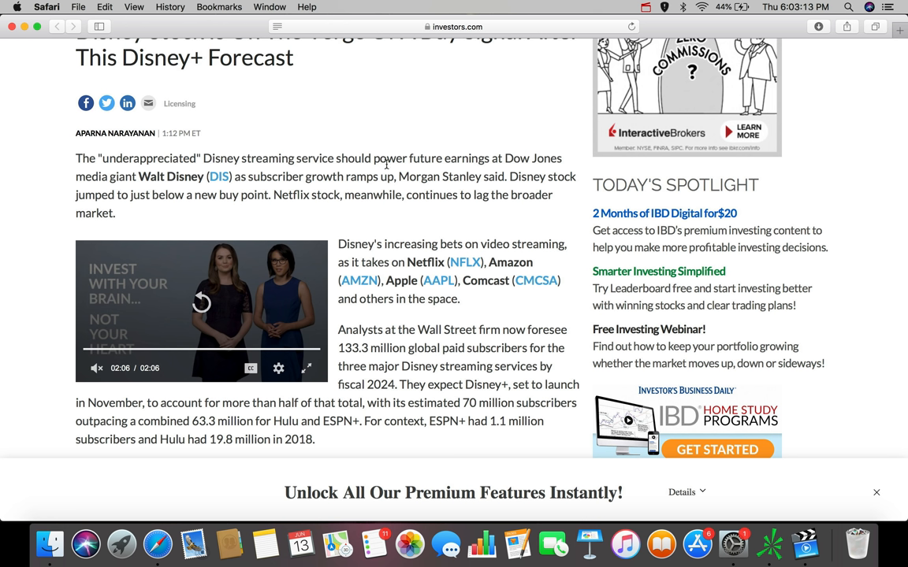
mouse_move(328, 181)
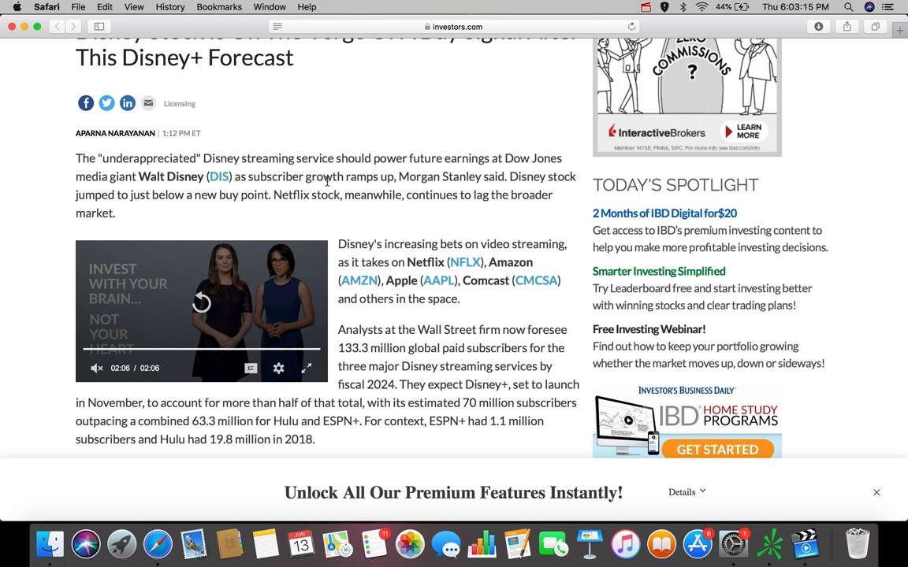
scroll(down, 3)
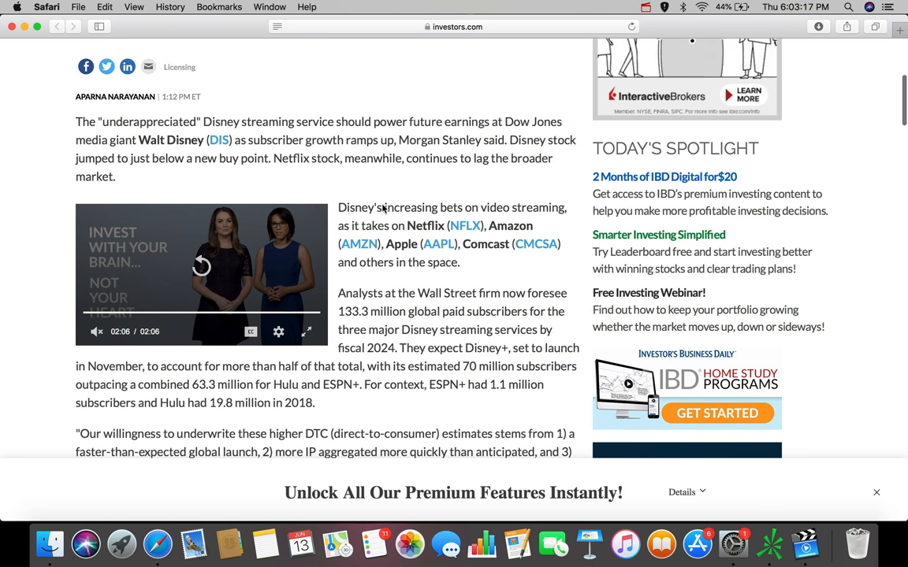
scroll(down, 3)
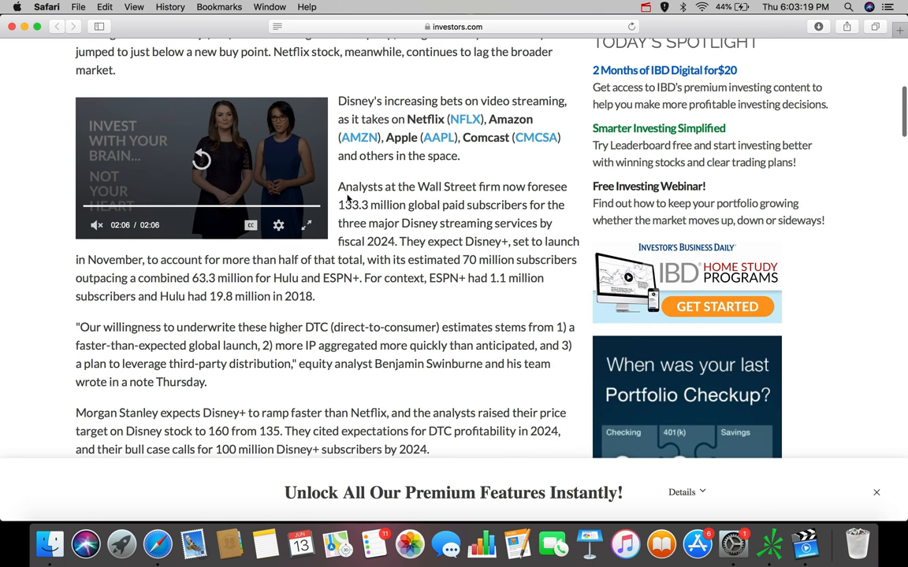
mouse_move(442, 202)
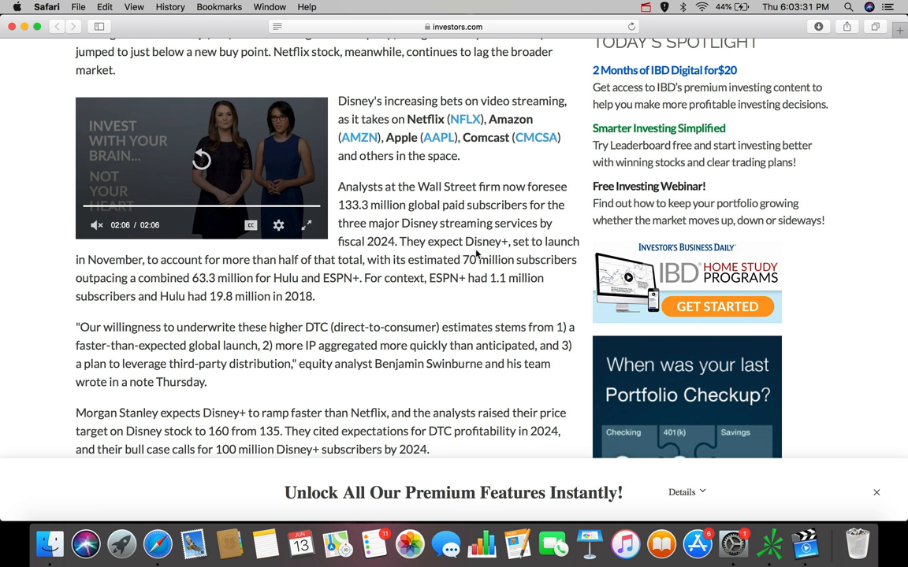
mouse_move(366, 290)
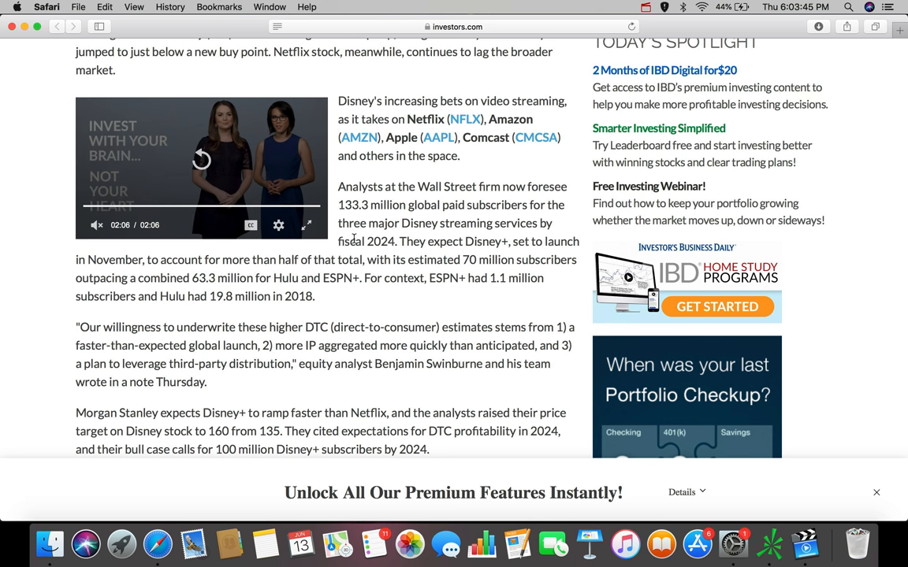
scroll(down, 3)
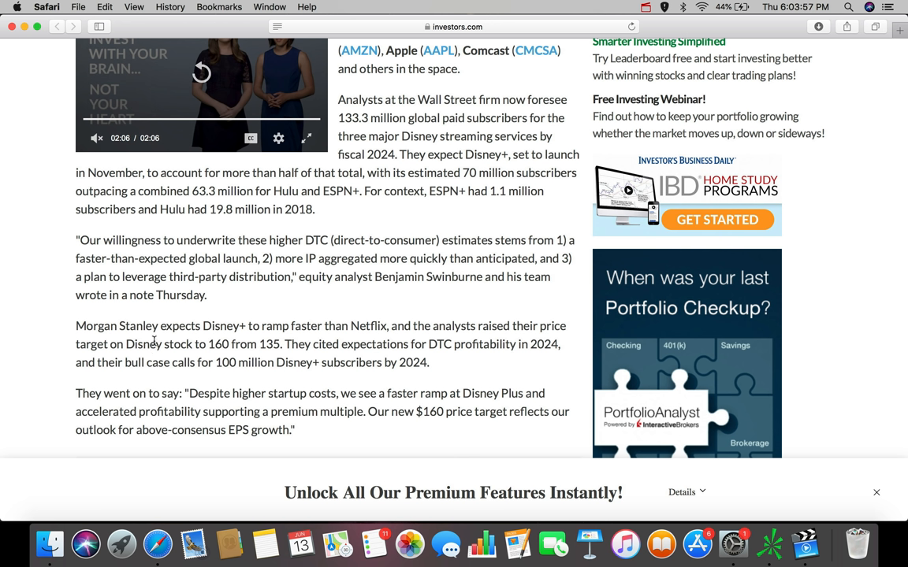
scroll(up, 3)
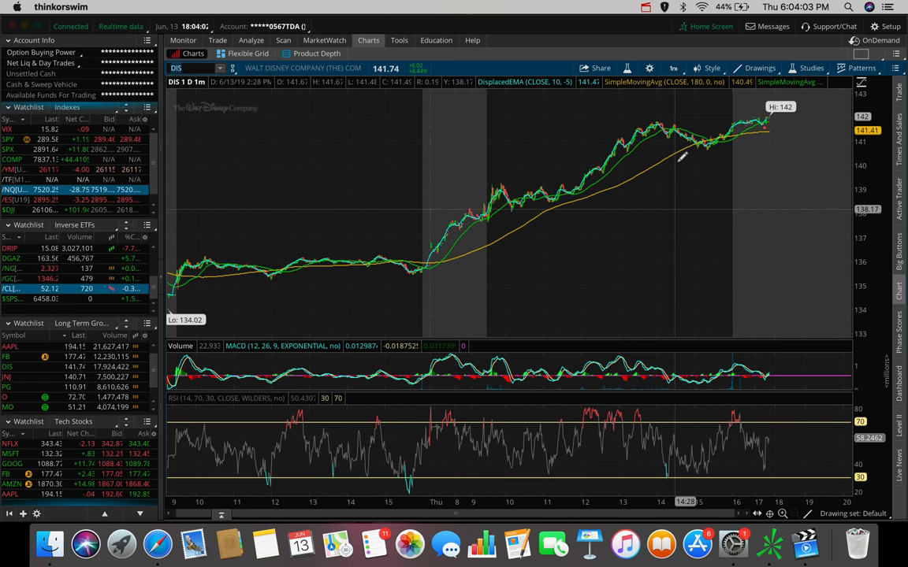
- Bring up the chart time frame choices over the one-day DIS chart
click(674, 68)
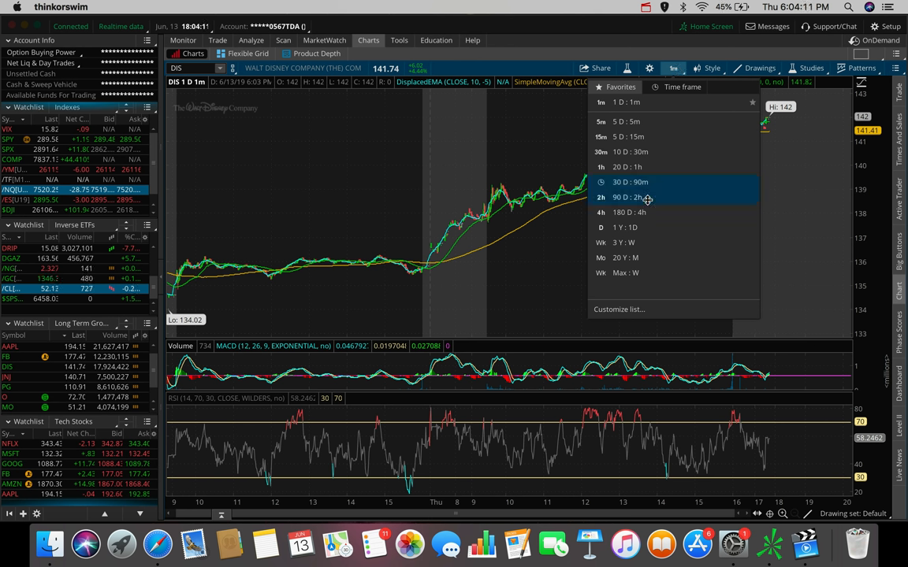
mouse_move(645, 212)
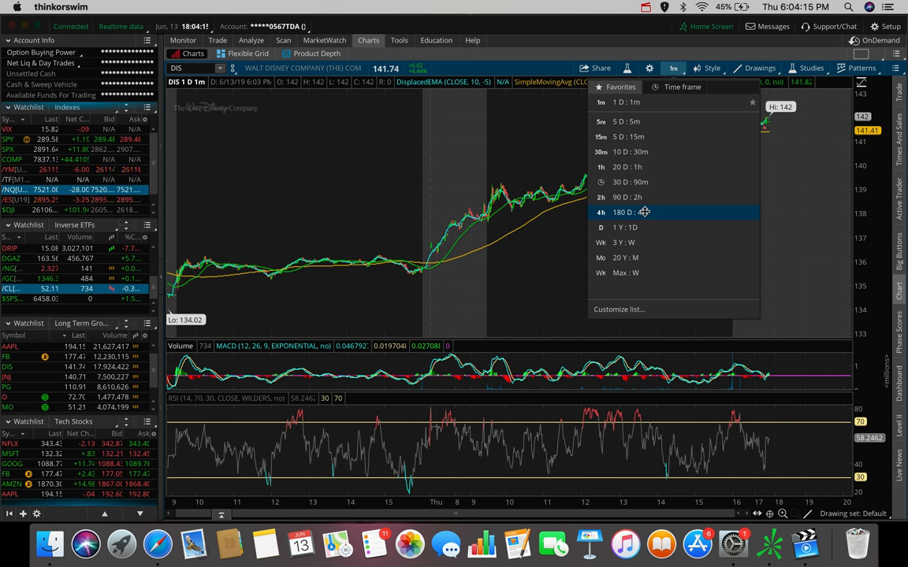
- Switch the Disney chart to 180 days of 4-hour bars with MACD and RSI below
click(623, 211)
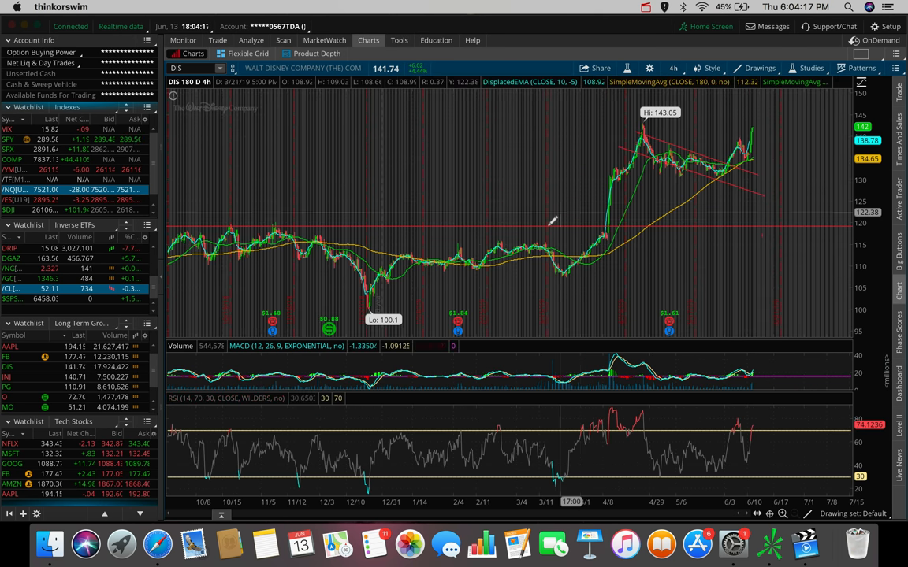
mouse_move(613, 228)
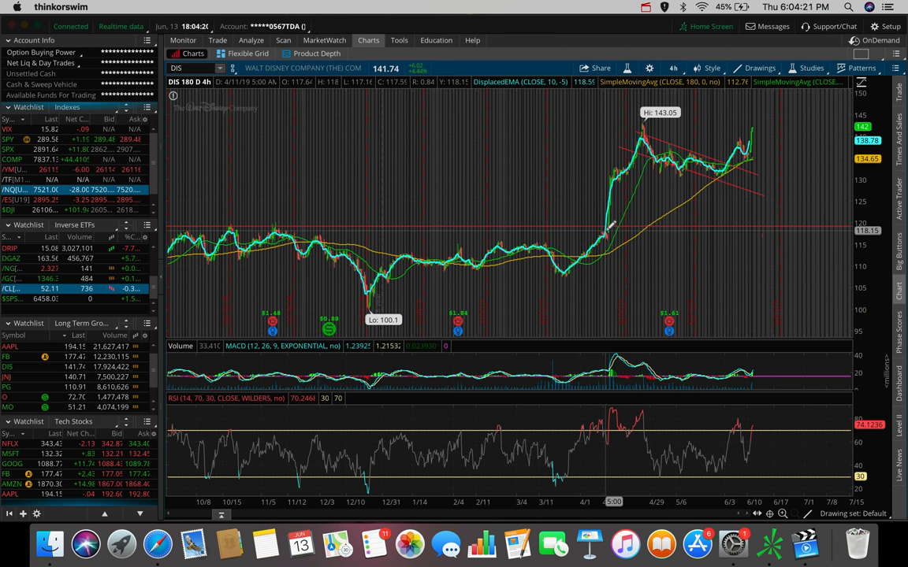
mouse_move(607, 229)
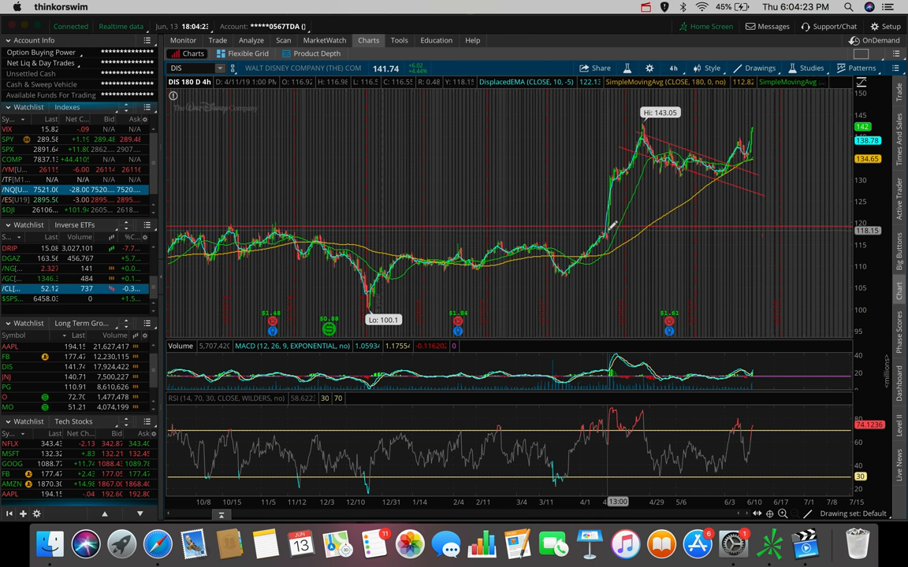
mouse_move(607, 228)
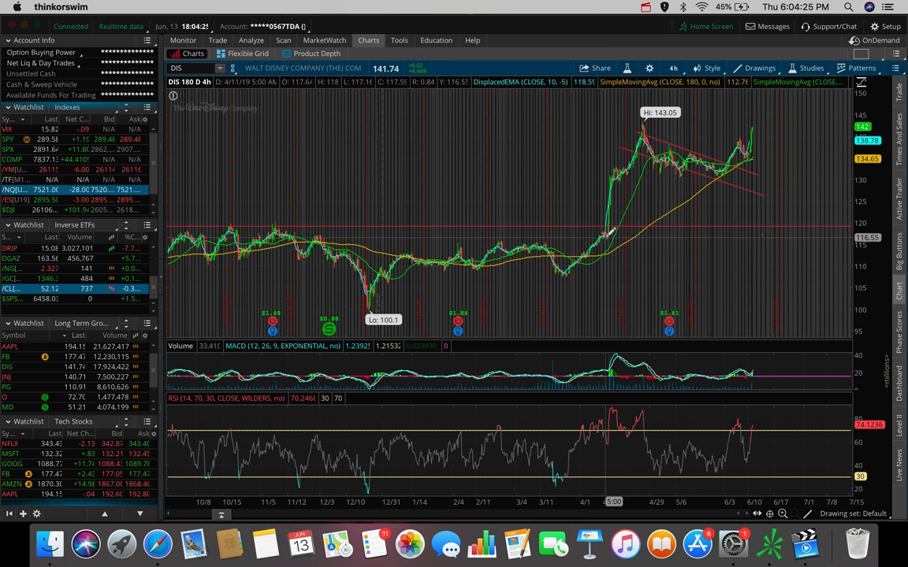
mouse_move(607, 233)
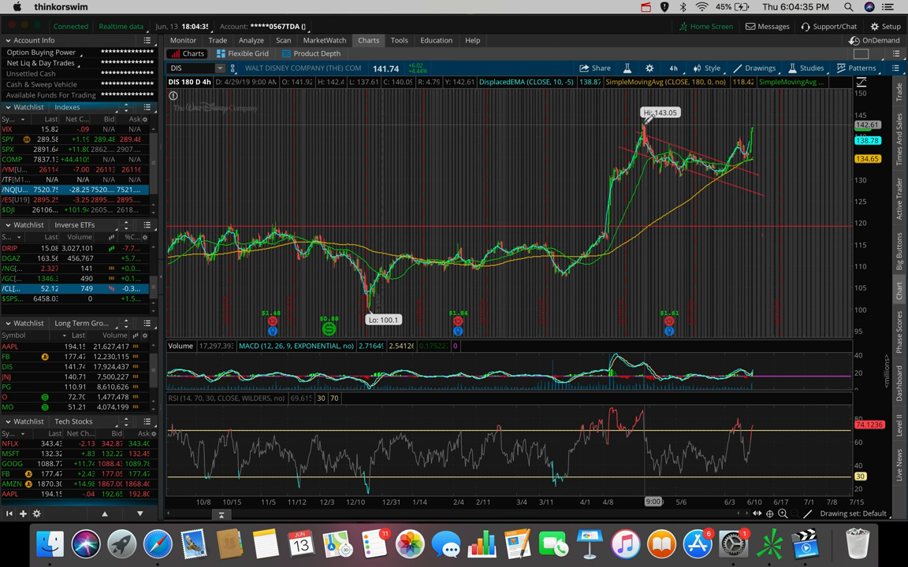
mouse_move(643, 129)
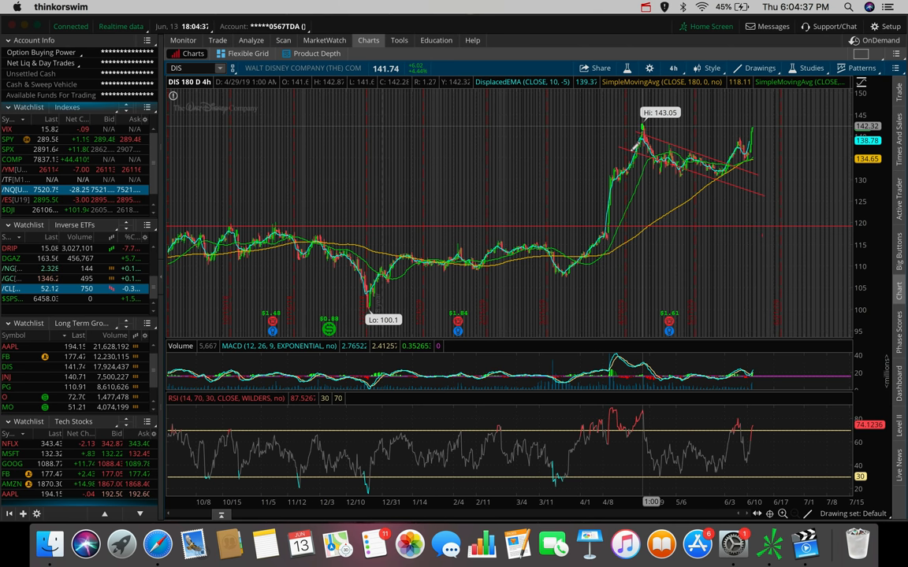
mouse_move(623, 166)
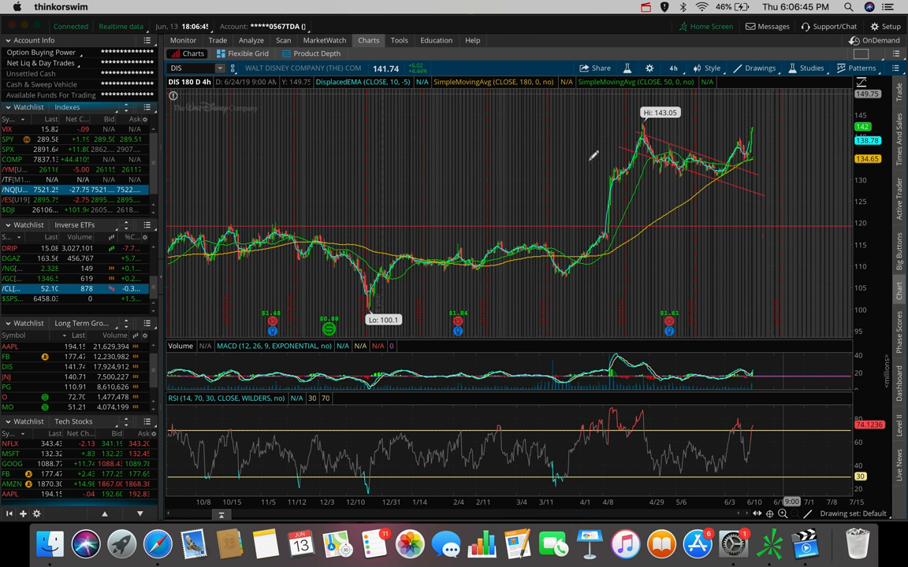
mouse_move(413, 268)
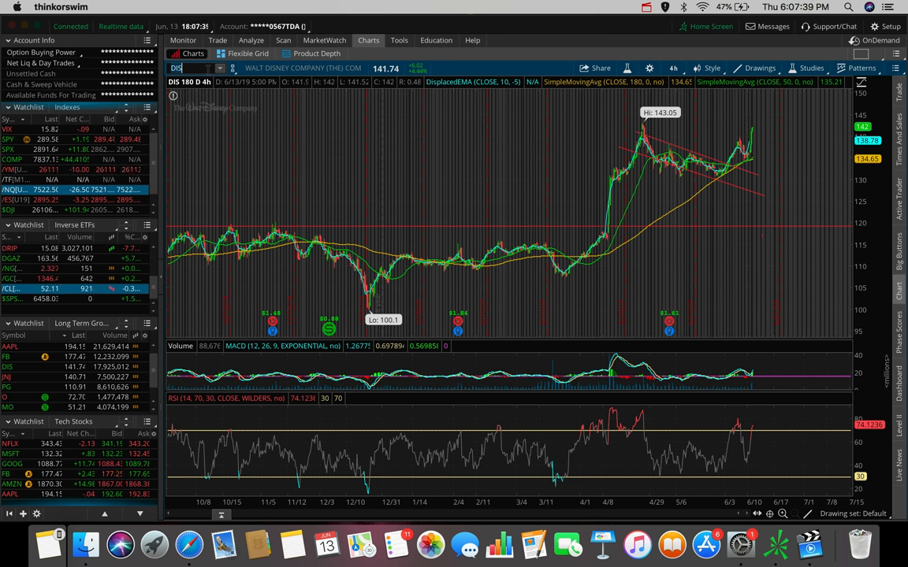
mouse_move(585, 216)
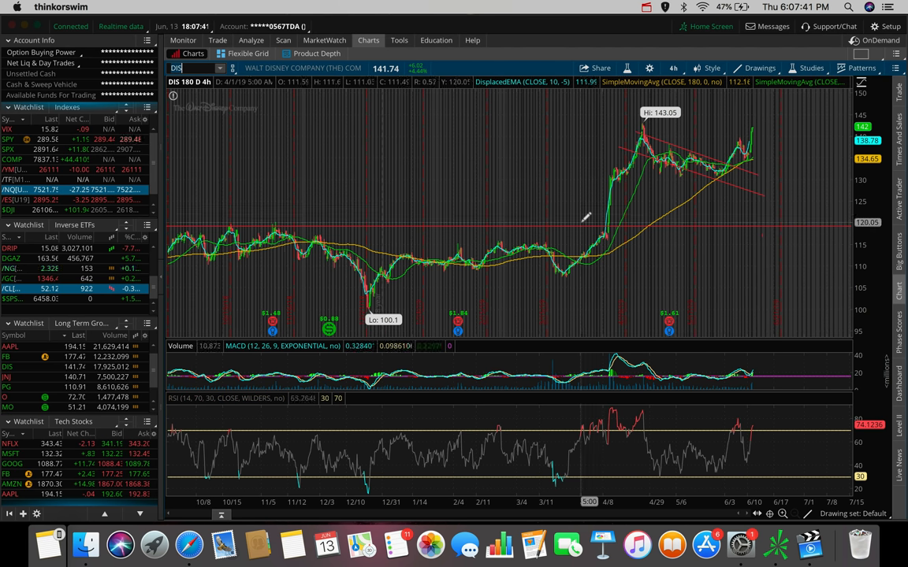
mouse_move(753, 126)
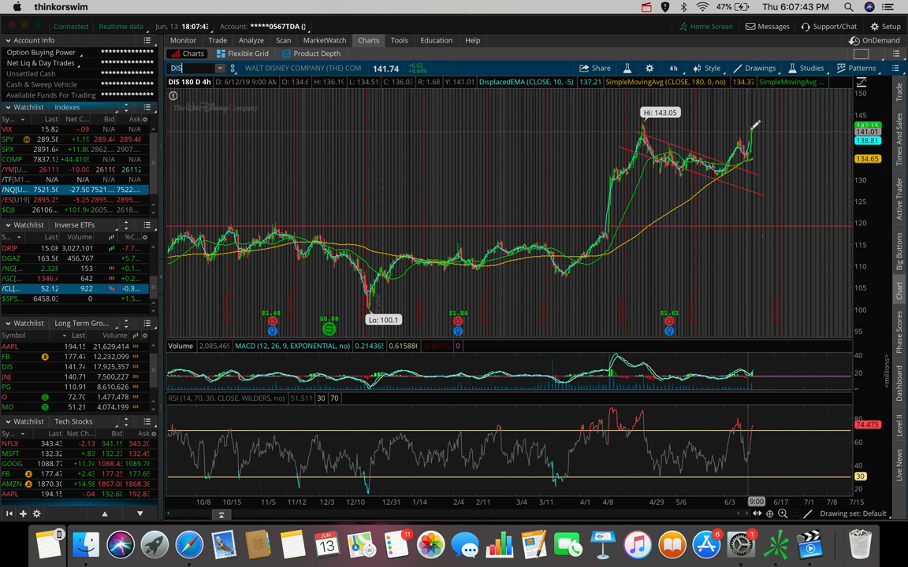
mouse_move(759, 151)
text(AMD)
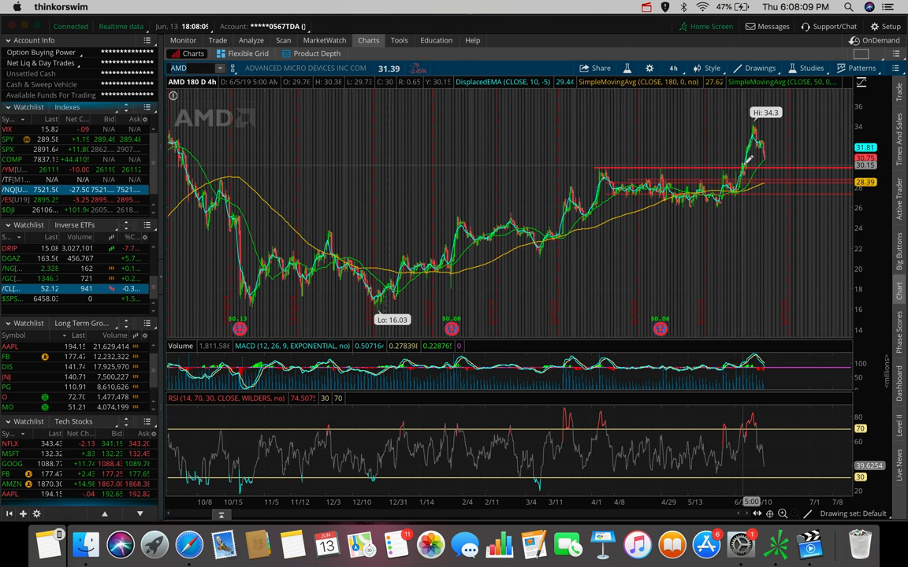
mouse_move(709, 160)
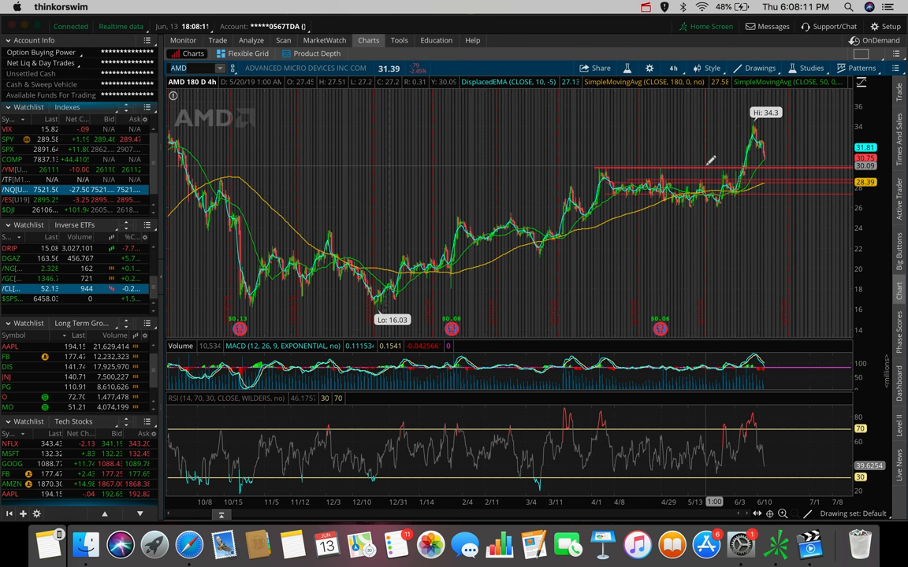
mouse_move(658, 157)
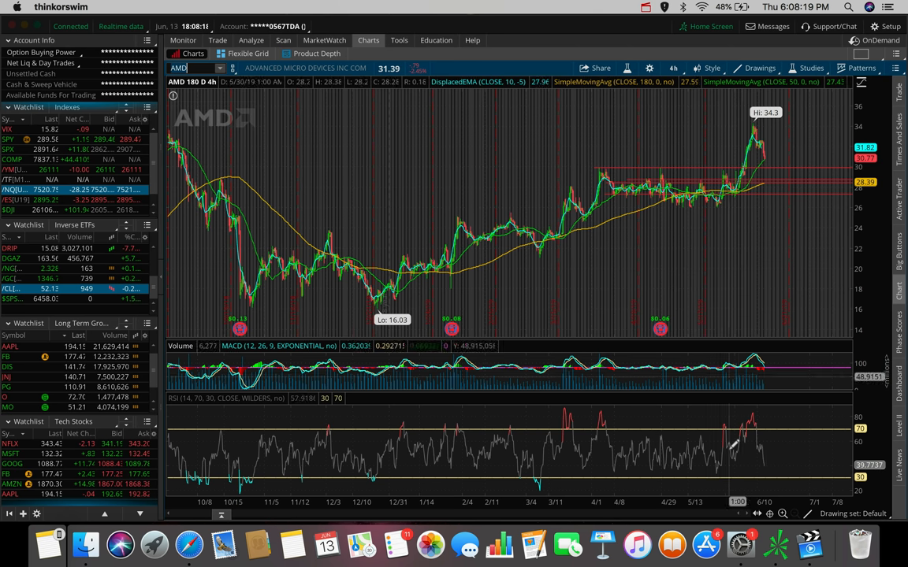
mouse_move(781, 429)
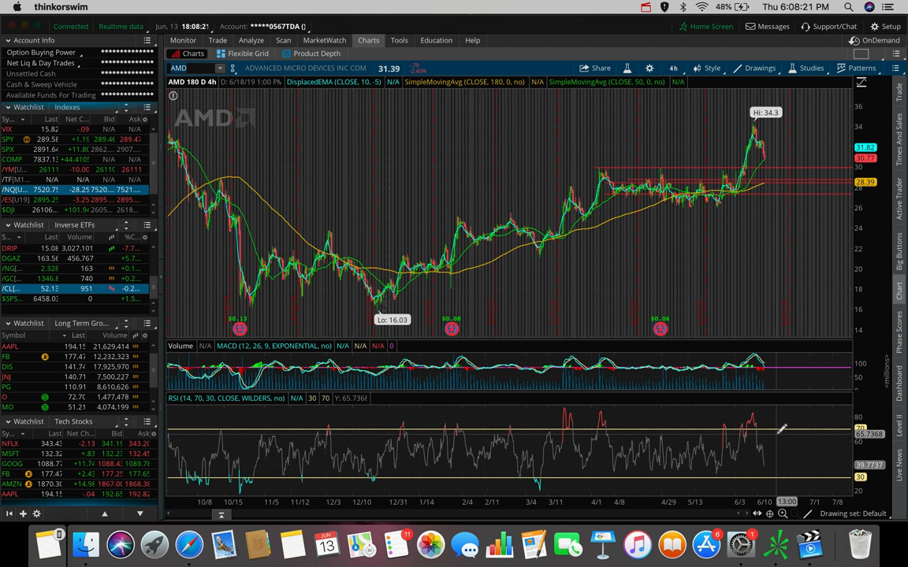
mouse_move(763, 157)
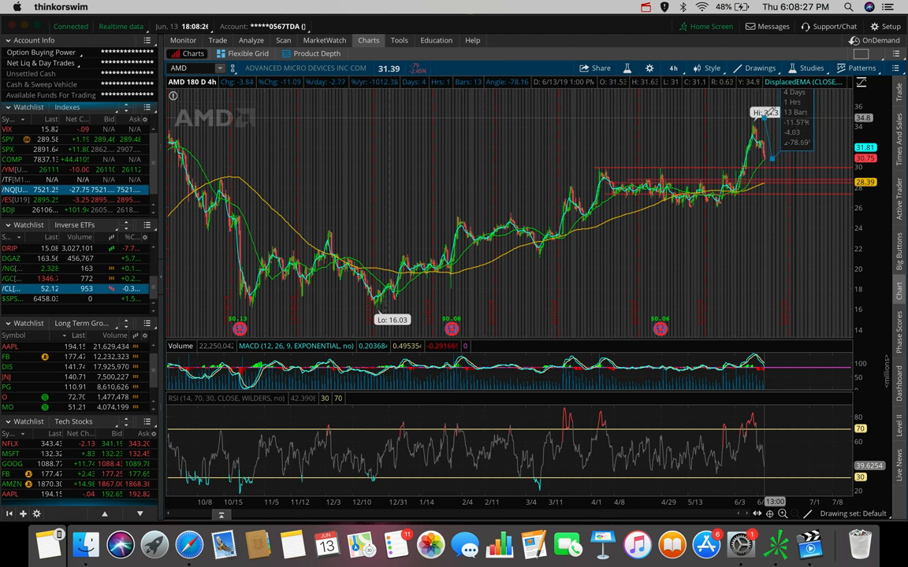
mouse_move(764, 124)
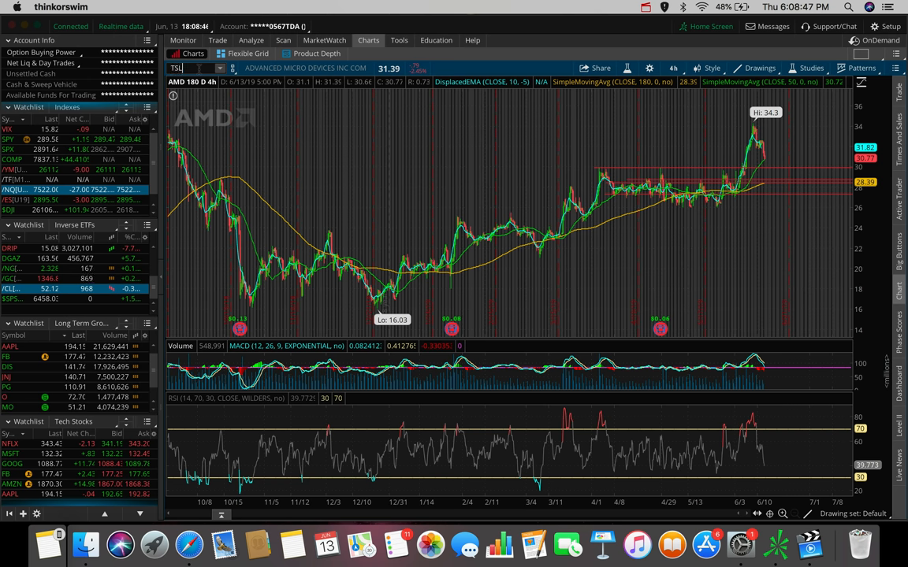
- Load TSLA on the 180-day, 4-hour chart showing the 379.49 high and 176.99 low
text(TSLA)
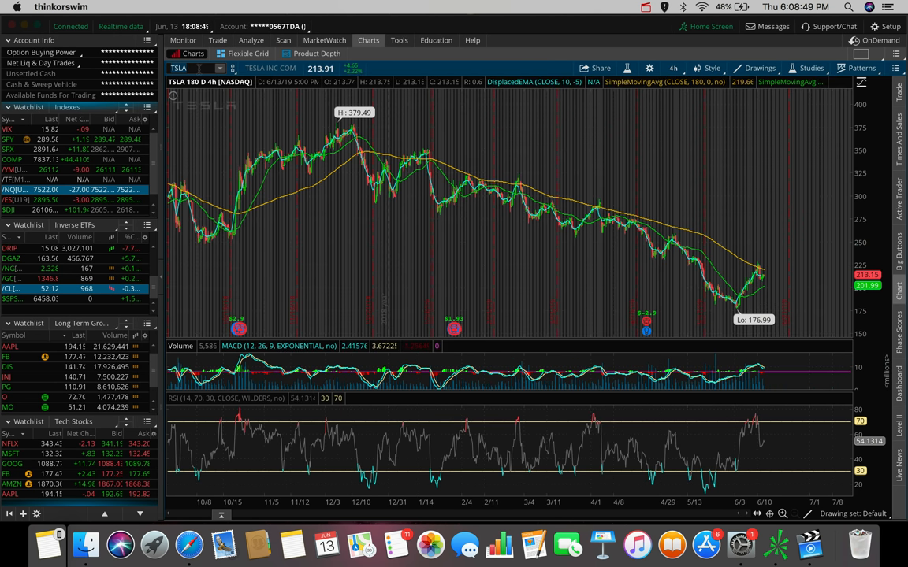
mouse_move(533, 298)
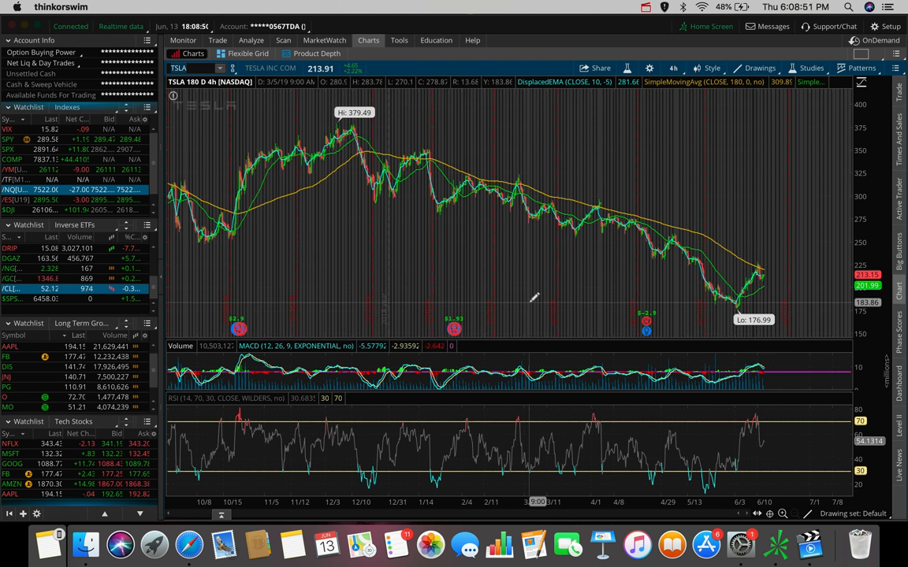
mouse_move(652, 233)
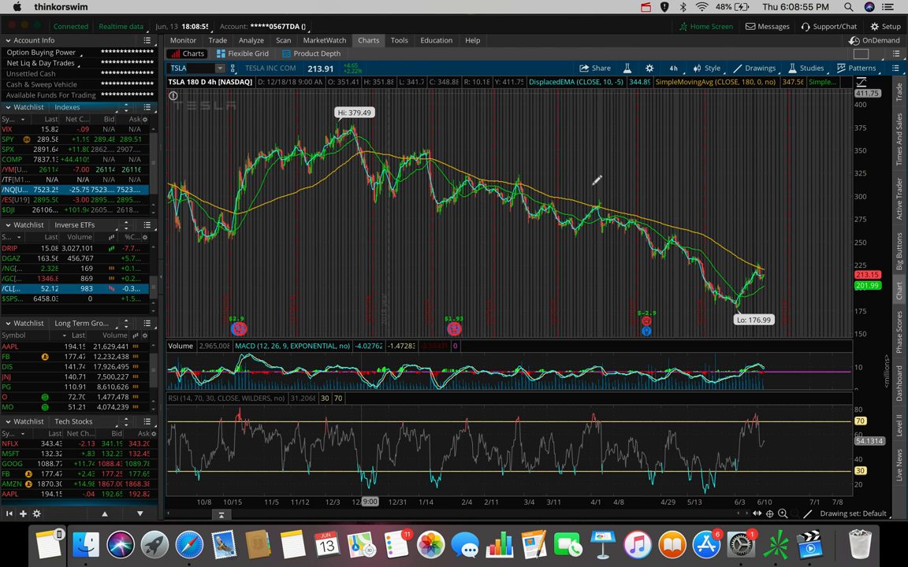
mouse_move(754, 255)
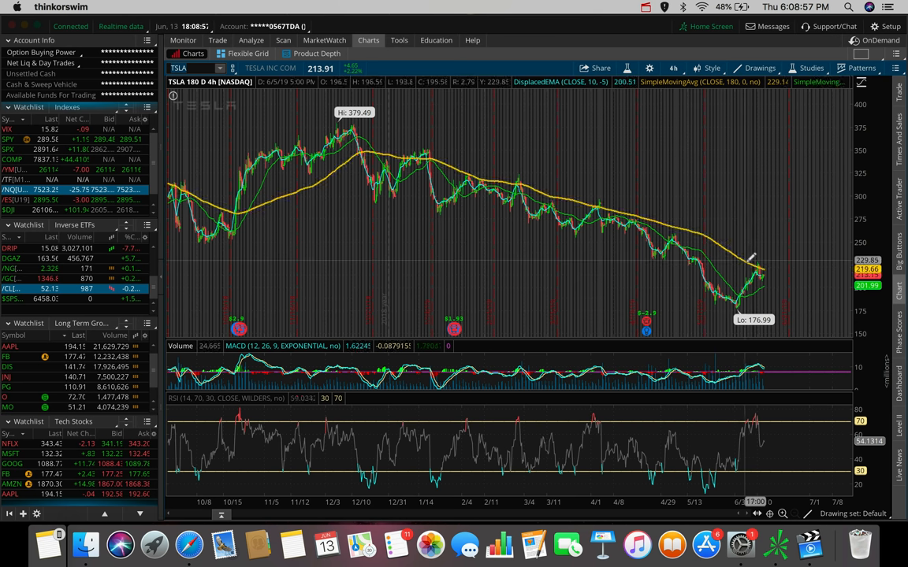
mouse_move(760, 261)
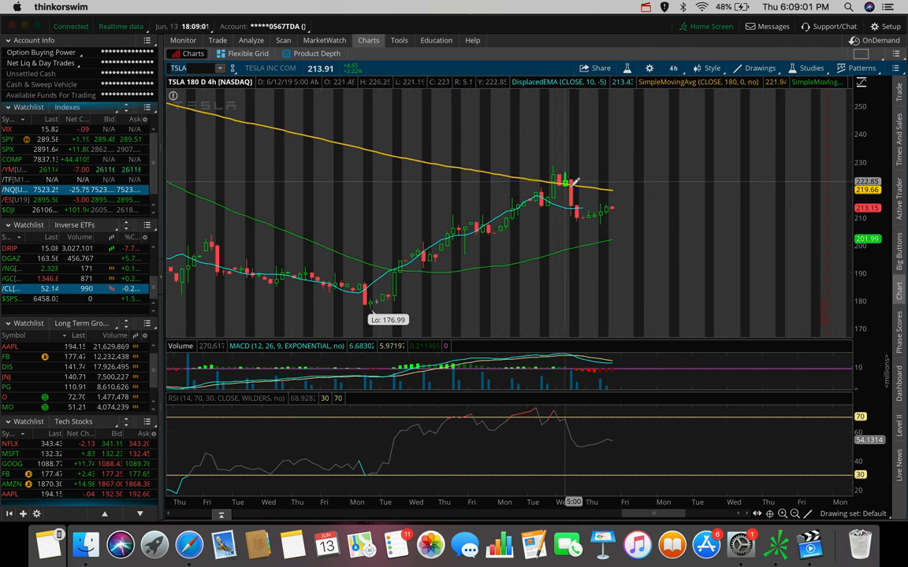
mouse_move(621, 203)
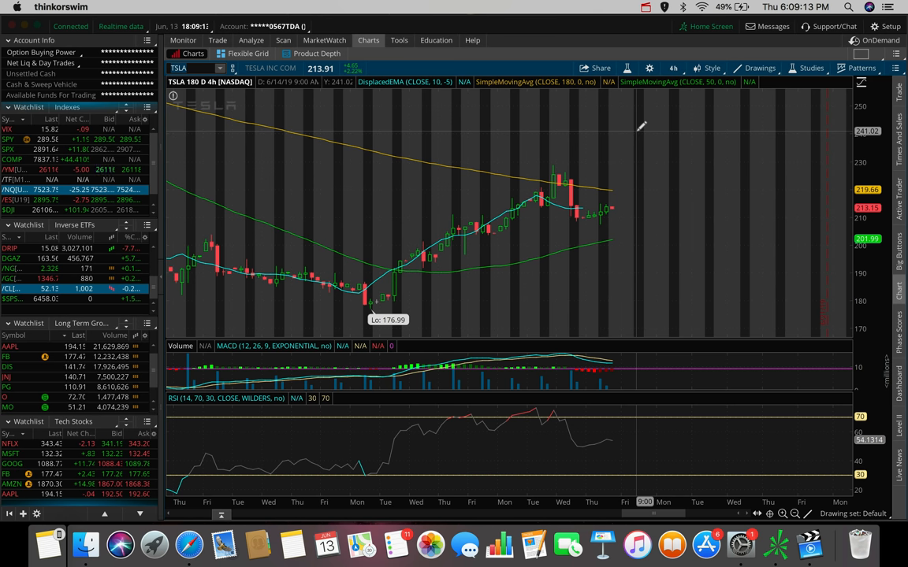
mouse_move(620, 186)
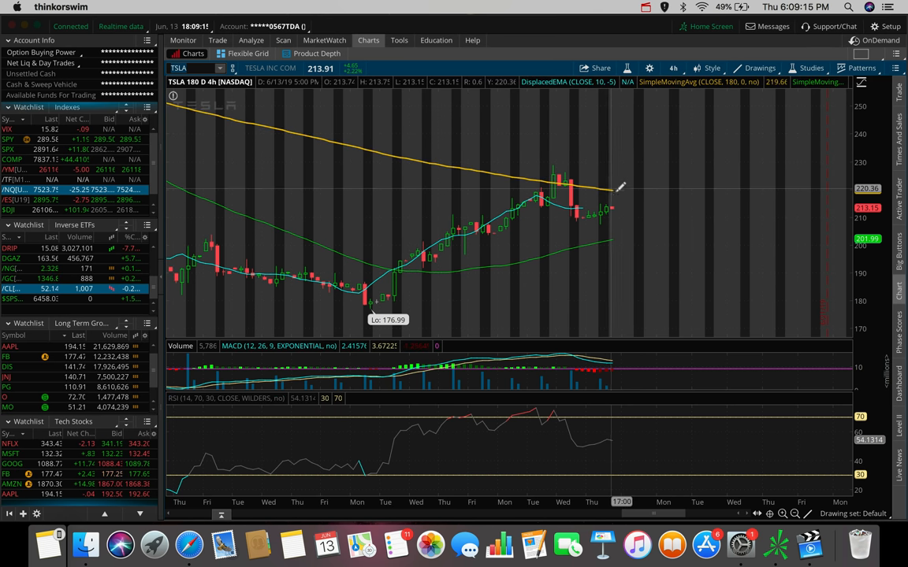
mouse_move(615, 189)
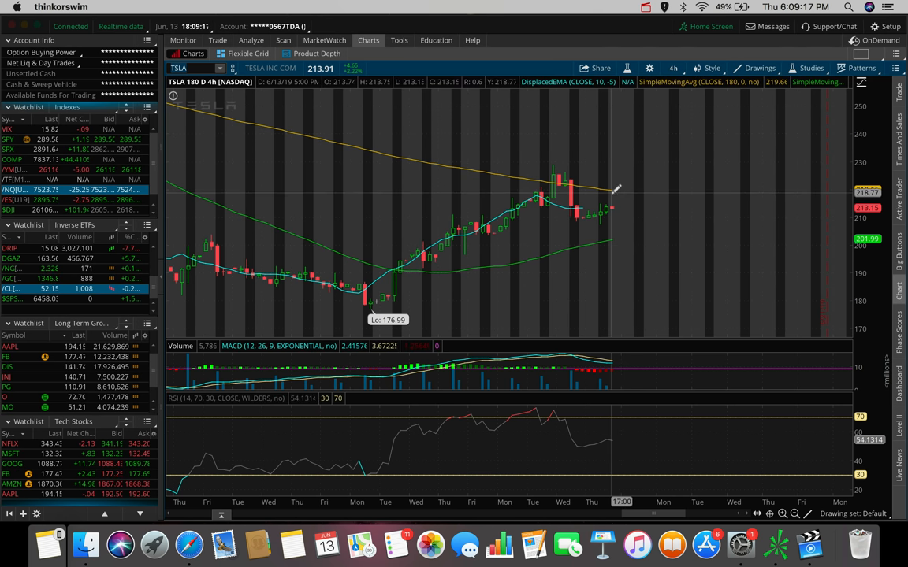
mouse_move(611, 240)
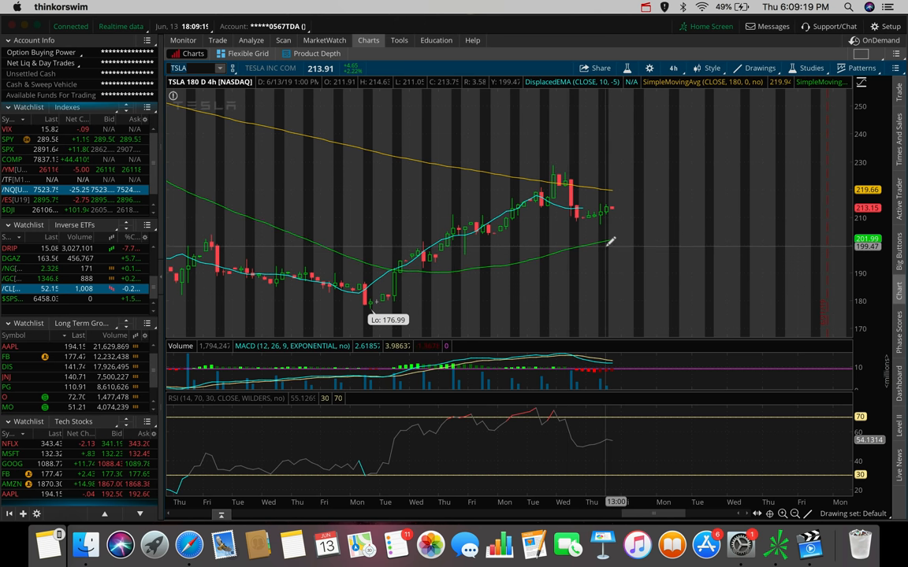
mouse_move(615, 271)
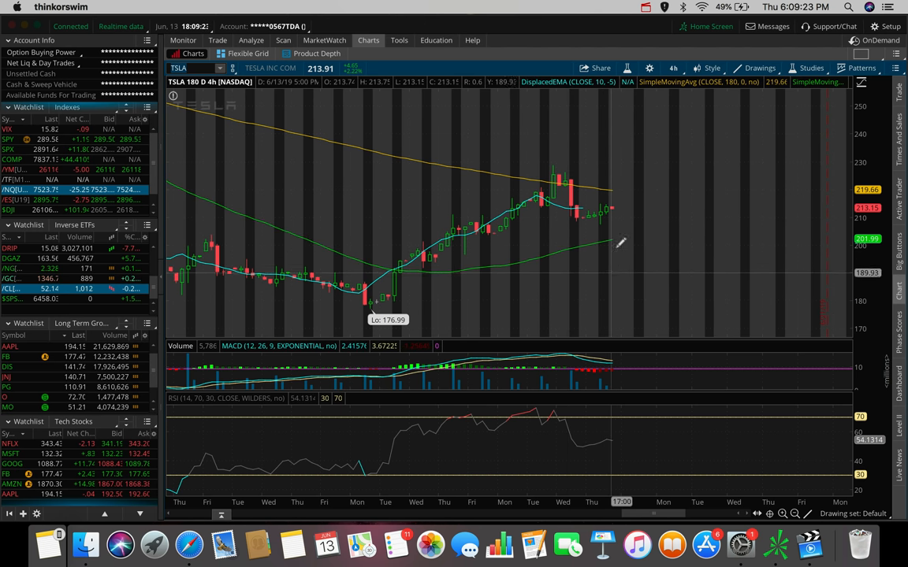
mouse_move(649, 195)
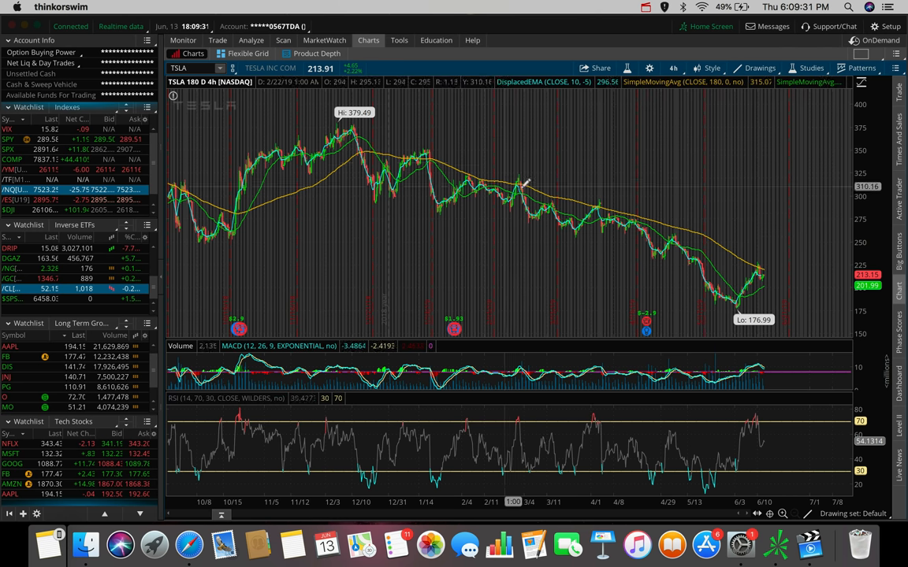
mouse_move(759, 277)
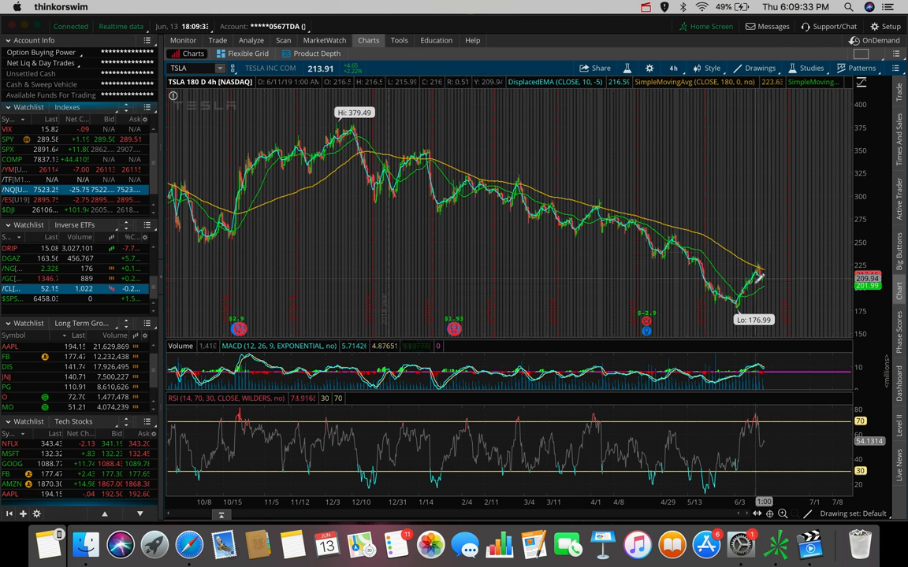
mouse_move(802, 164)
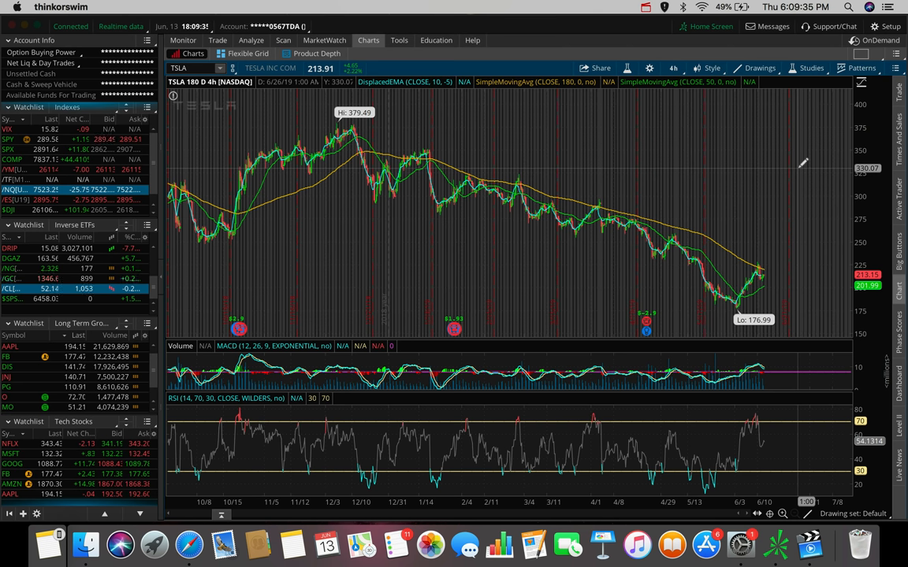
mouse_move(762, 265)
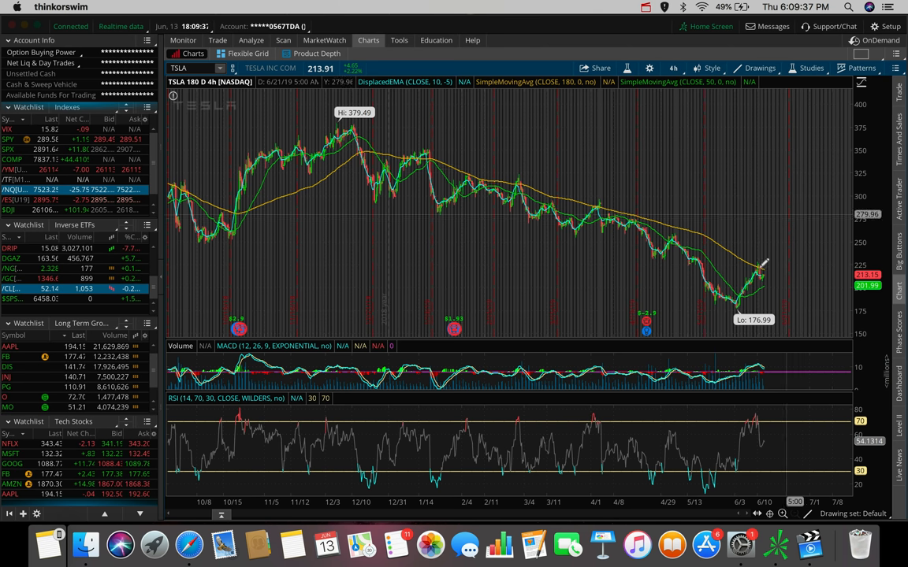
mouse_move(796, 163)
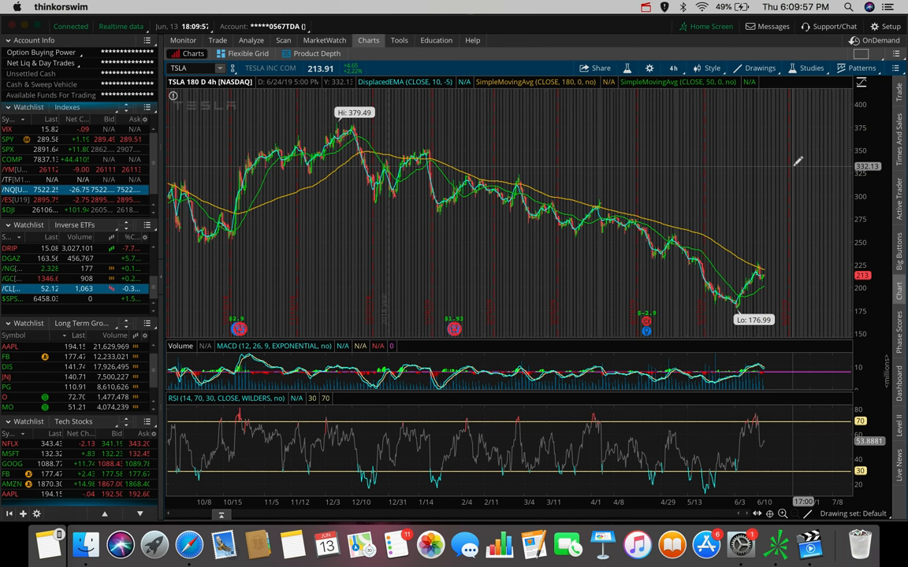
mouse_move(769, 148)
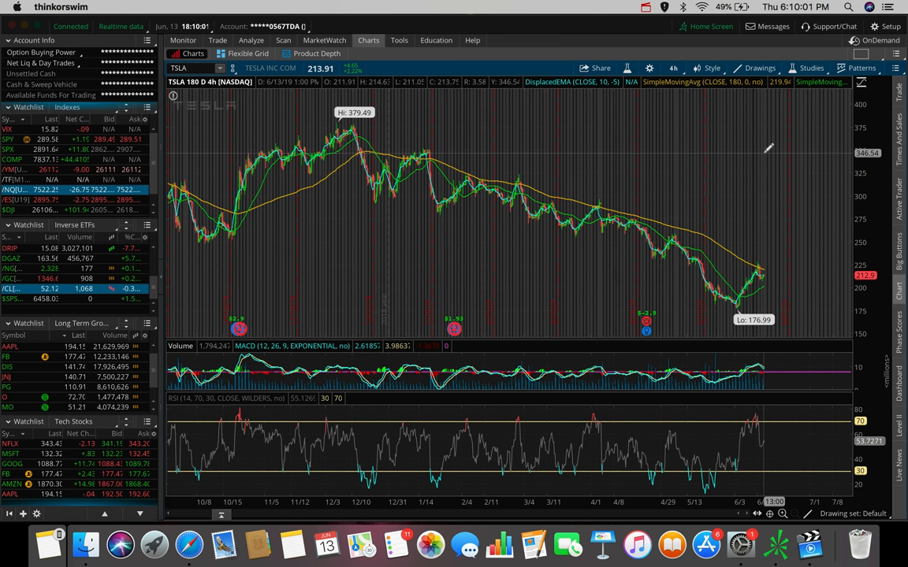
mouse_move(795, 192)
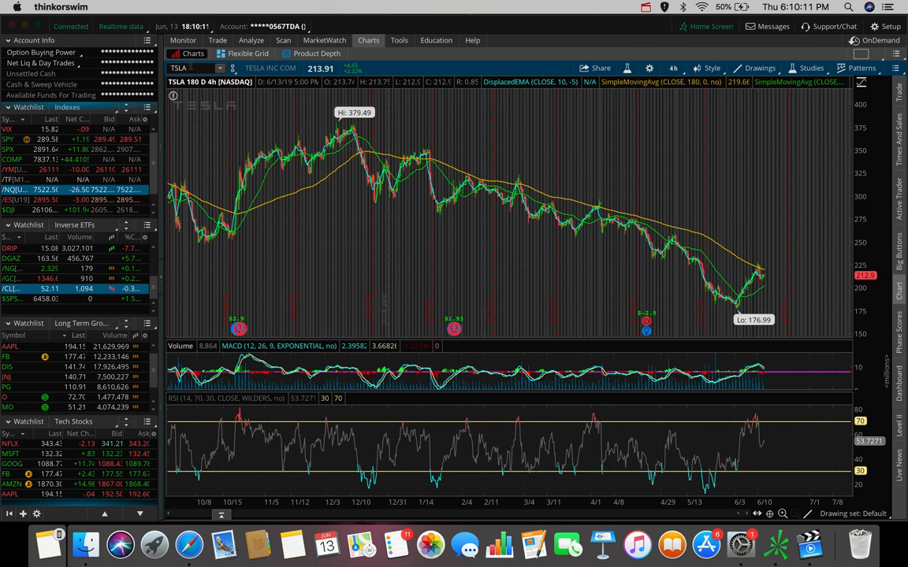
- Start entering the TTWO symbol to replace Tesla on the 180-day chart
text(T)
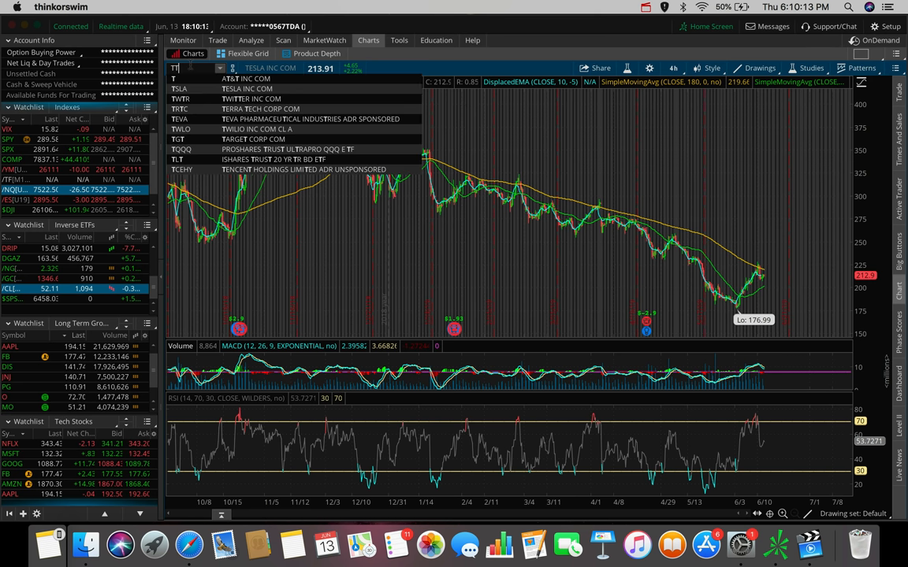
text(TWO)
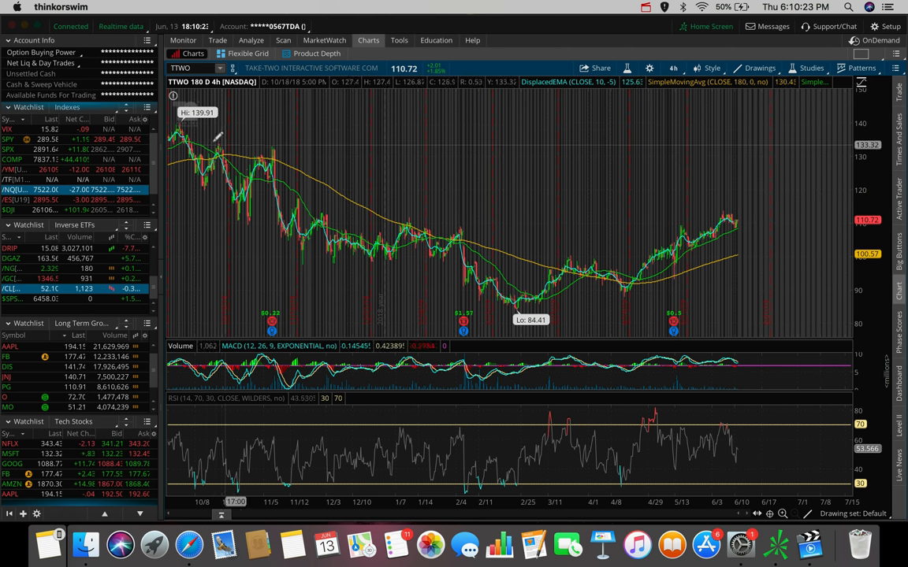
mouse_move(559, 264)
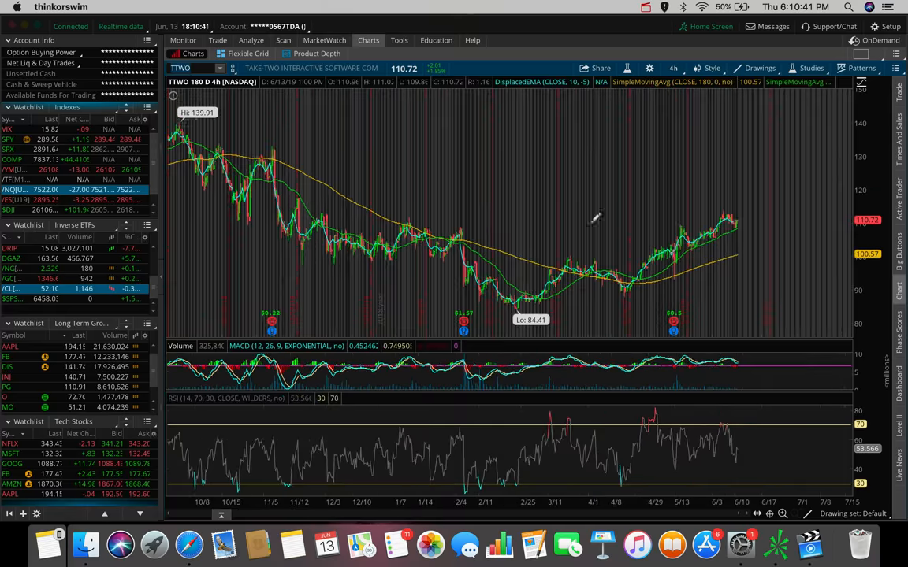
mouse_move(674, 223)
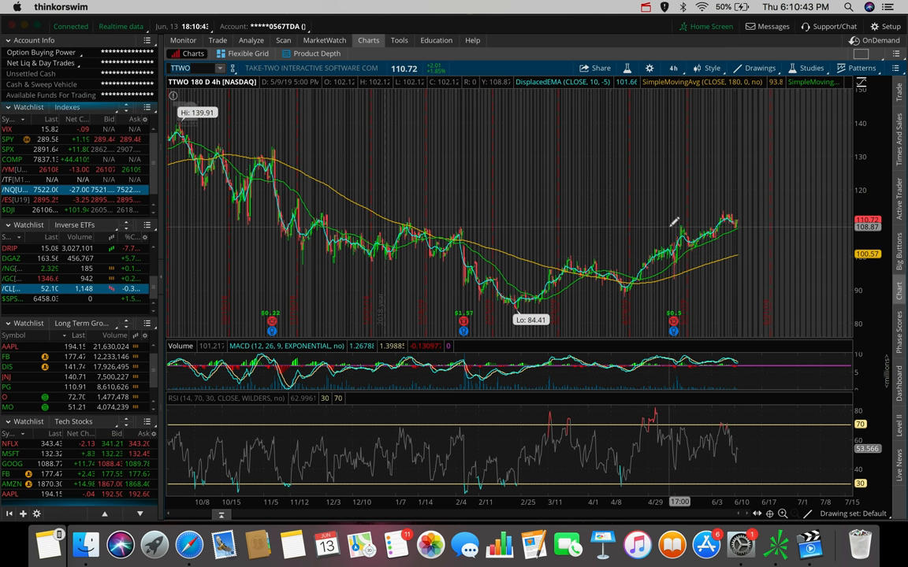
mouse_move(549, 197)
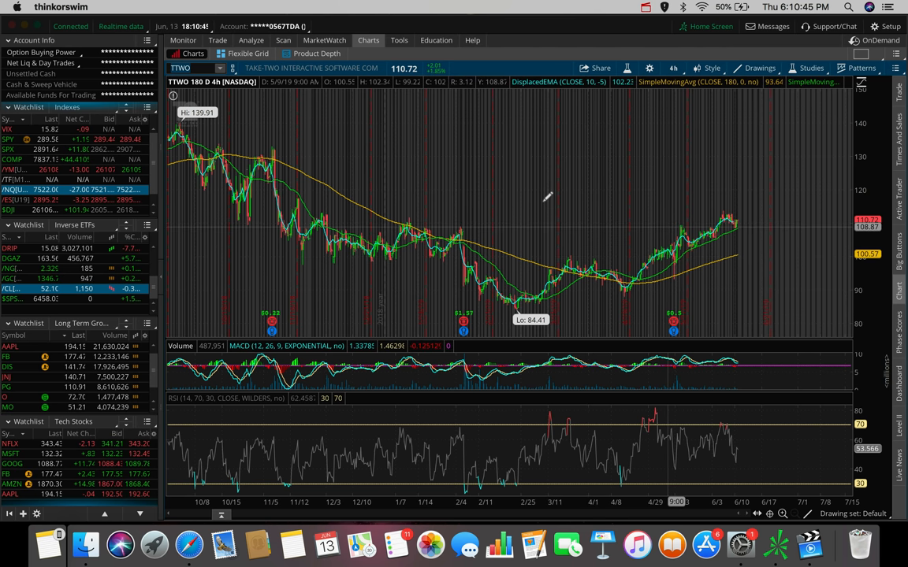
mouse_move(504, 282)
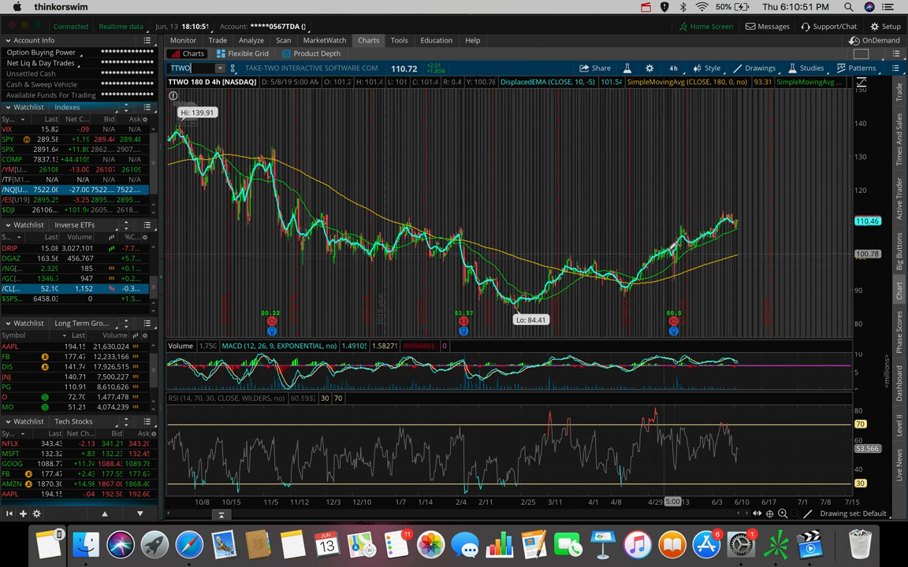
mouse_move(630, 291)
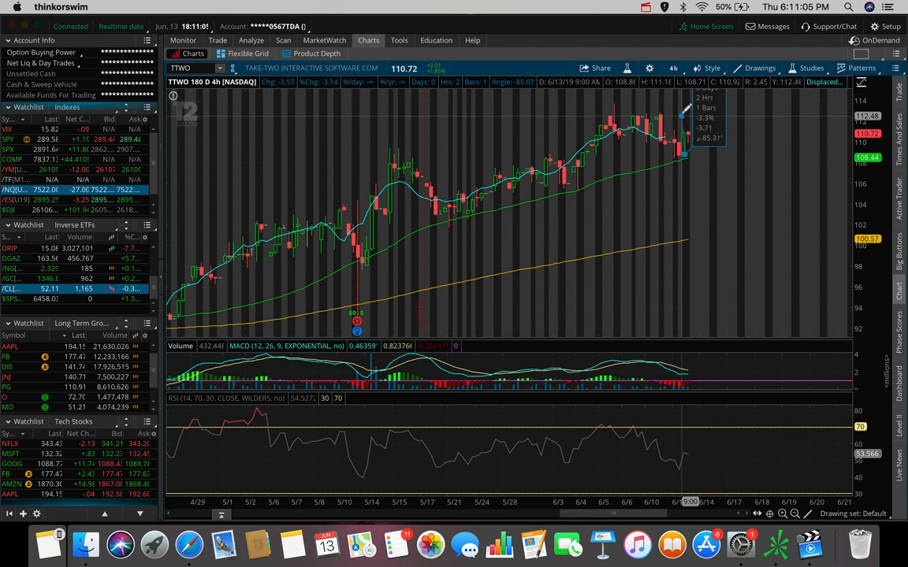
mouse_move(681, 114)
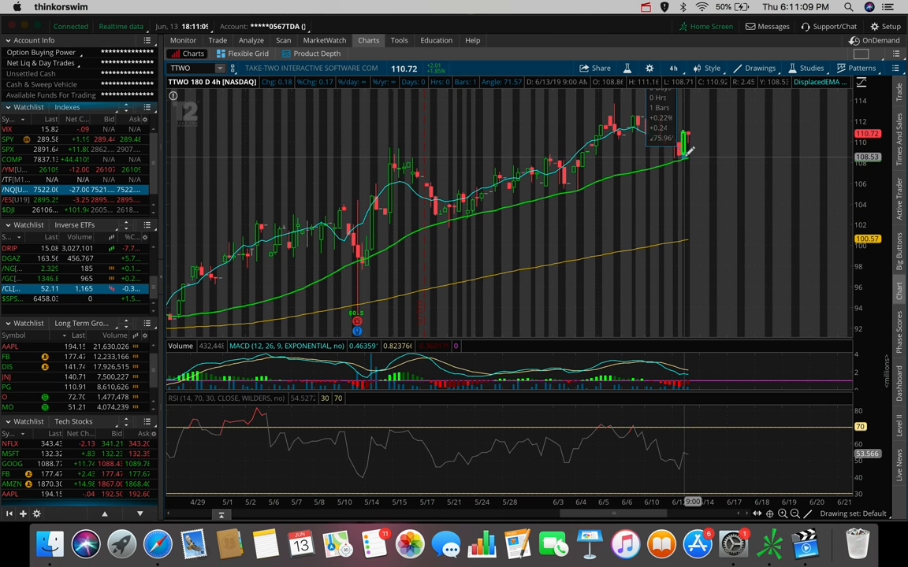
mouse_move(591, 166)
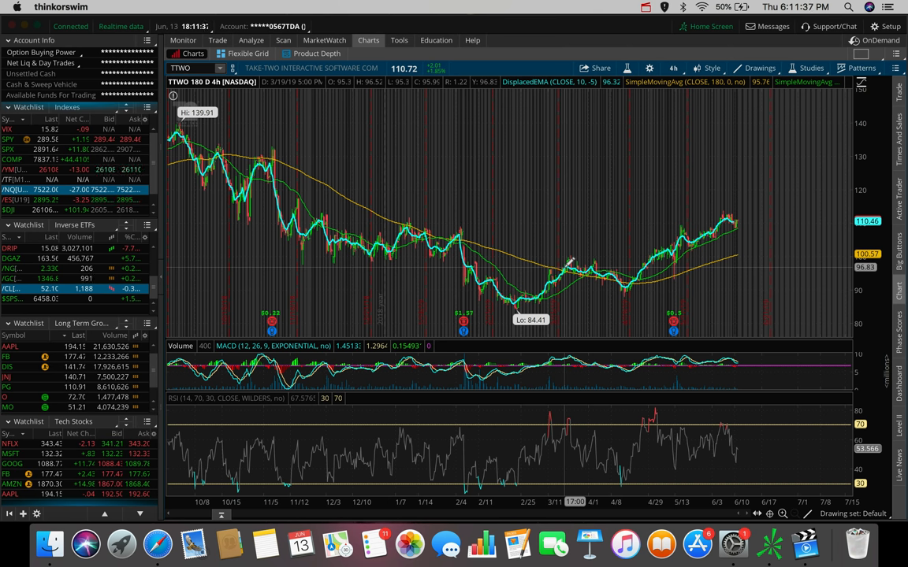
mouse_move(465, 181)
text(ATVI)
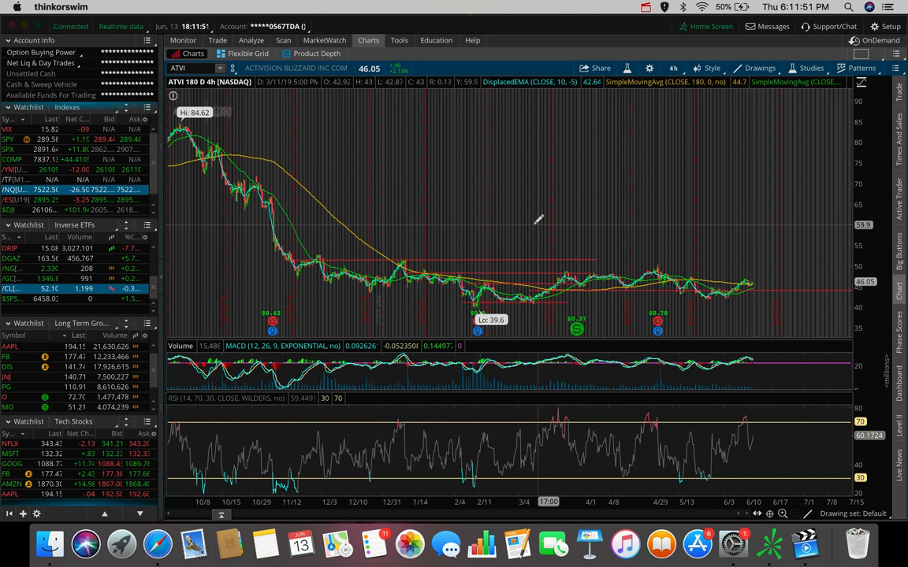
mouse_move(760, 285)
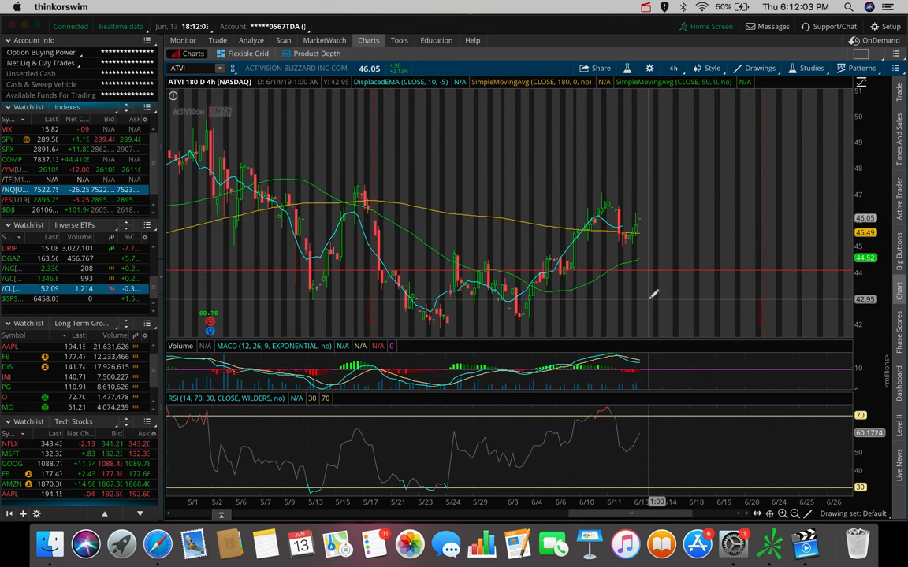
mouse_move(554, 250)
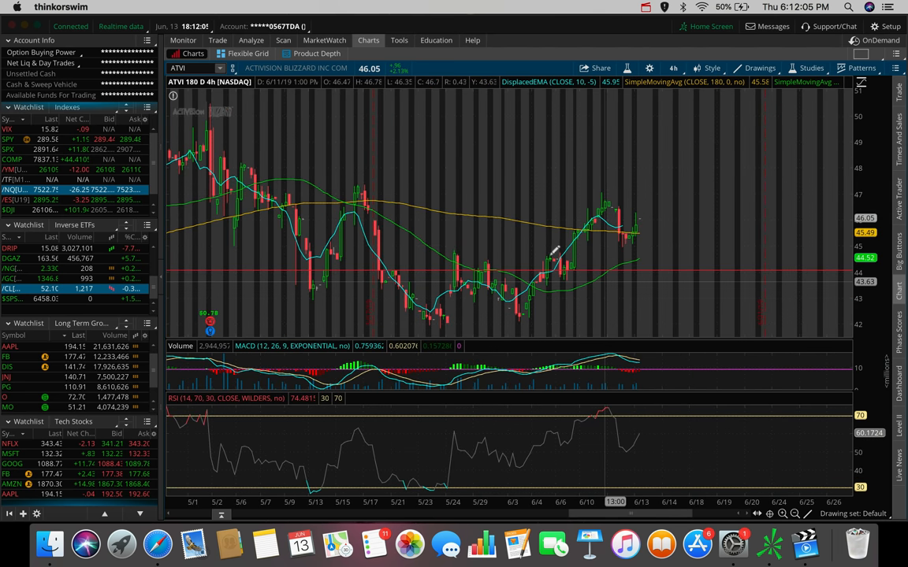
mouse_move(520, 315)
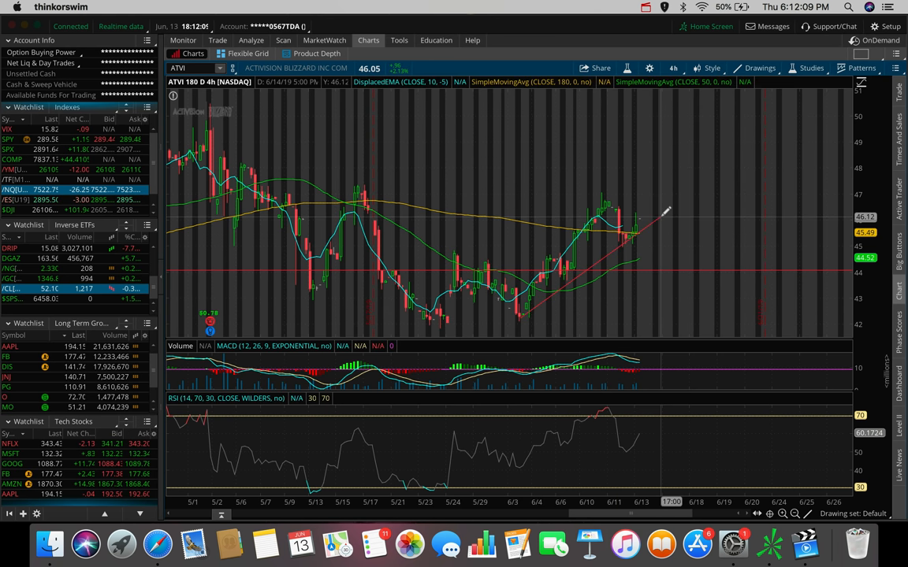
mouse_move(643, 189)
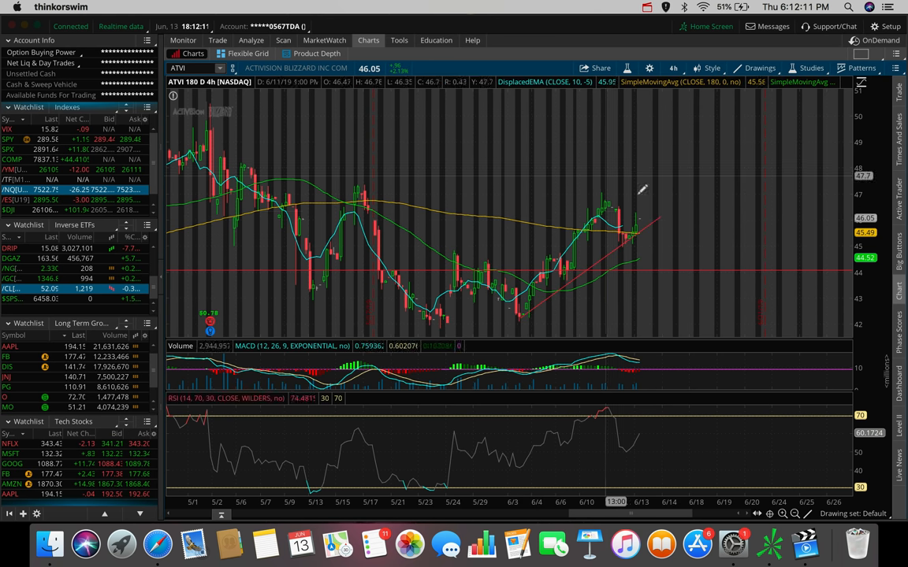
mouse_move(627, 229)
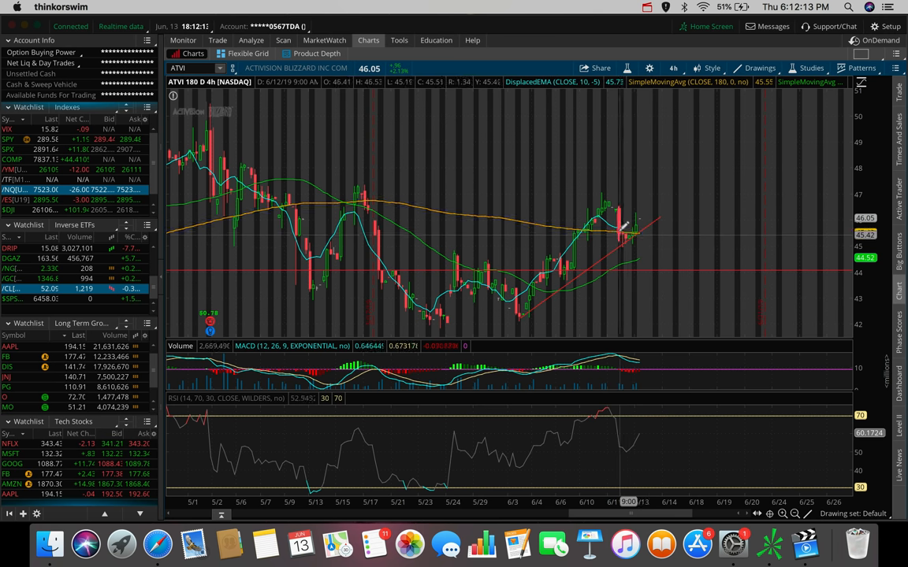
mouse_move(575, 261)
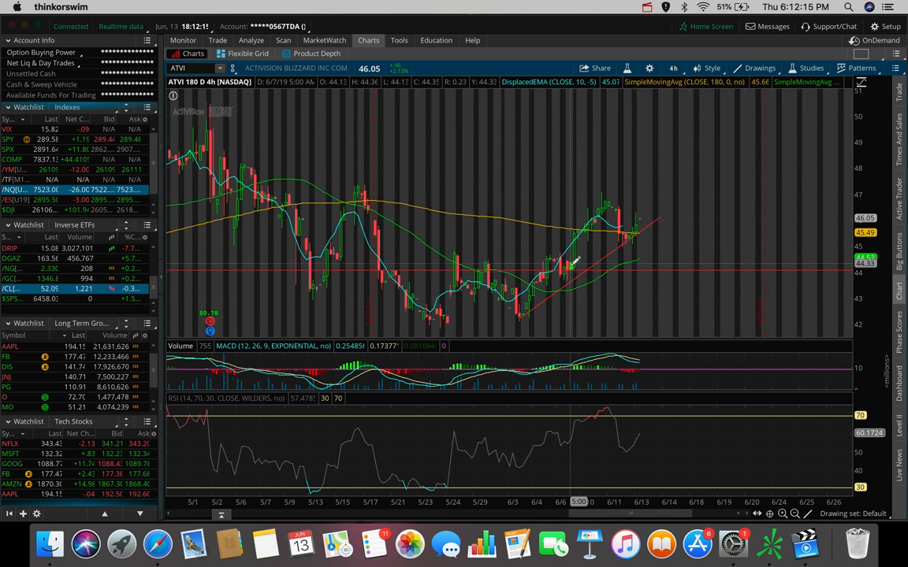
mouse_move(646, 189)
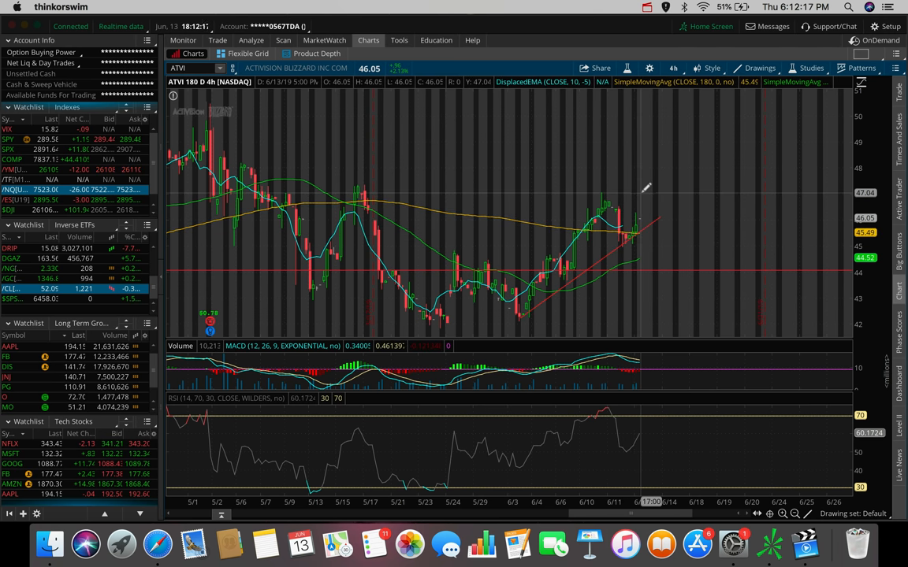
mouse_move(640, 197)
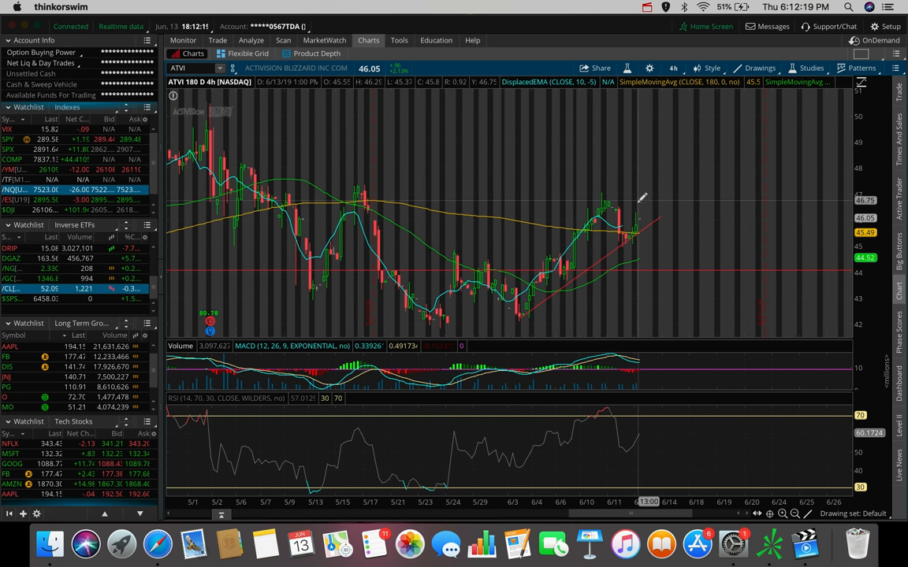
mouse_move(627, 207)
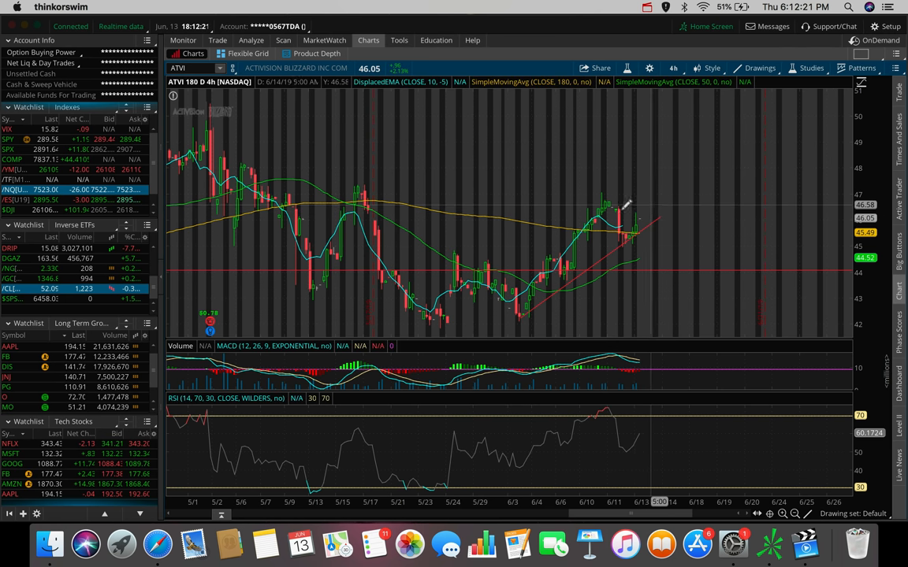
mouse_move(618, 186)
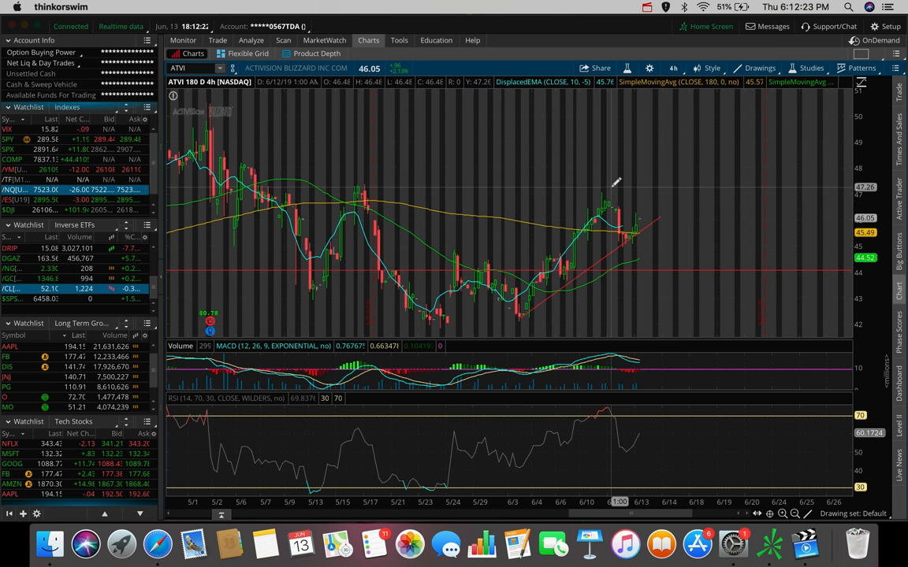
mouse_move(319, 149)
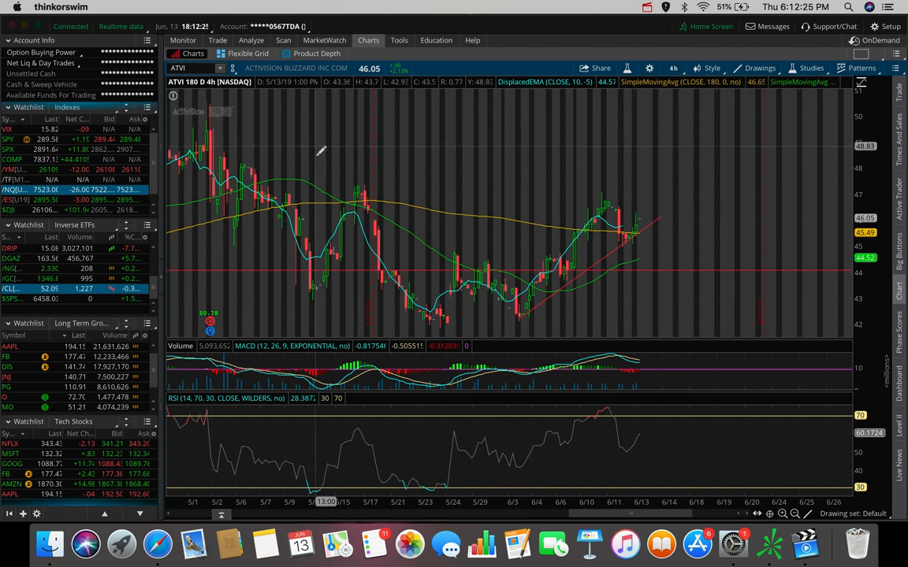
mouse_move(356, 179)
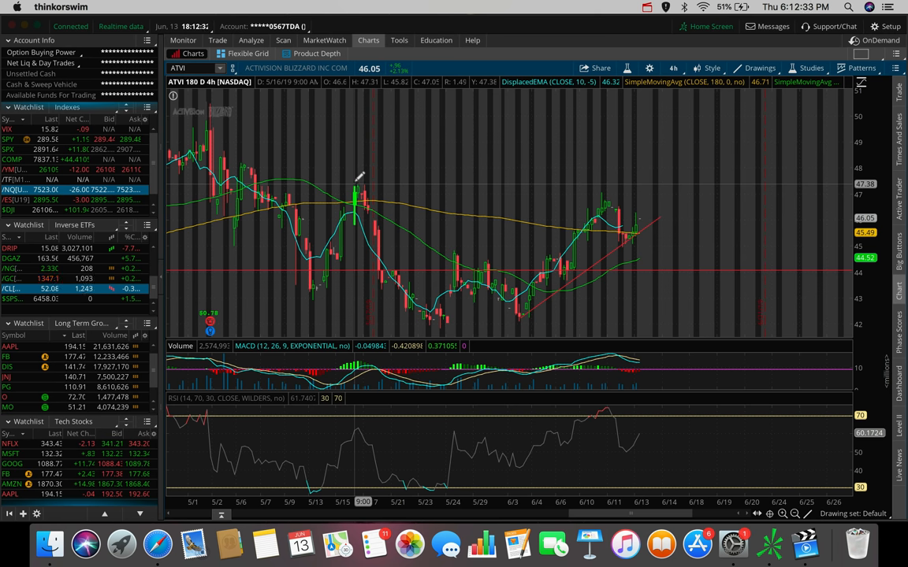
- Widen the ATVI chart back to its full 180-day history of 4-hour candles
drag(346, 186, 668, 193)
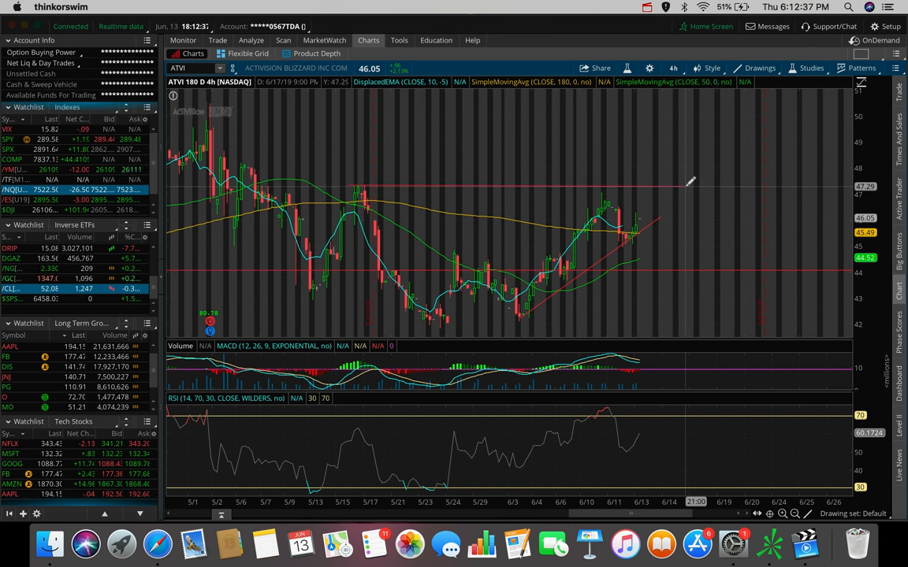
click(673, 68)
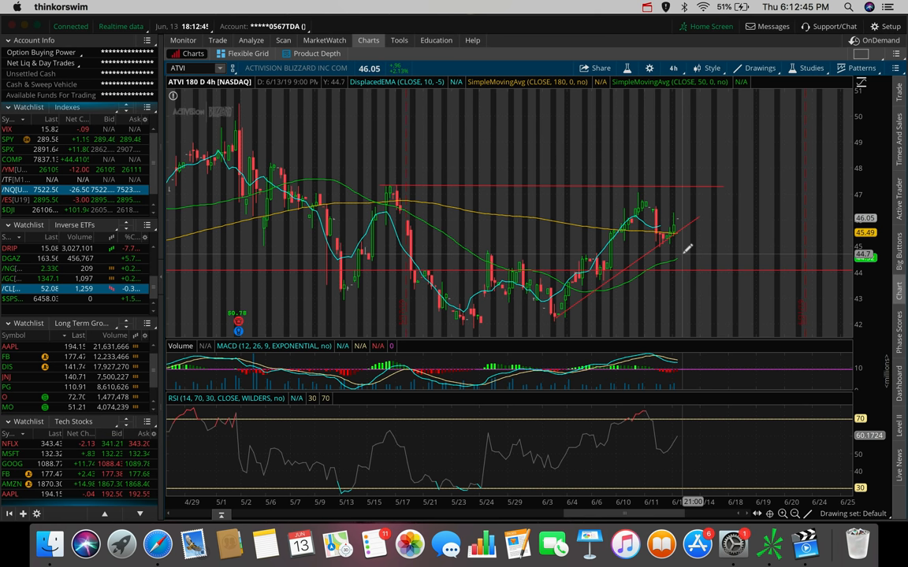
mouse_move(740, 198)
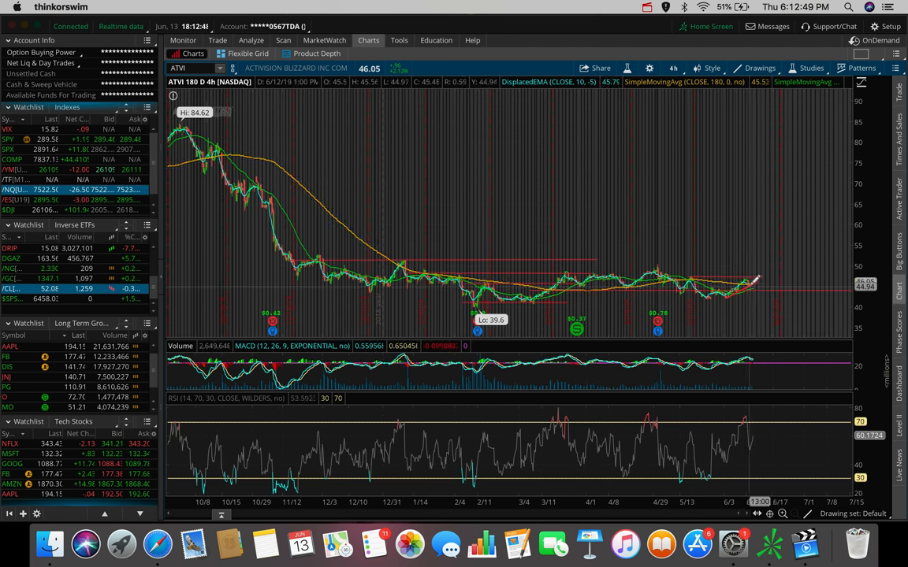
mouse_move(754, 282)
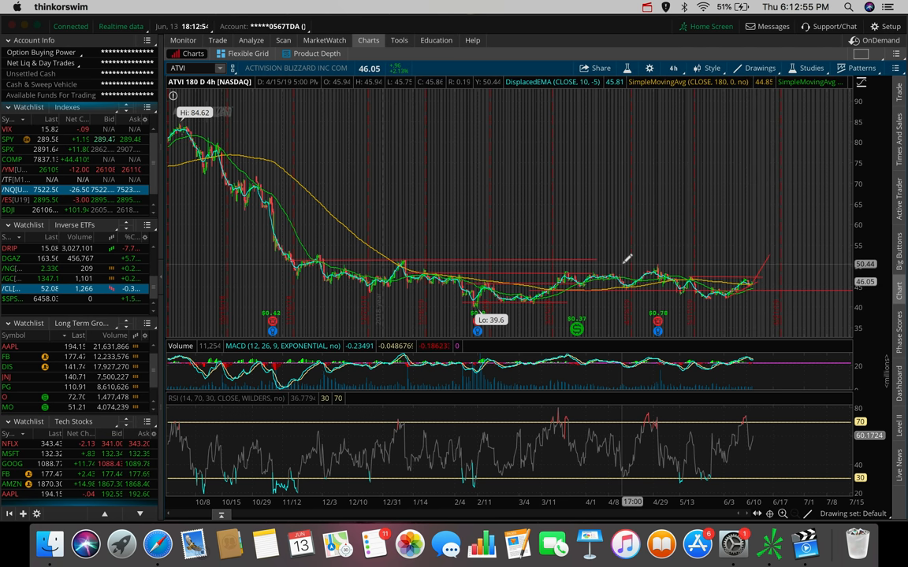
mouse_move(788, 186)
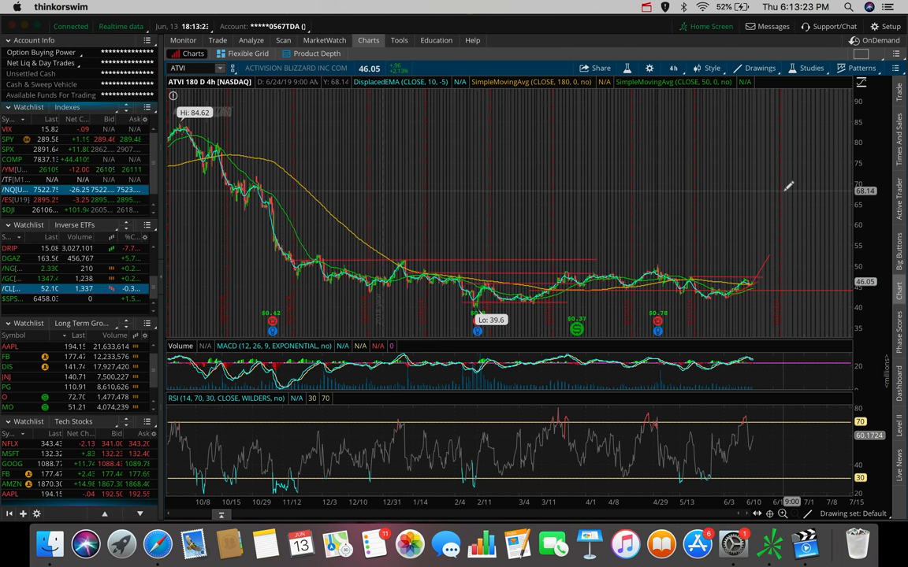
click(646, 6)
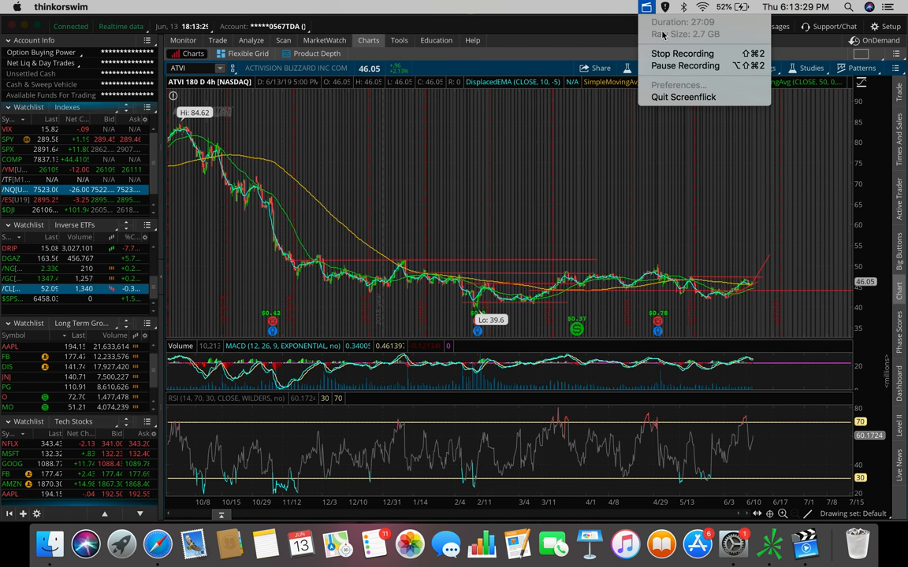